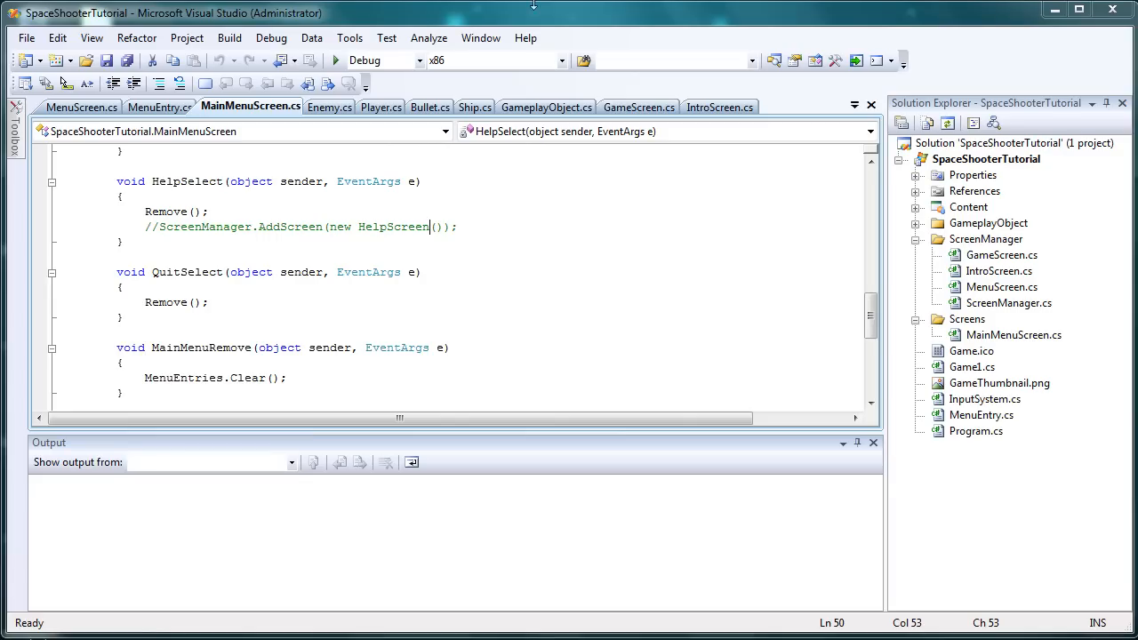
pyautogui.moveTo(283, 254)
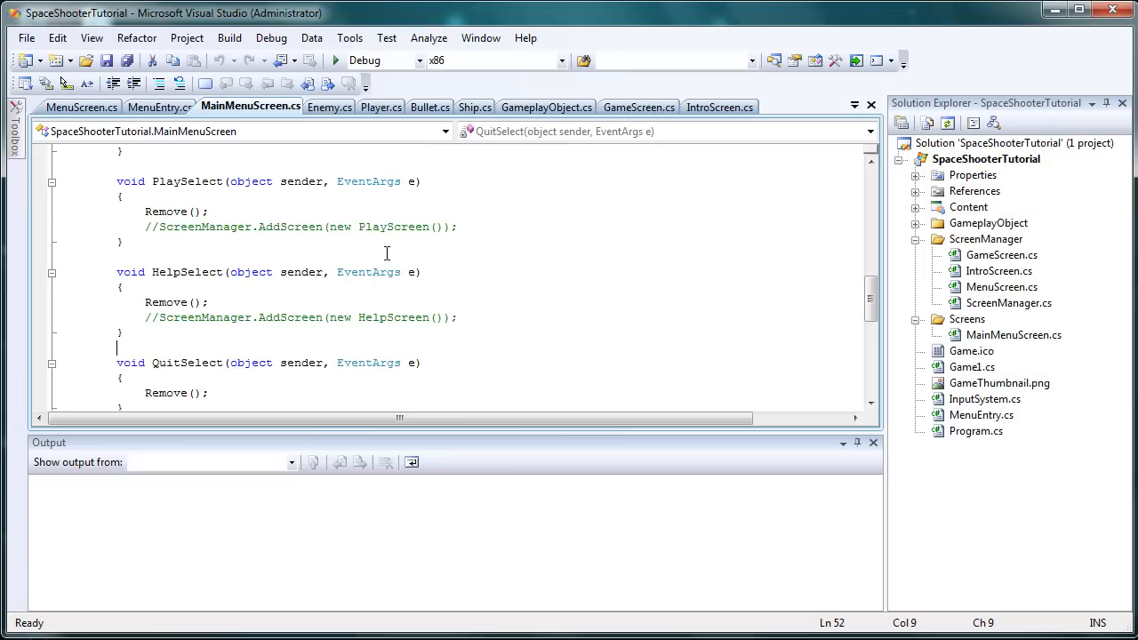
pyautogui.moveTo(378, 315)
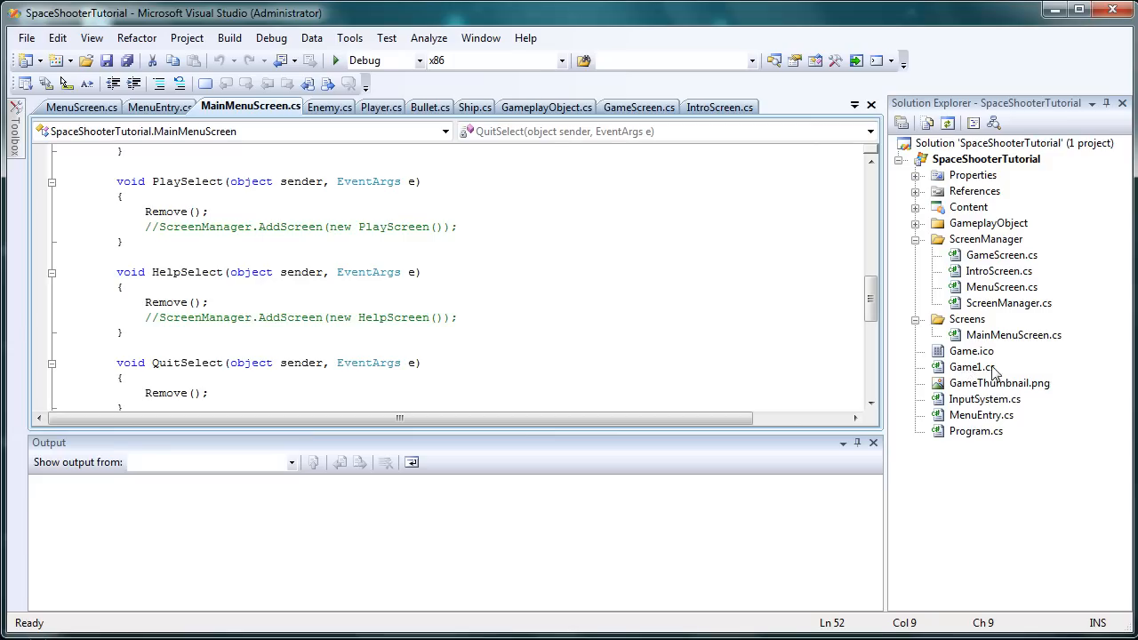
pyautogui.moveTo(978, 373)
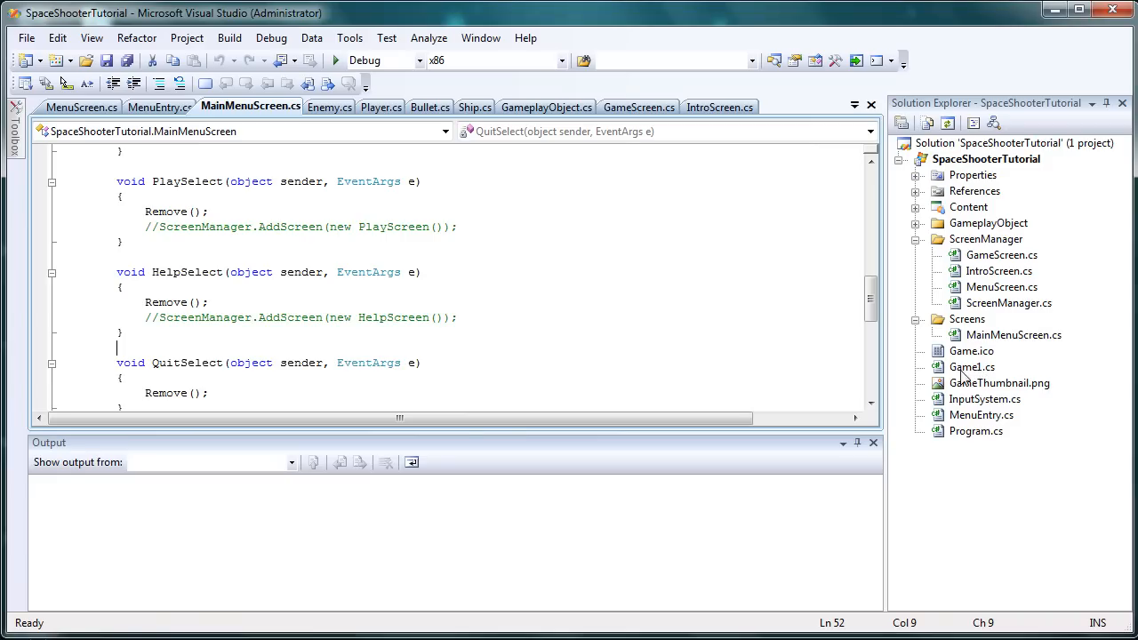
pyautogui.moveTo(967, 374)
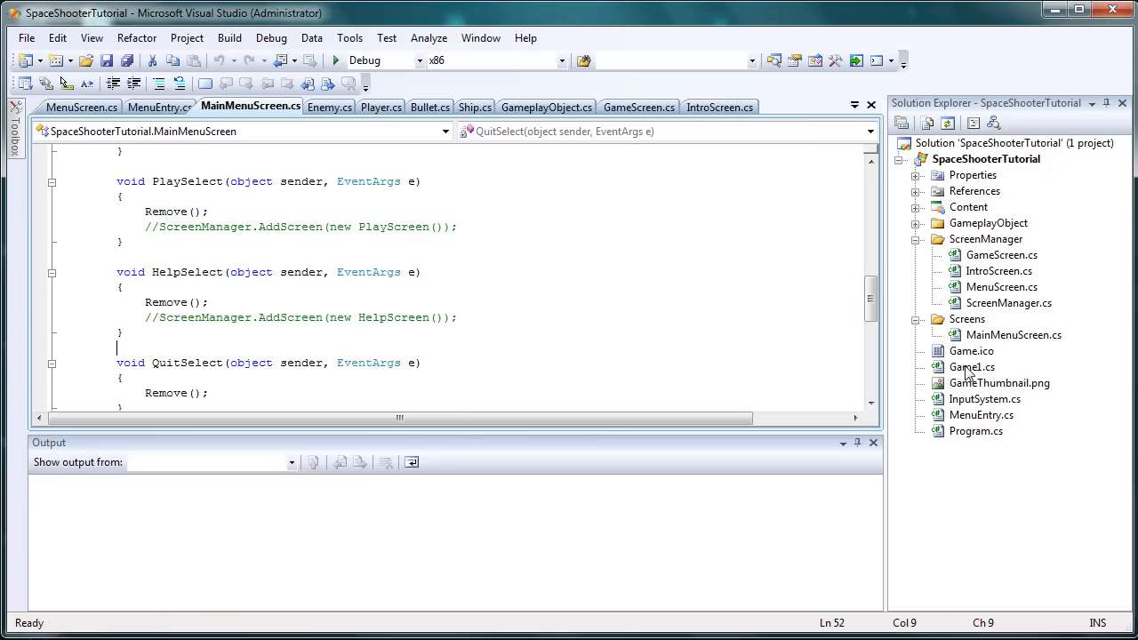
# Rename Game1.cs to SpaceShooterGame.cs and update all Game1 references to match.
pyautogui.rightClick(972, 368)
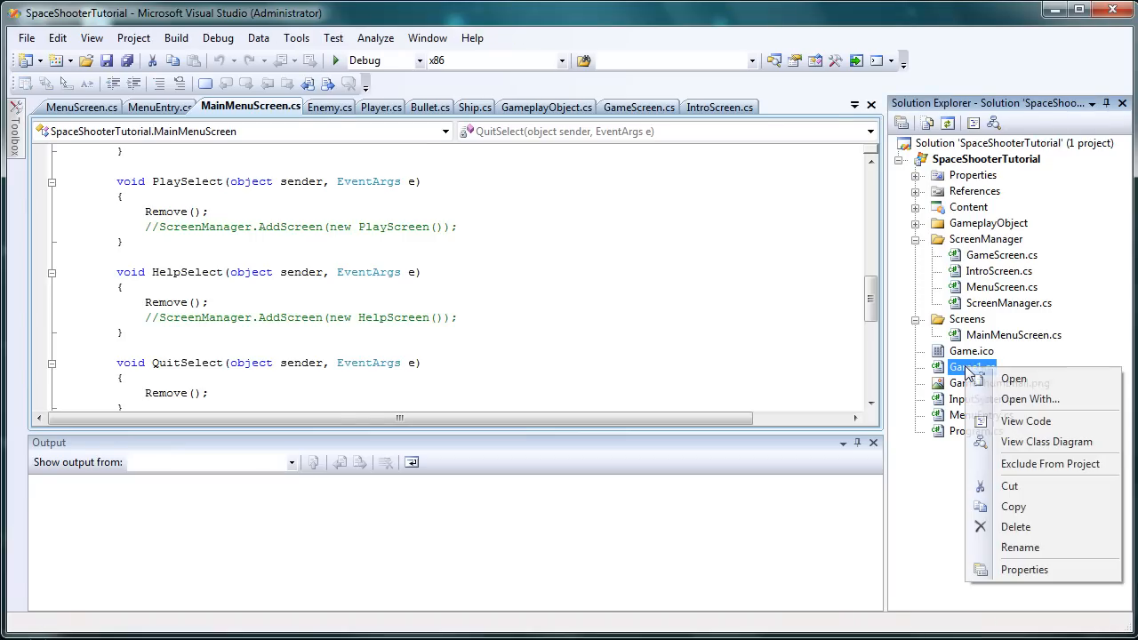
pyautogui.moveTo(1020, 547)
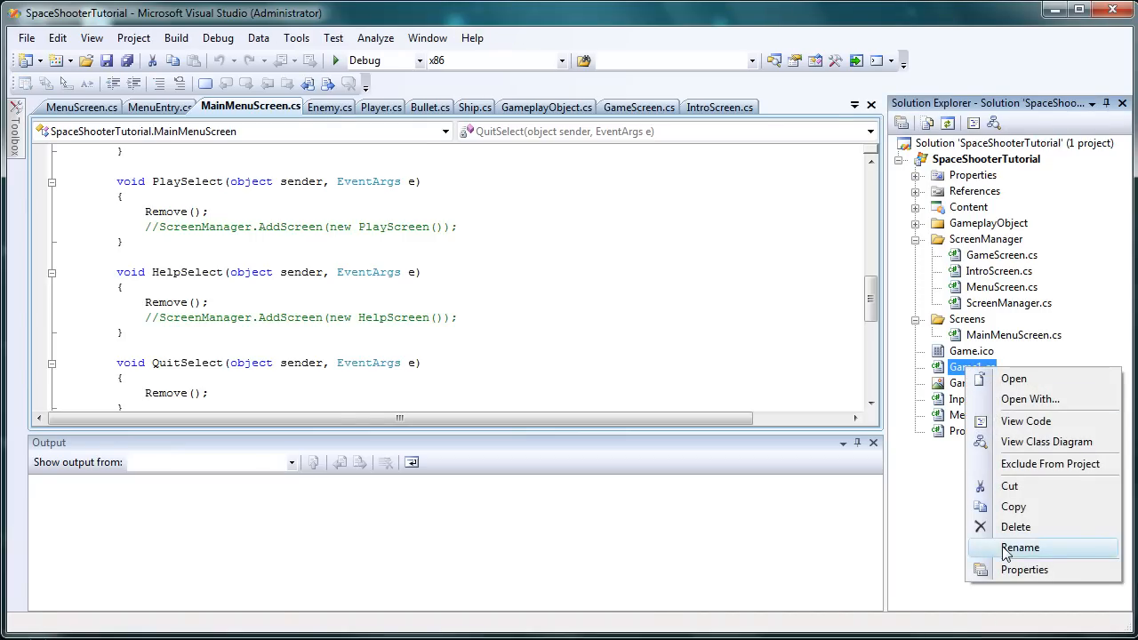
pyautogui.click(1019, 547)
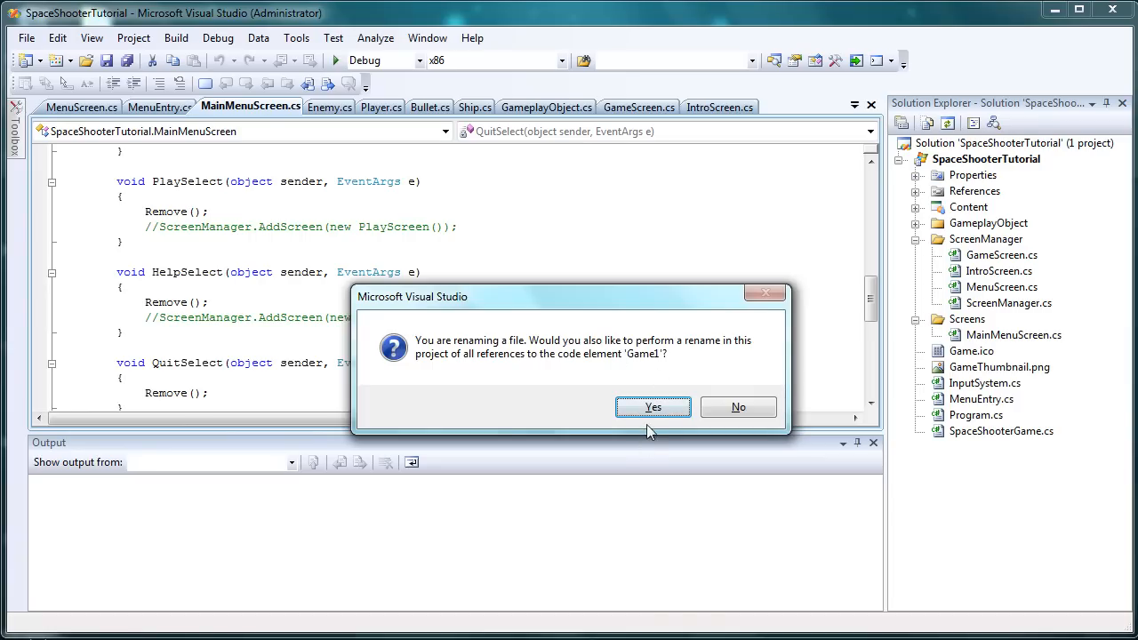
pyautogui.click(652, 406)
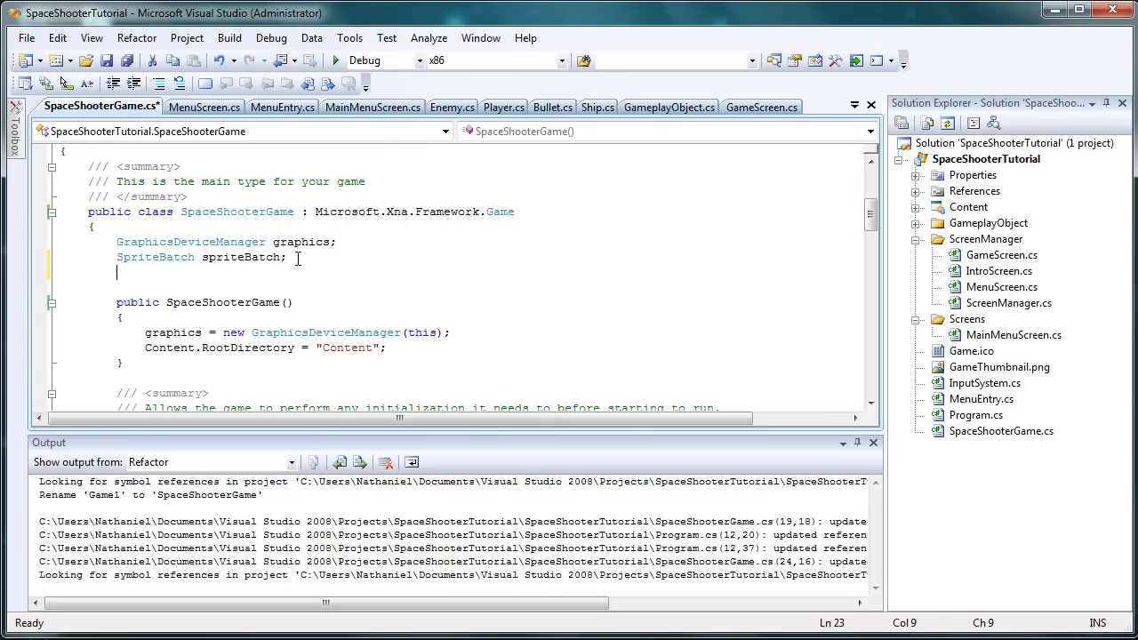
# Declare 'ScreenManager screenManager;' below the SpriteBatch field in SpaceShooterGame.cs.
pyautogui.write('ScreenManager')
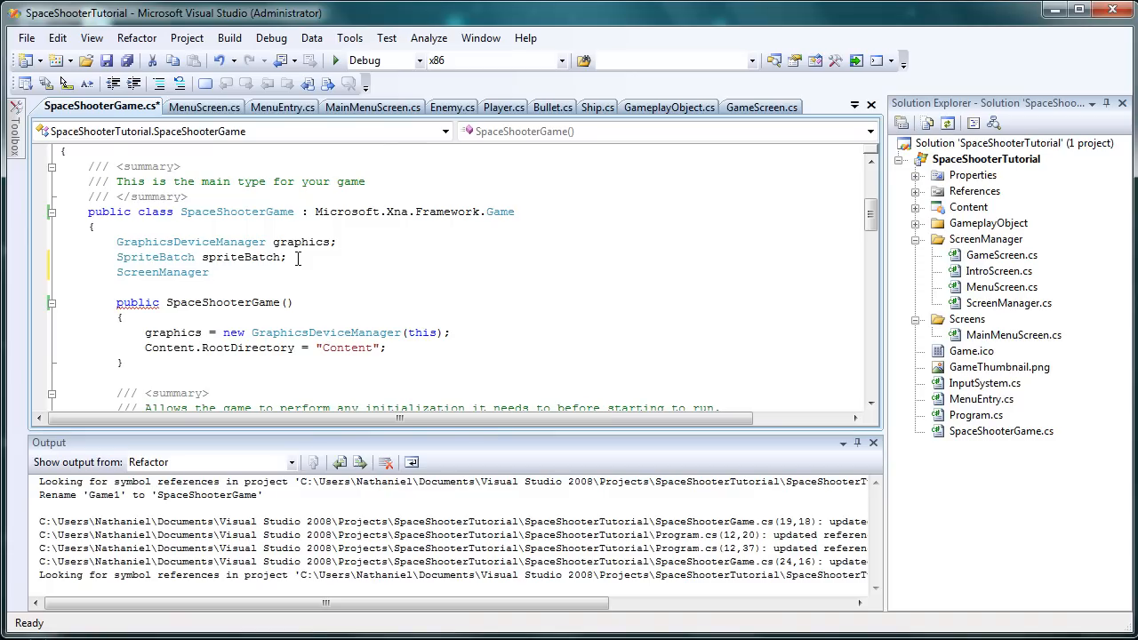
pyautogui.click(216, 272)
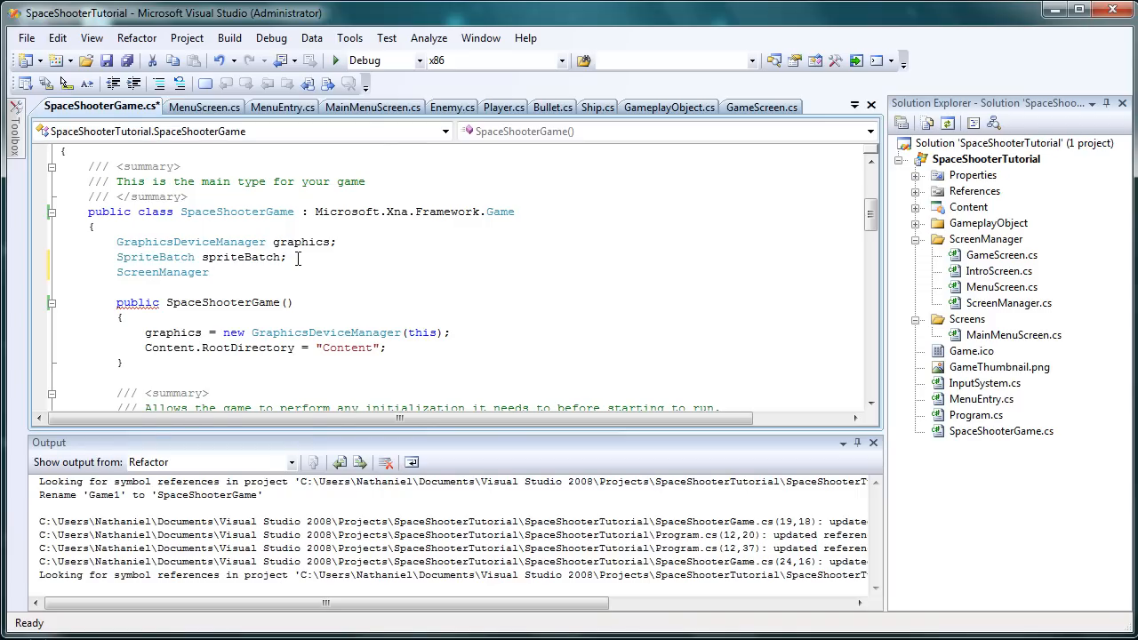
pyautogui.write('screenMan')
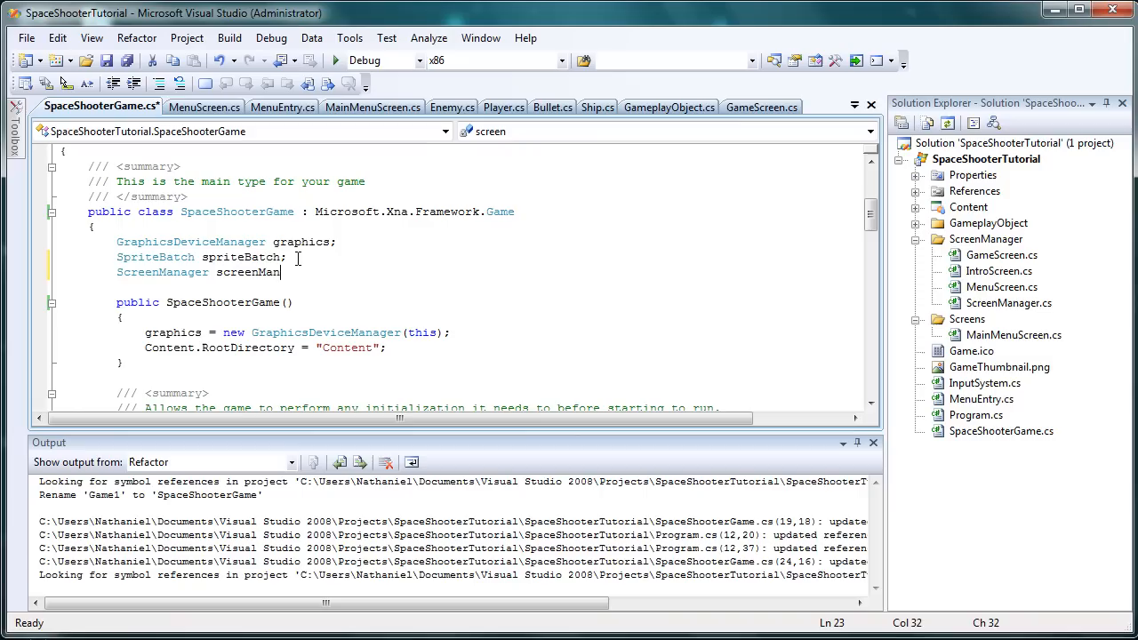
pyautogui.write('ager')
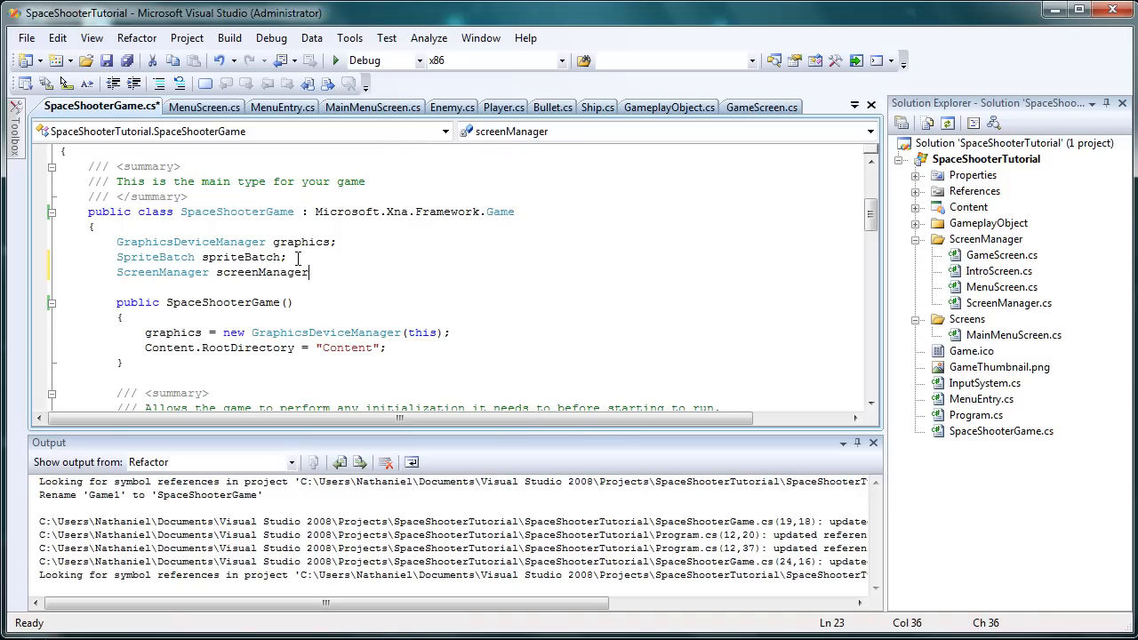
pyautogui.write(';')
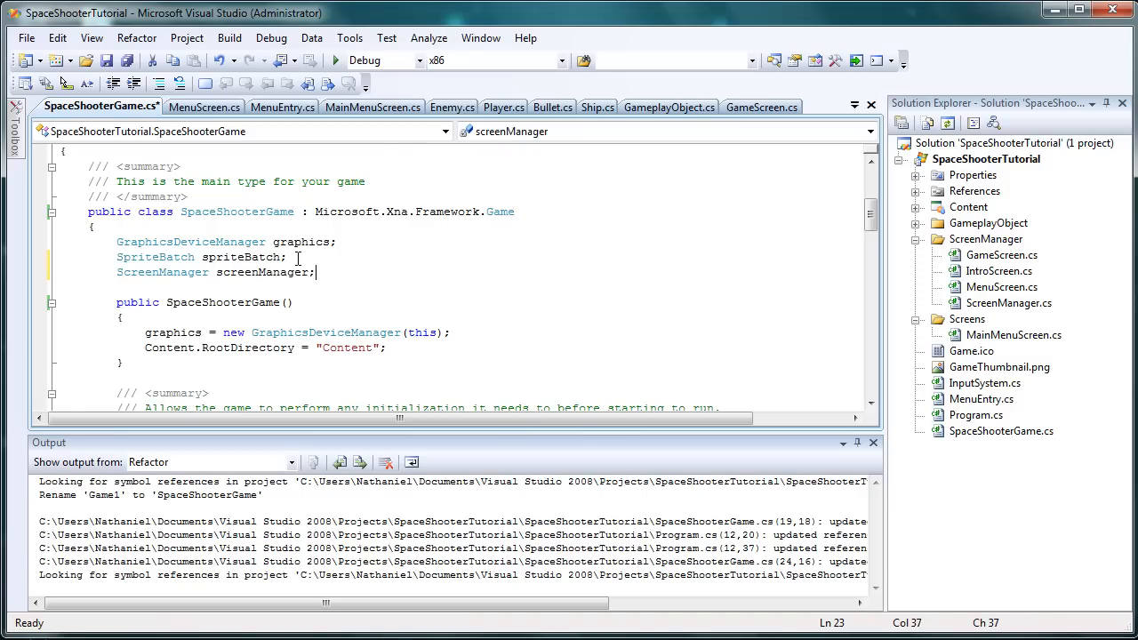
pyautogui.scroll(-3)
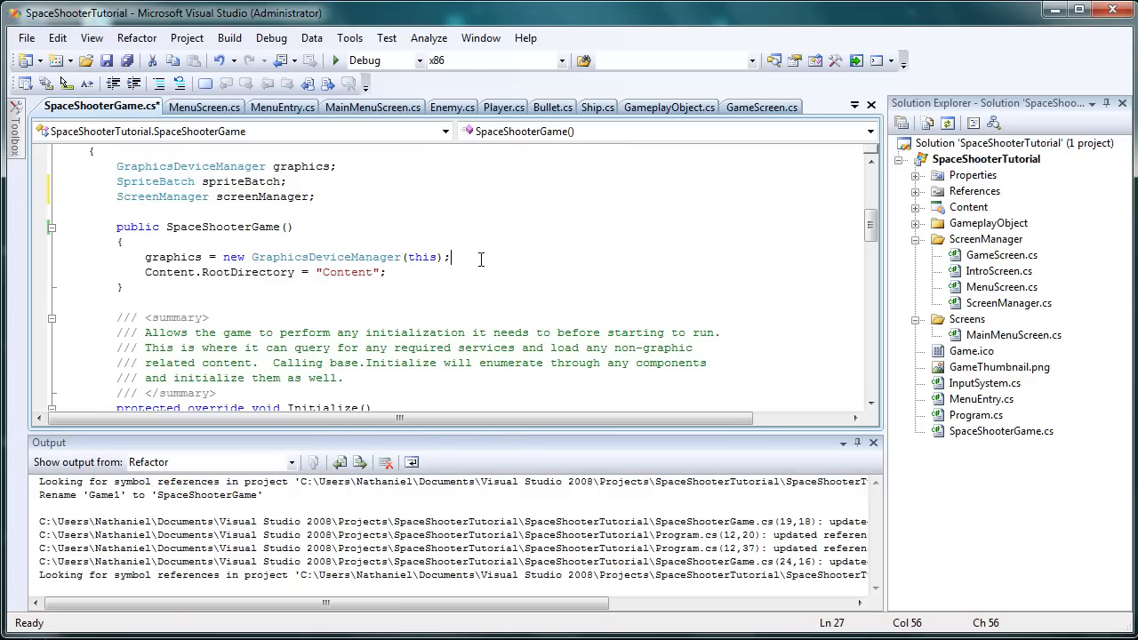
# Set PreferredBackBufferWidth to 1280 and PreferredBackBufferHeight to 720 in the SpaceShooterGame constructor.
pyautogui.write('graphics.')
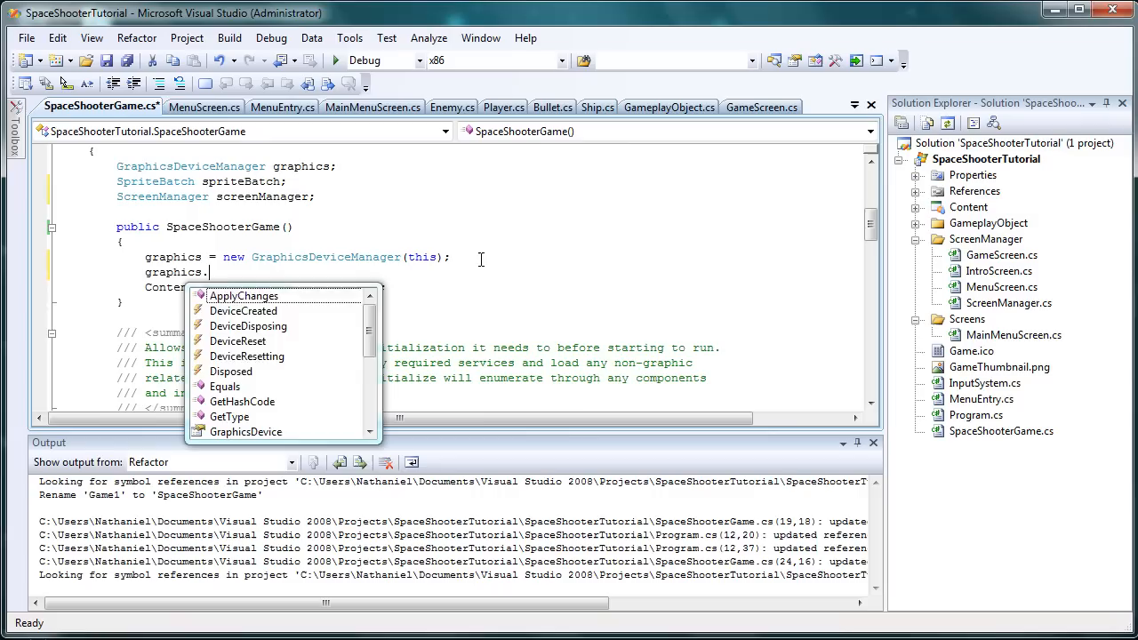
pyautogui.write('pref')
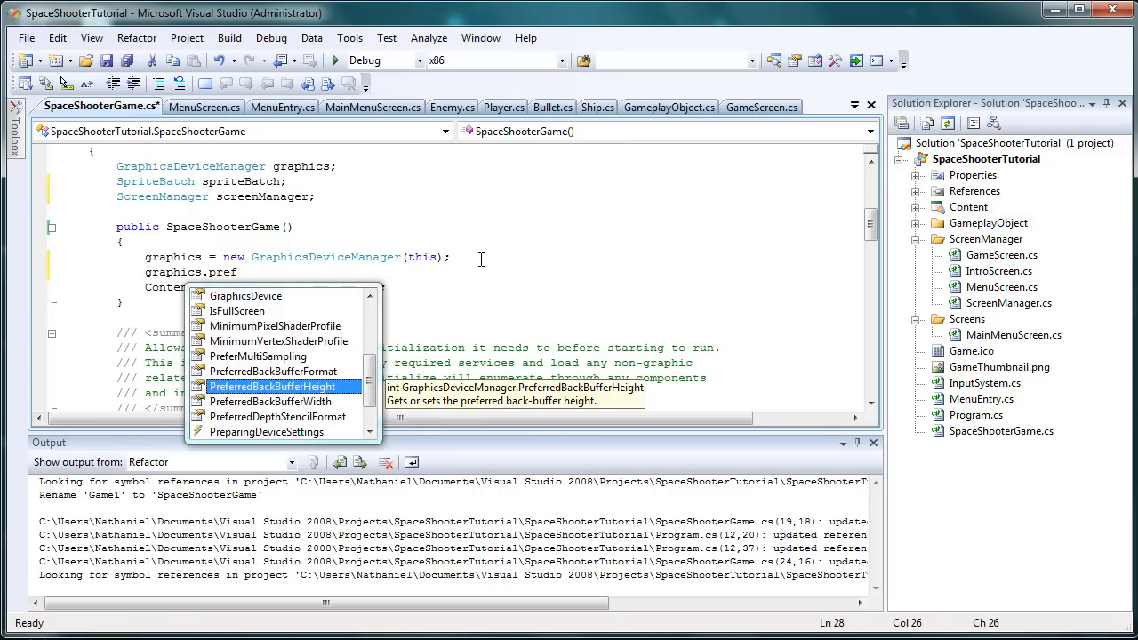
pyautogui.press('Down')
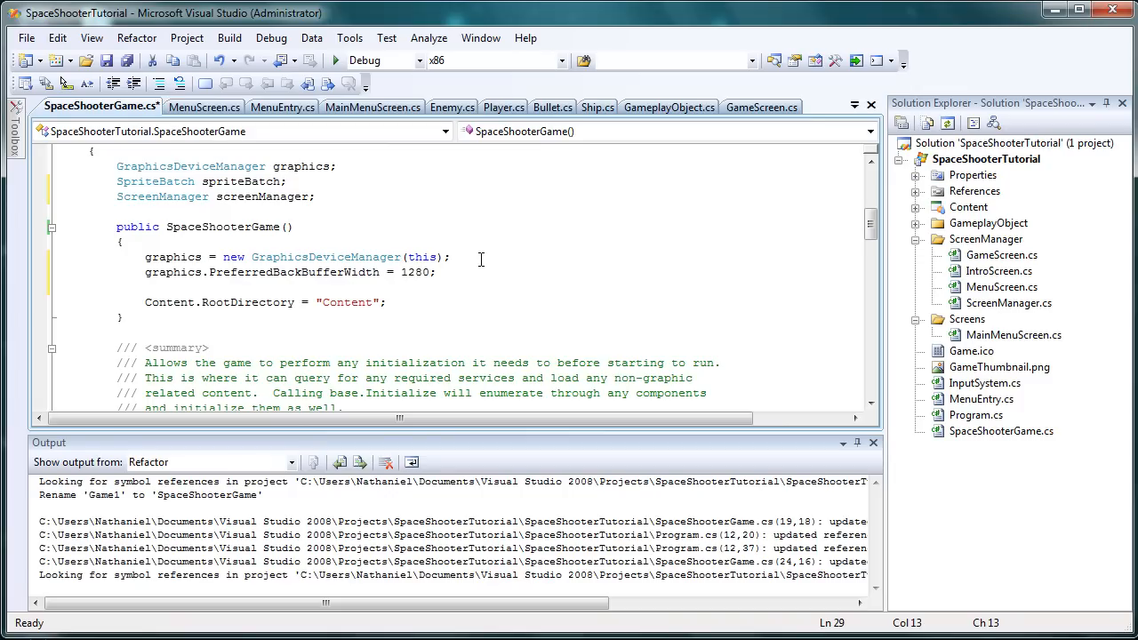
pyautogui.write('graphics')
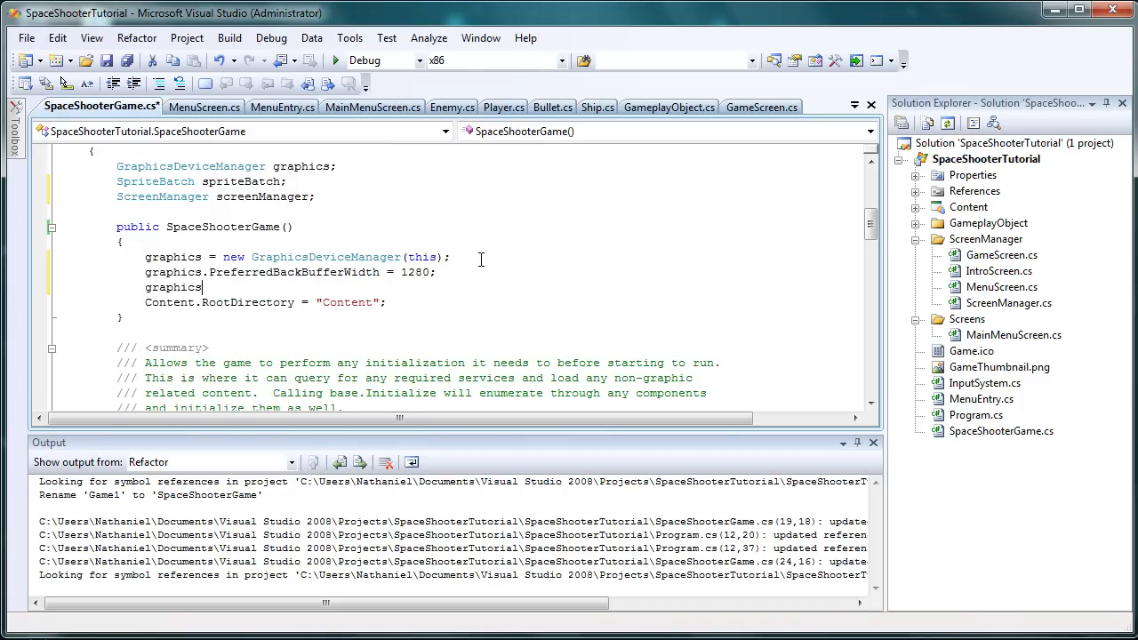
pyautogui.write('.PreferredBackBufferHeight =')
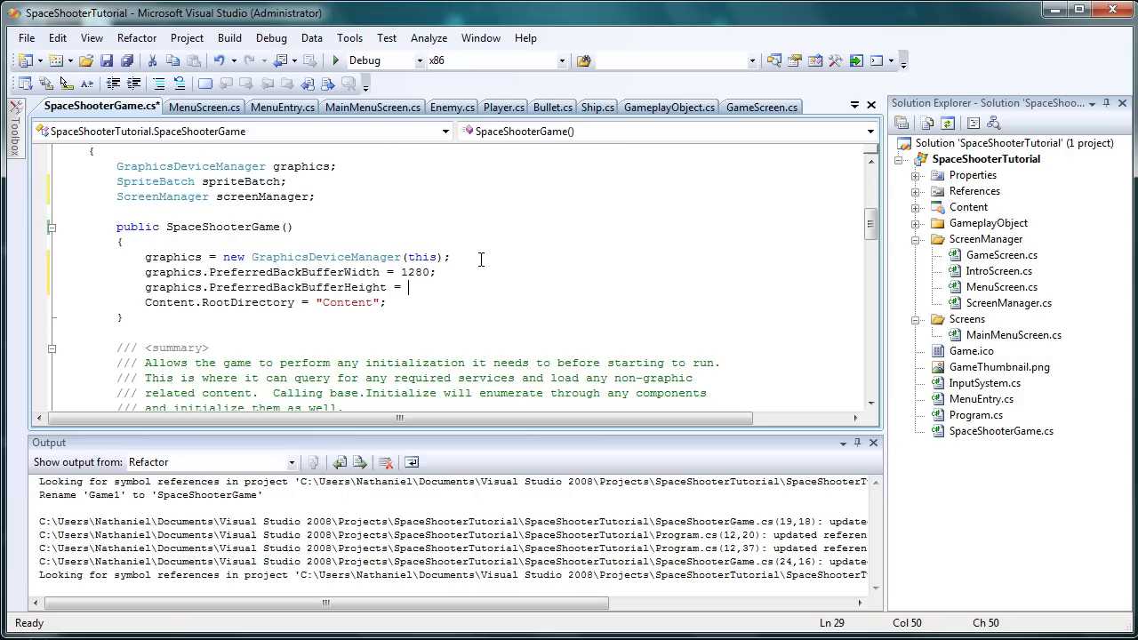
pyautogui.write('720;')
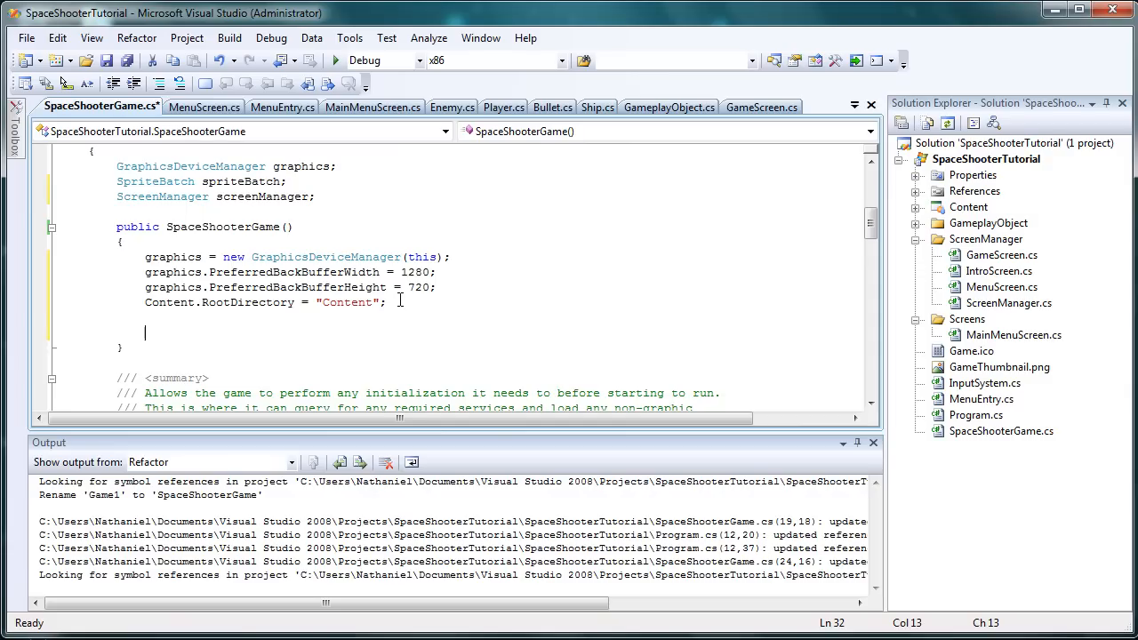
pyautogui.write('isfic')
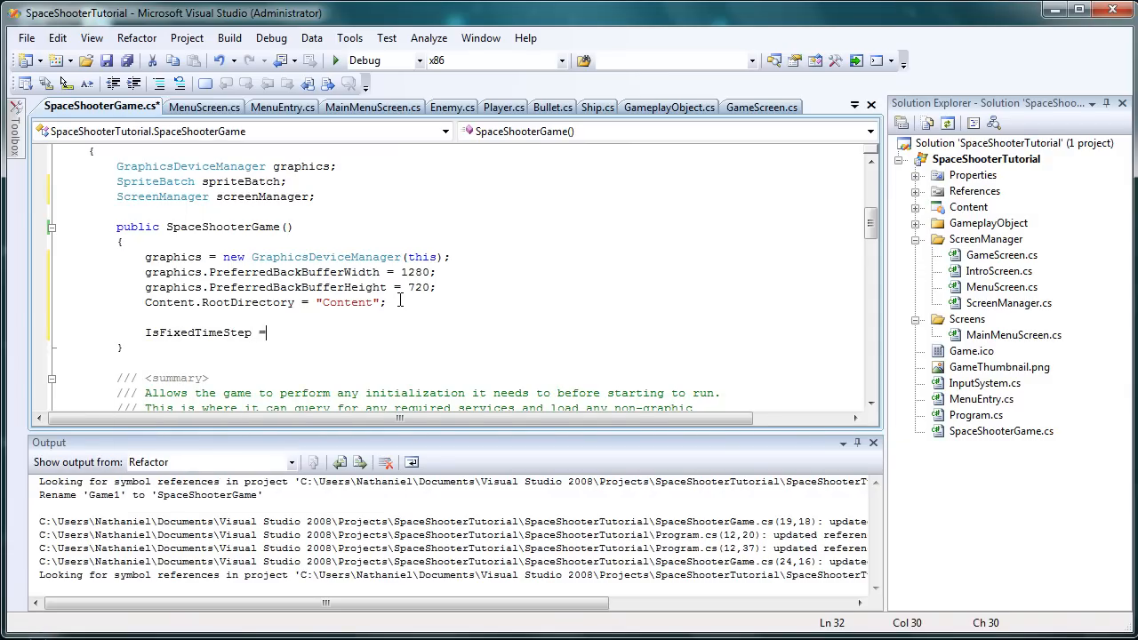
pyautogui.write('true')
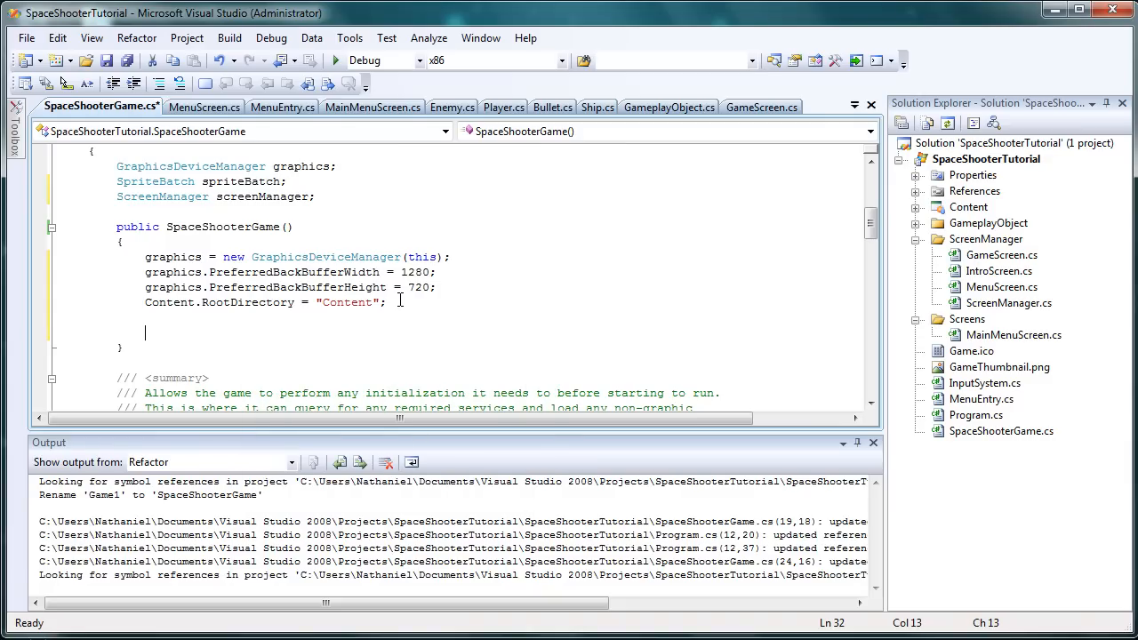
pyautogui.write('screenManager')
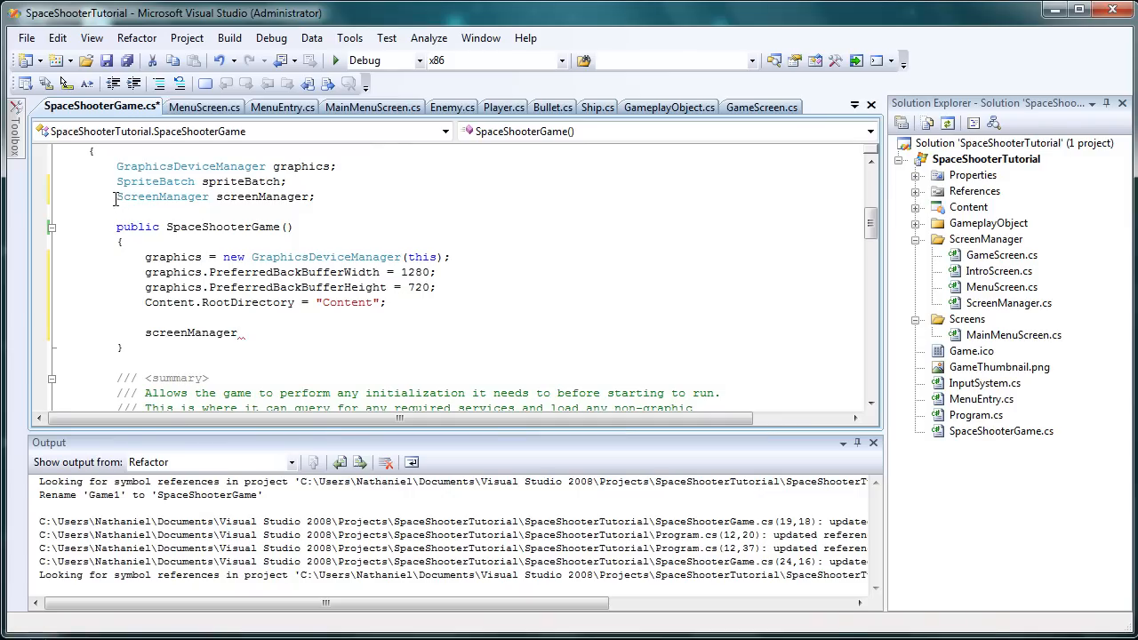
# Initialize screenManager with new ScreenManager(this) in the constructor.
pyautogui.tripleClick(214, 197)
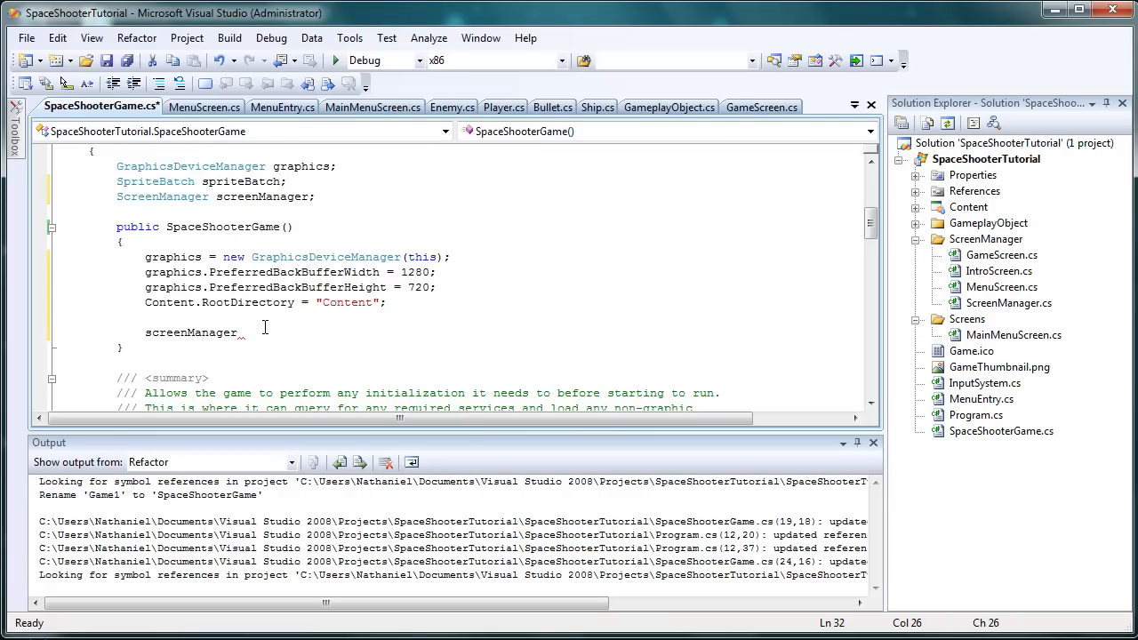
pyautogui.write('= new ScreenManager')
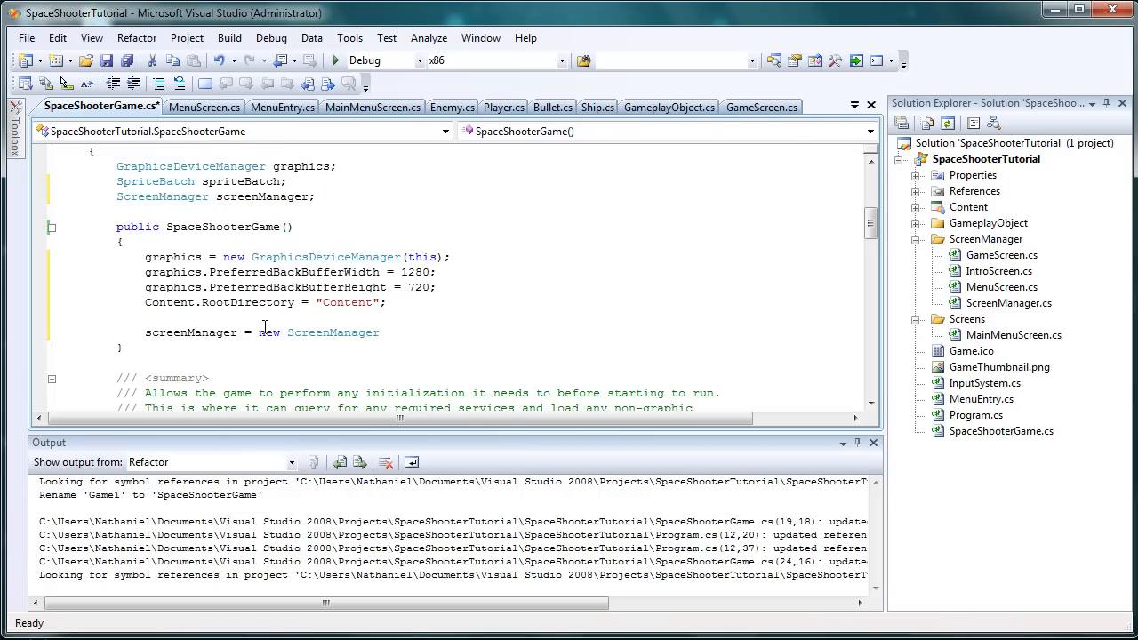
pyautogui.write('(')
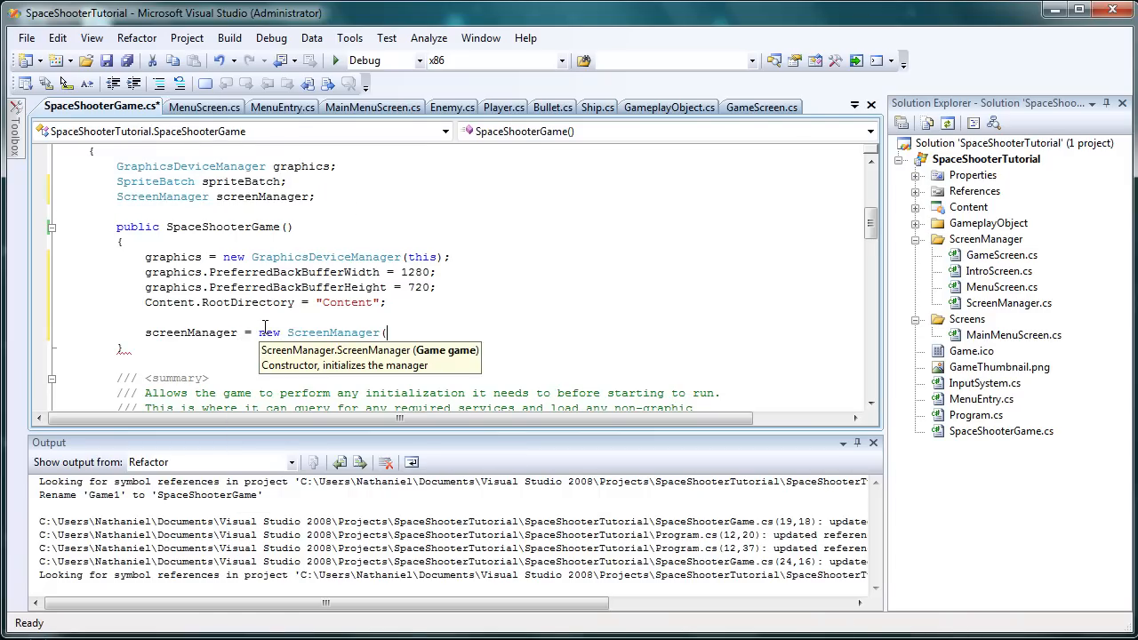
pyautogui.write('this);')
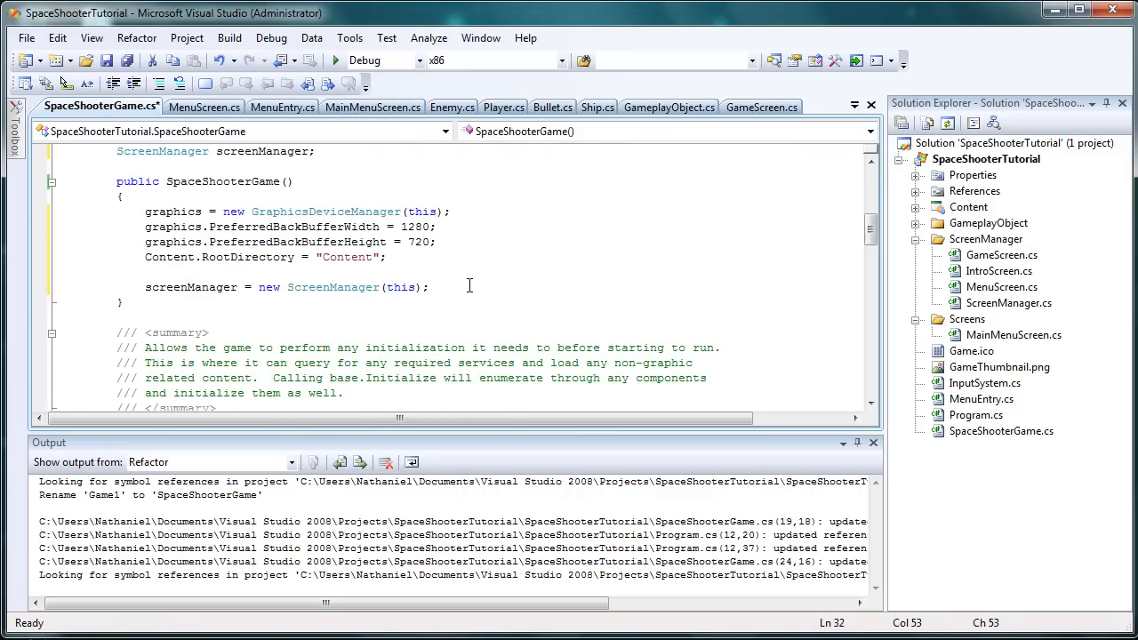
# Add screenManager to the game's Components with Components.Add(screenManager).
pyautogui.write('Compn')
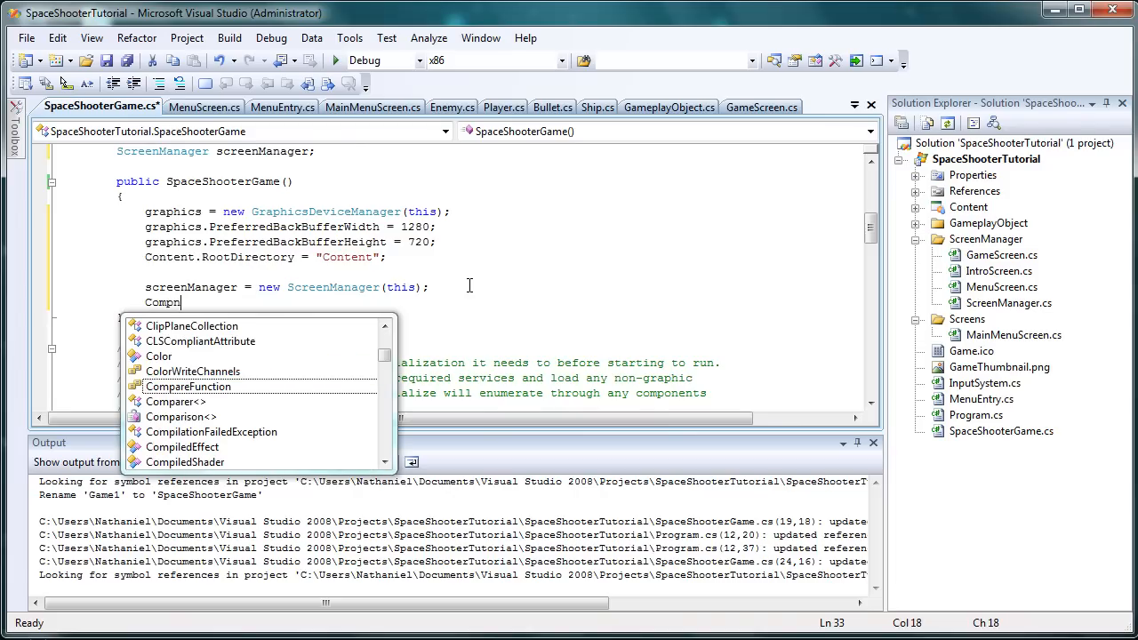
pyautogui.press('BackSpace')
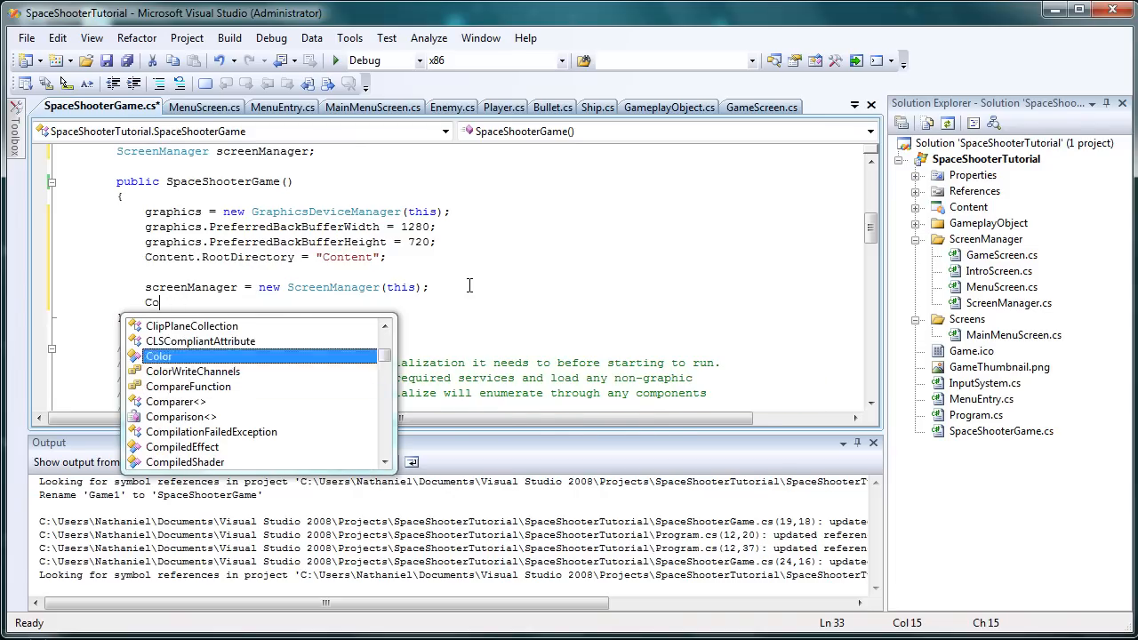
pyautogui.write('mponents')
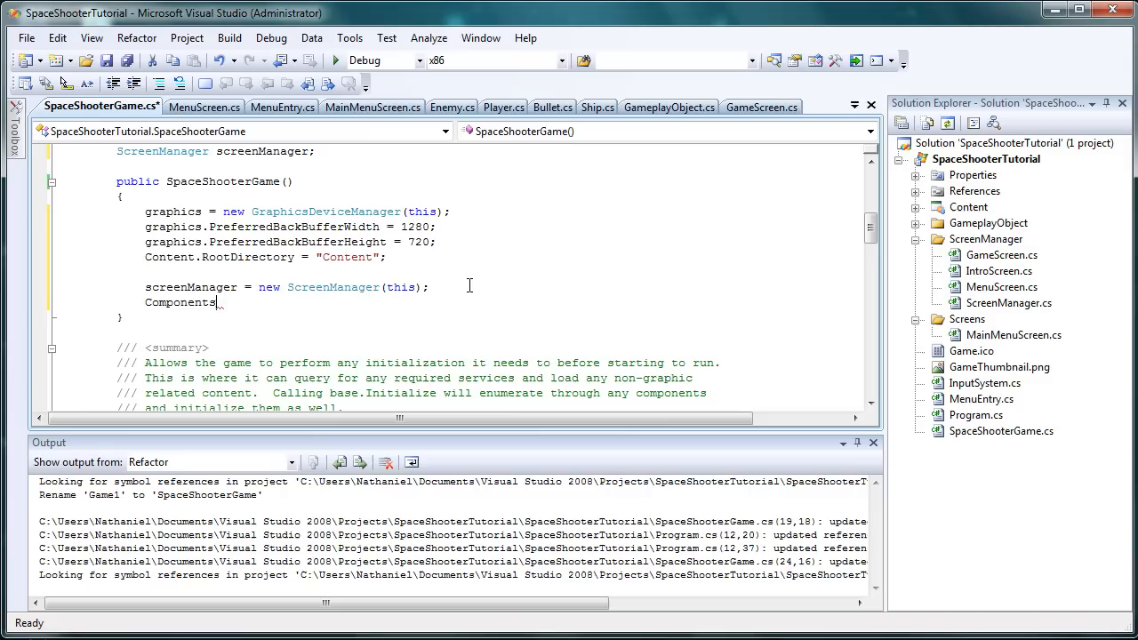
pyautogui.write('.as')
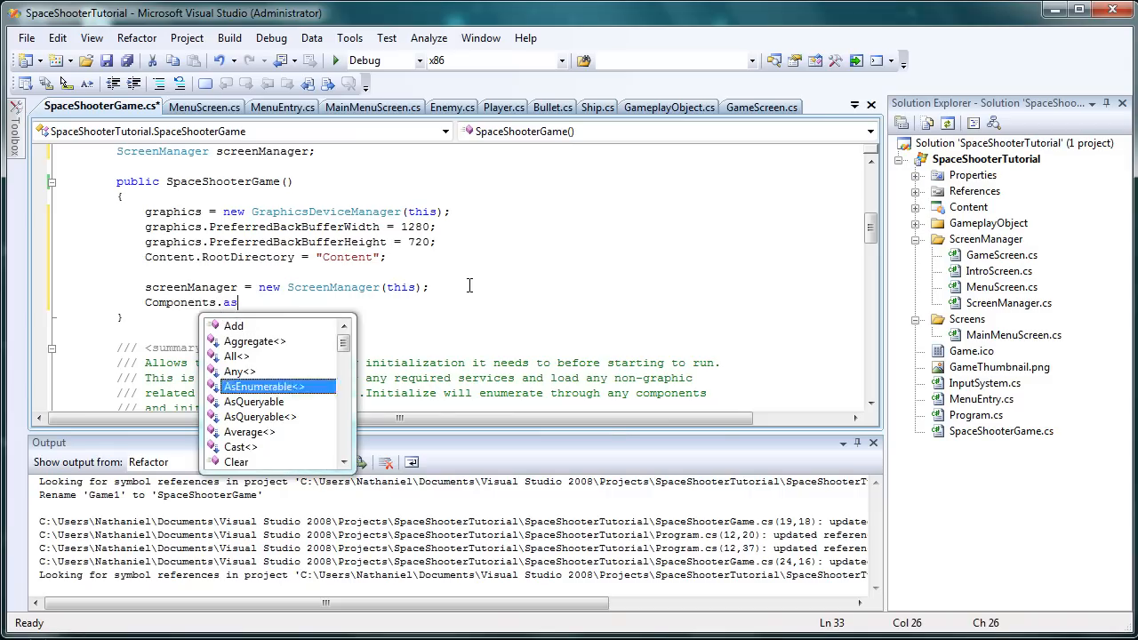
pyautogui.write('Add(')
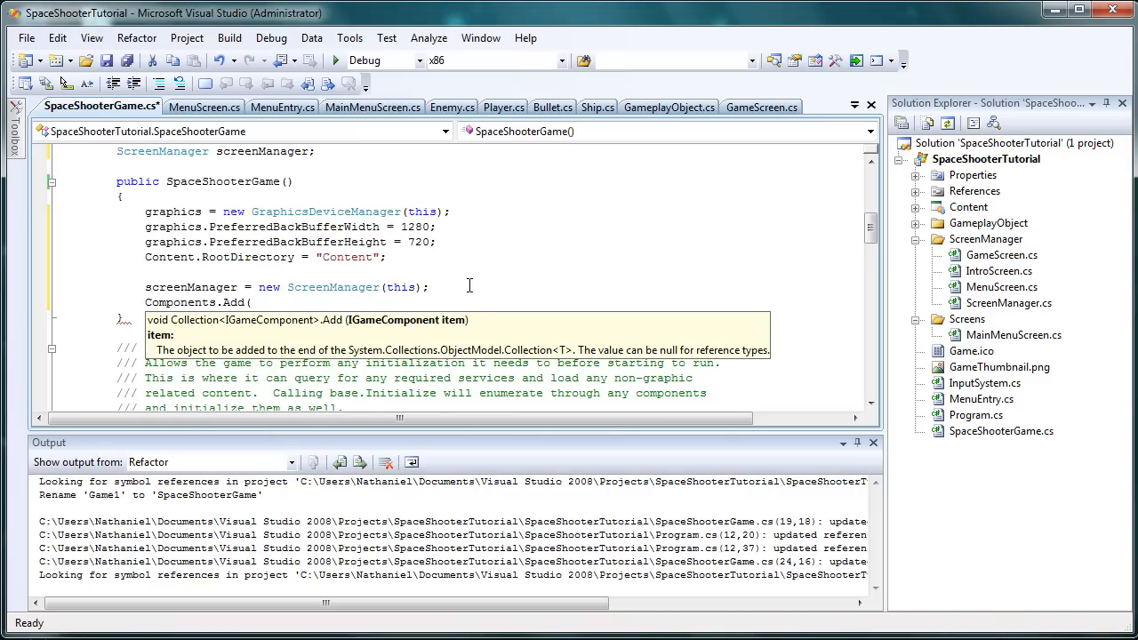
pyautogui.write('screenManager);')
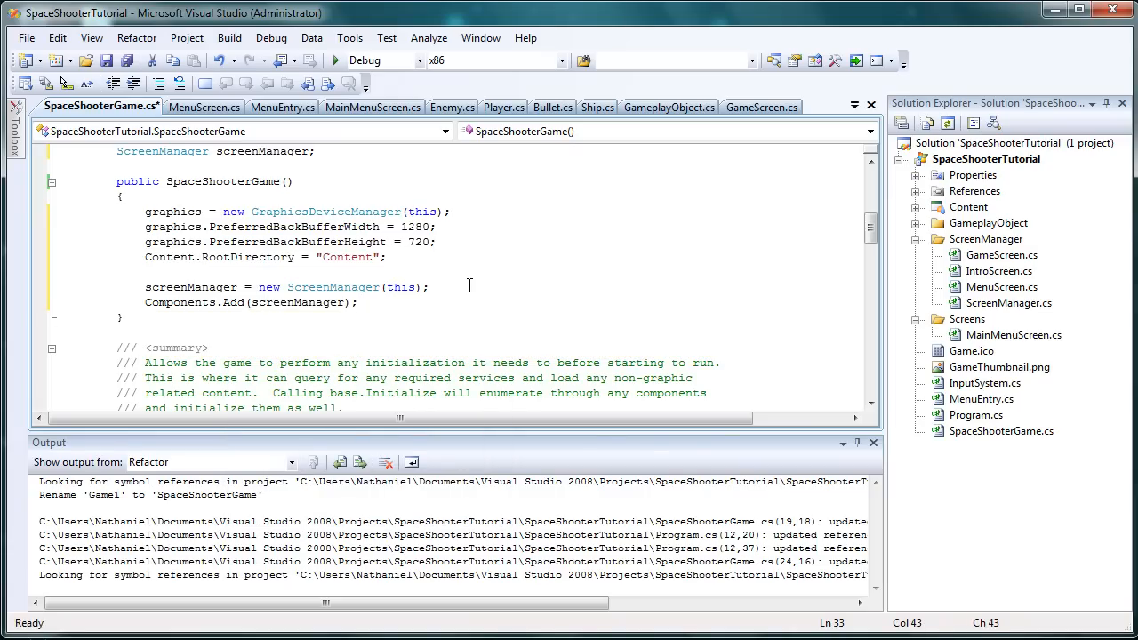
pyautogui.scroll(-3)
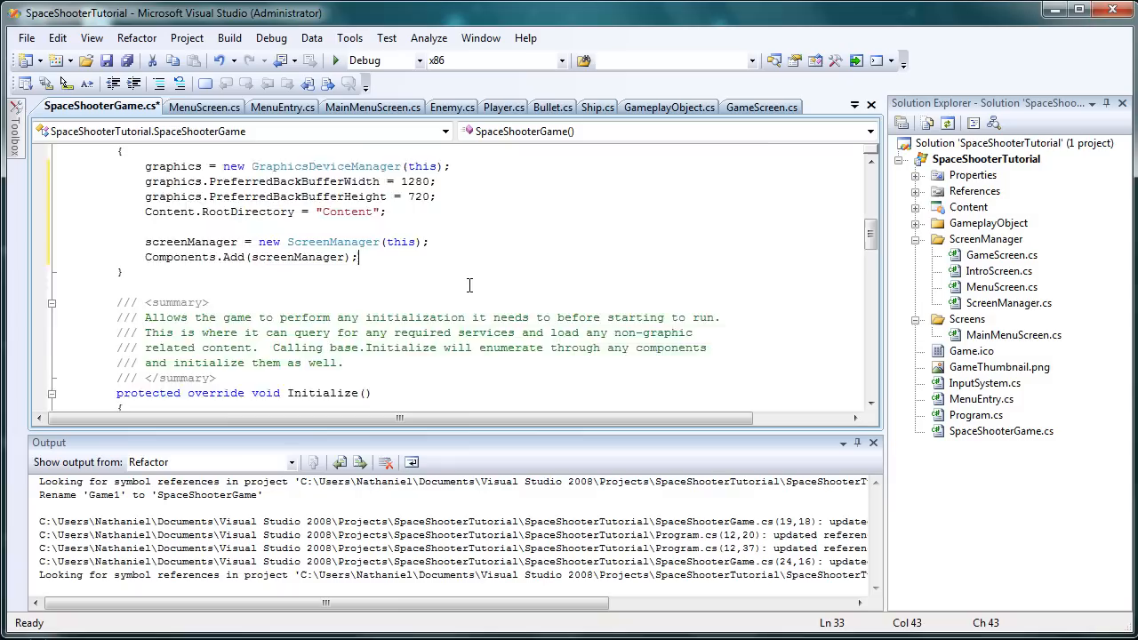
# Add screenManager.AddScreen(new MainMenuScreen()); under the TODO comment in Initialize().
pyautogui.scroll(-3)
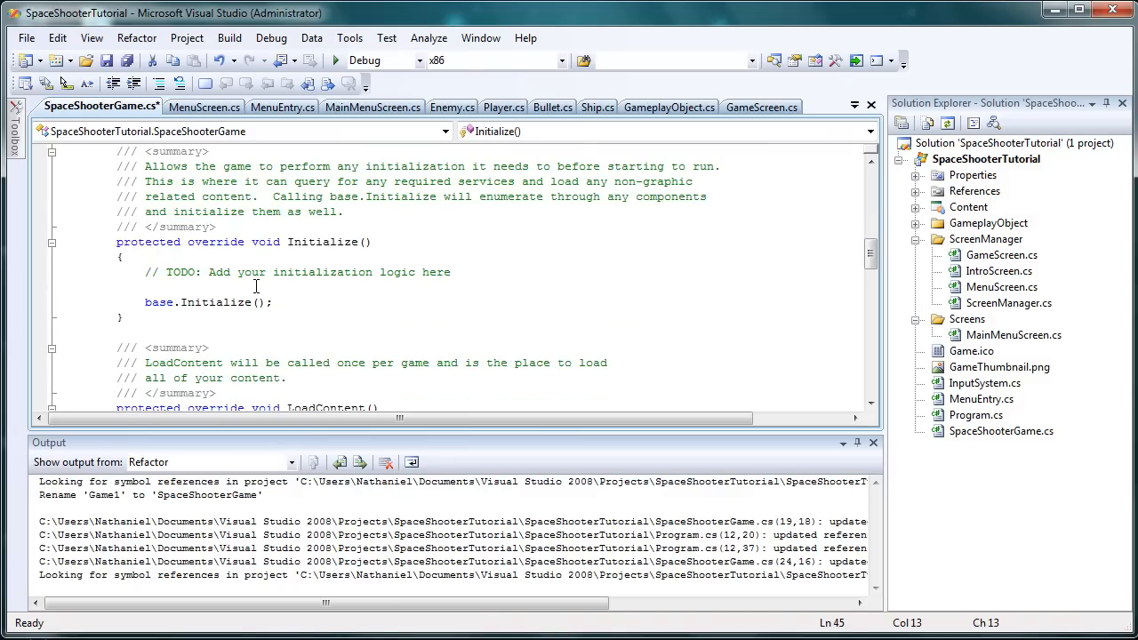
pyautogui.write('screen')
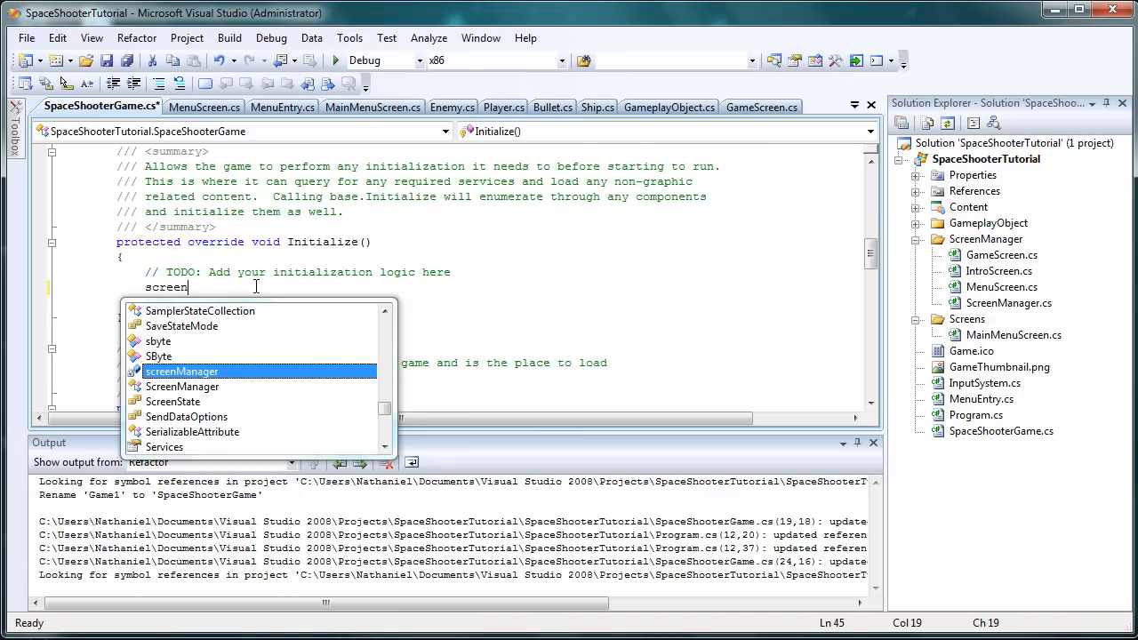
pyautogui.write('Manager.AddScreen')
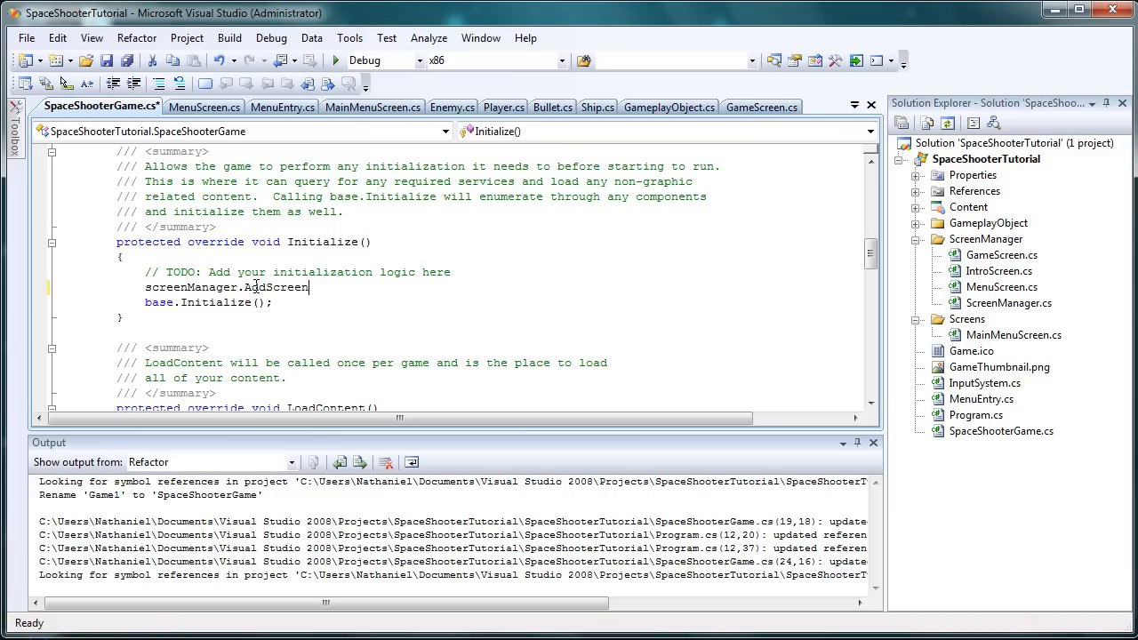
pyautogui.write('(new mainMenuScreen(')
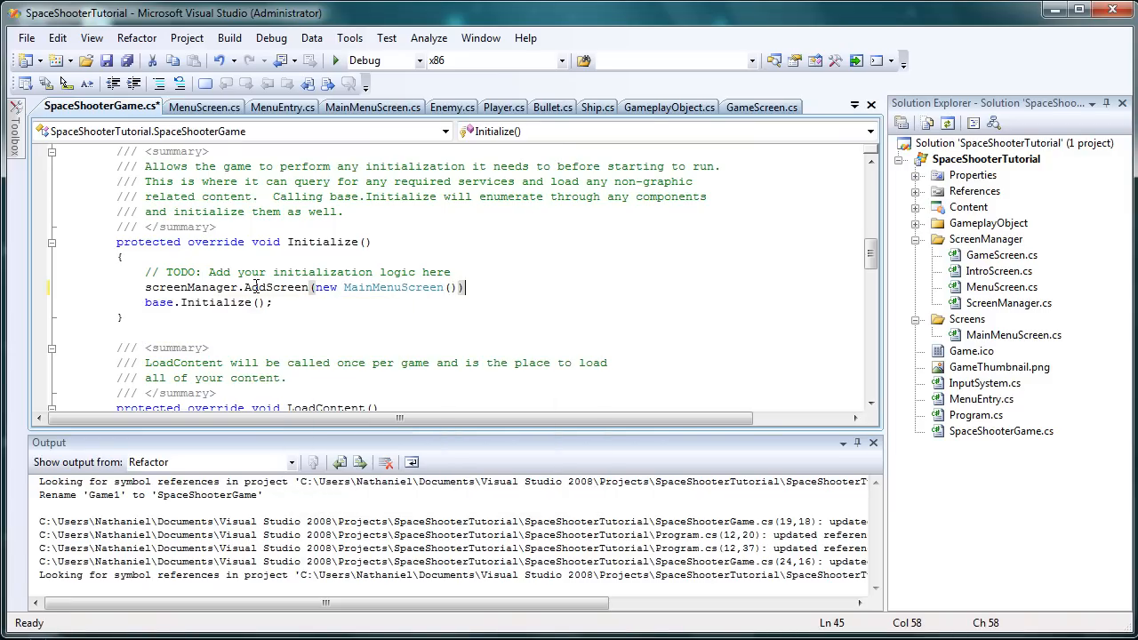
pyautogui.write(';')
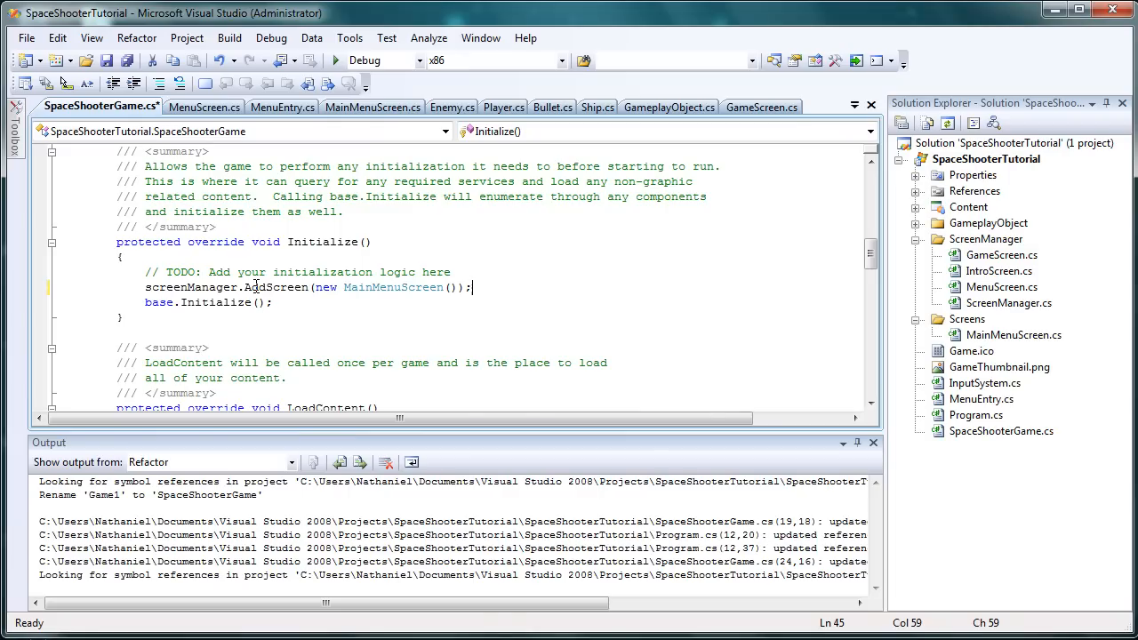
pyautogui.write('s')
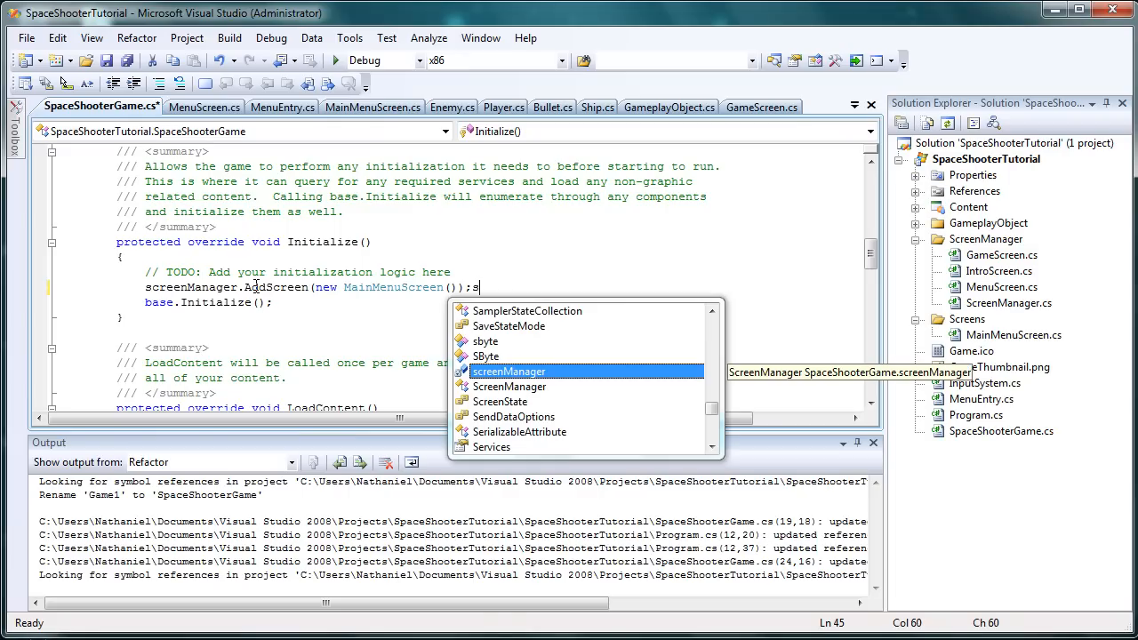
# Delete the stray letter and build the whole solution.
pyautogui.press('backspace')
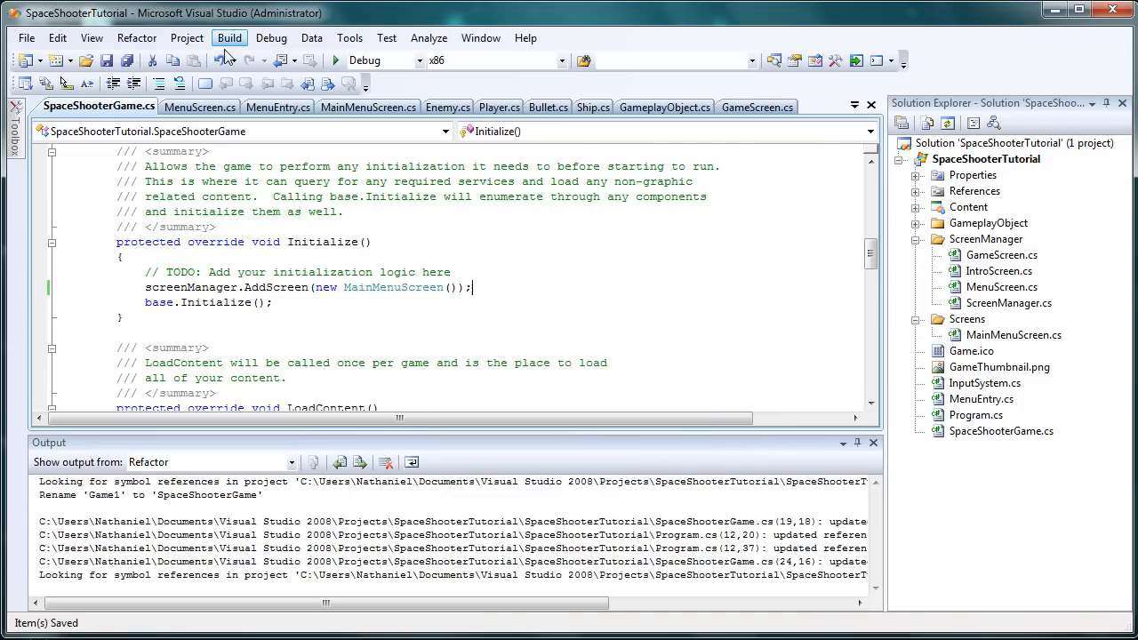
pyautogui.click(230, 38)
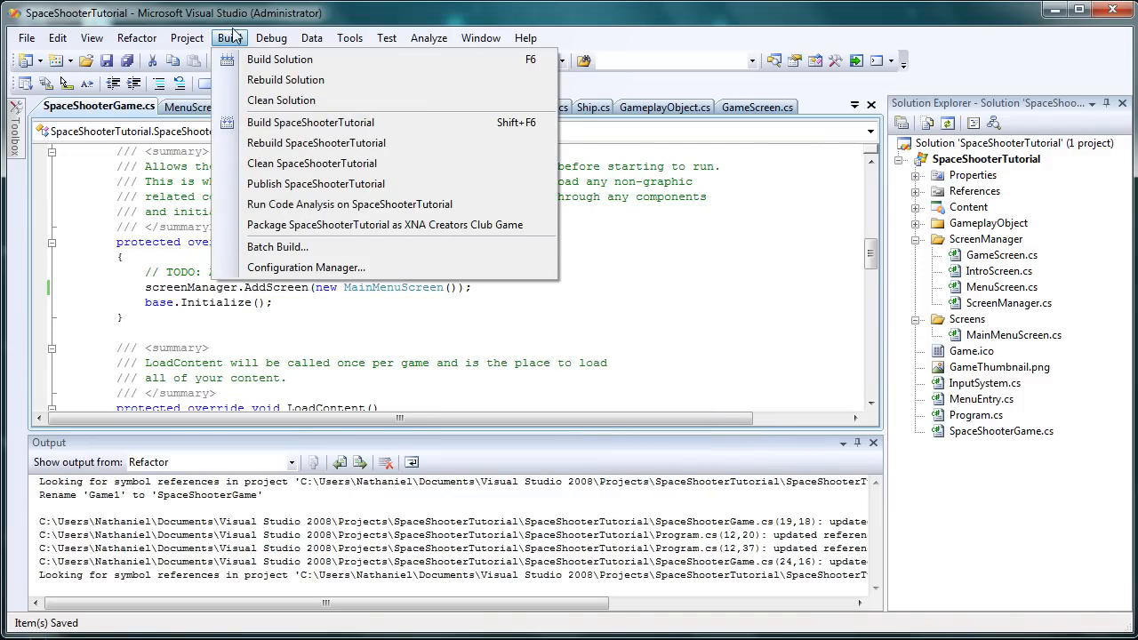
pyautogui.moveTo(279, 59)
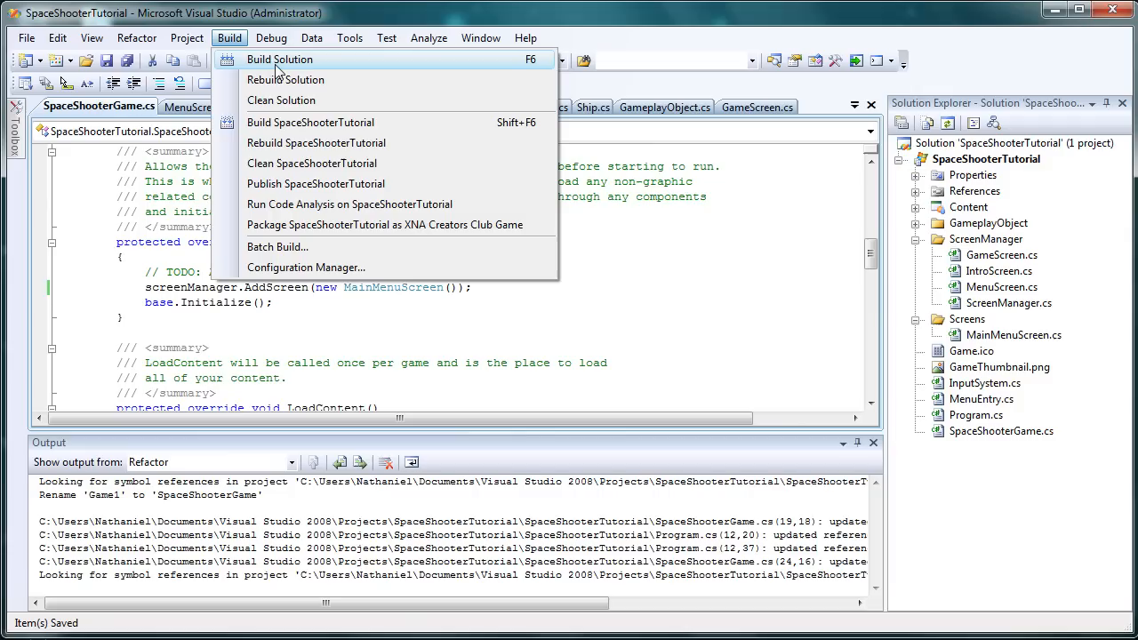
pyautogui.click(279, 59)
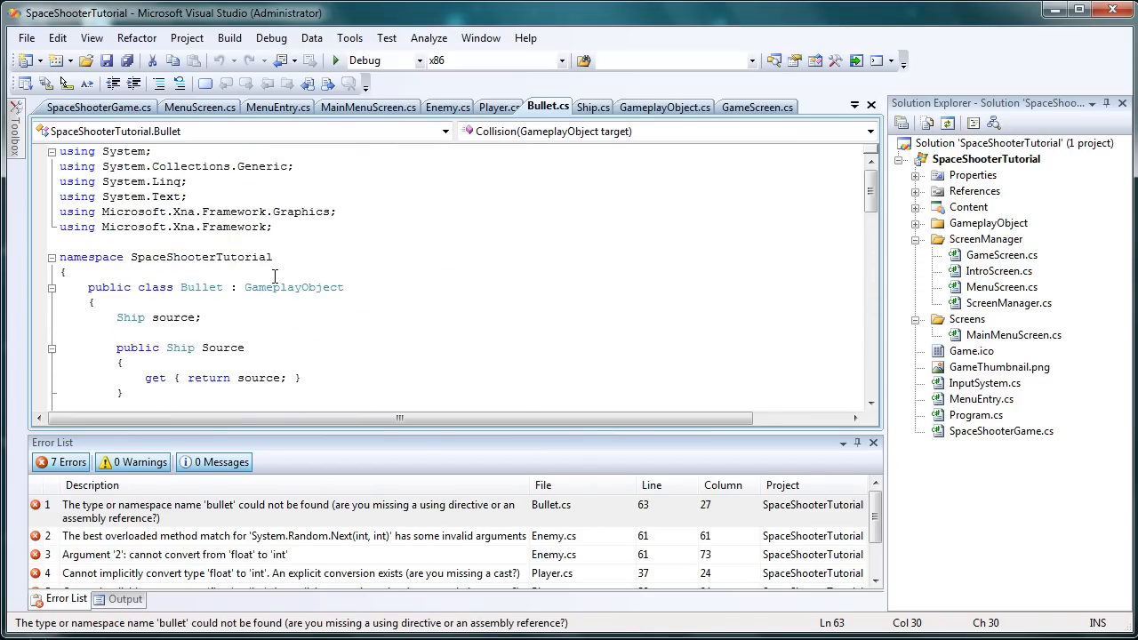
# Scroll down to review the build errors in the code and Error List.
pyautogui.scroll(-3)
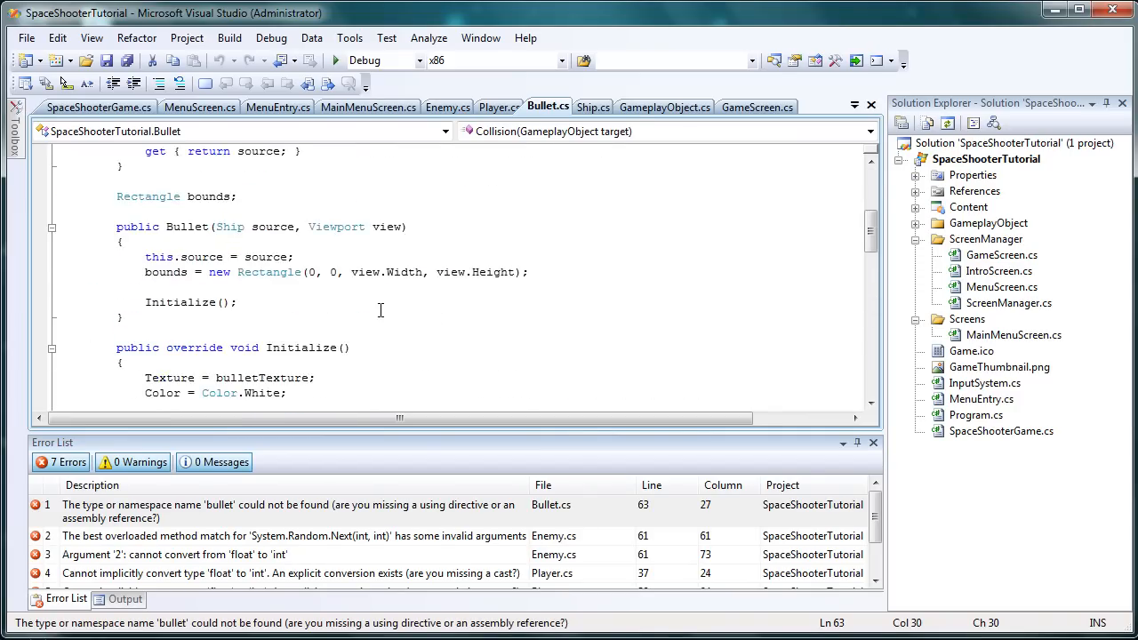
pyautogui.scroll(-3)
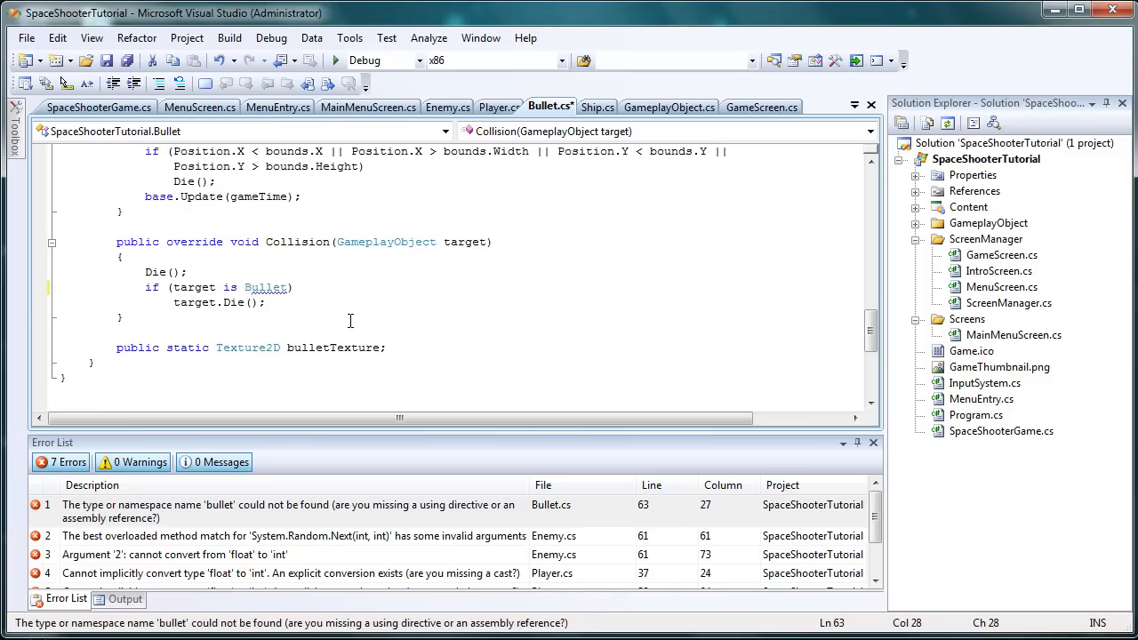
pyautogui.moveTo(271, 540)
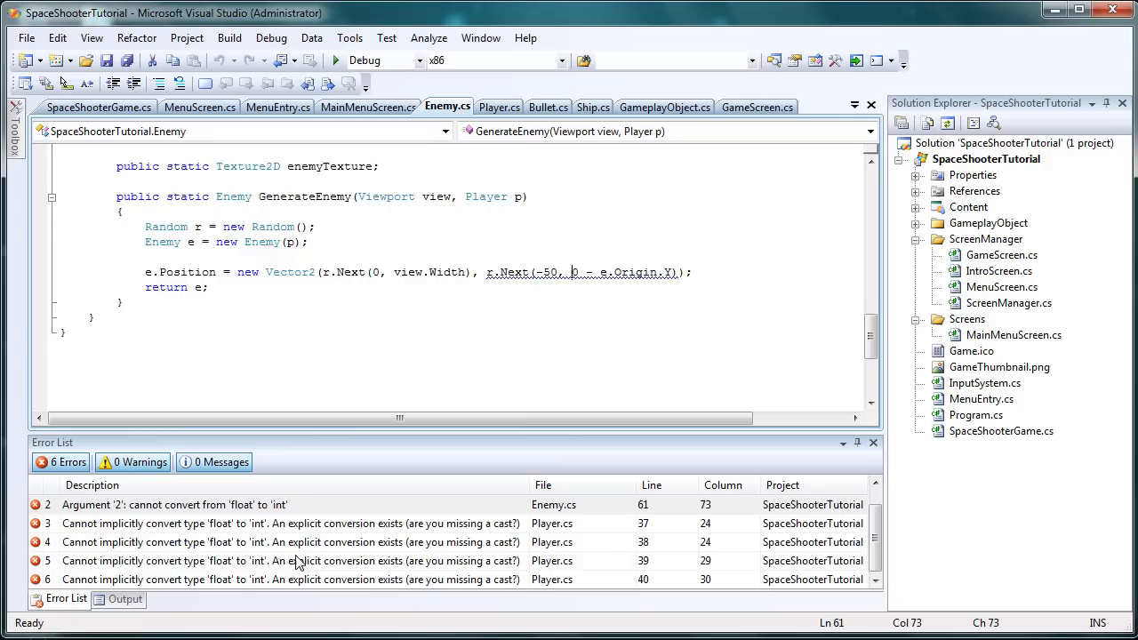
# Cast (0 - e.Origin.Y) to int in Enemy.cs and rebuild the solution.
pyautogui.click(291, 560)
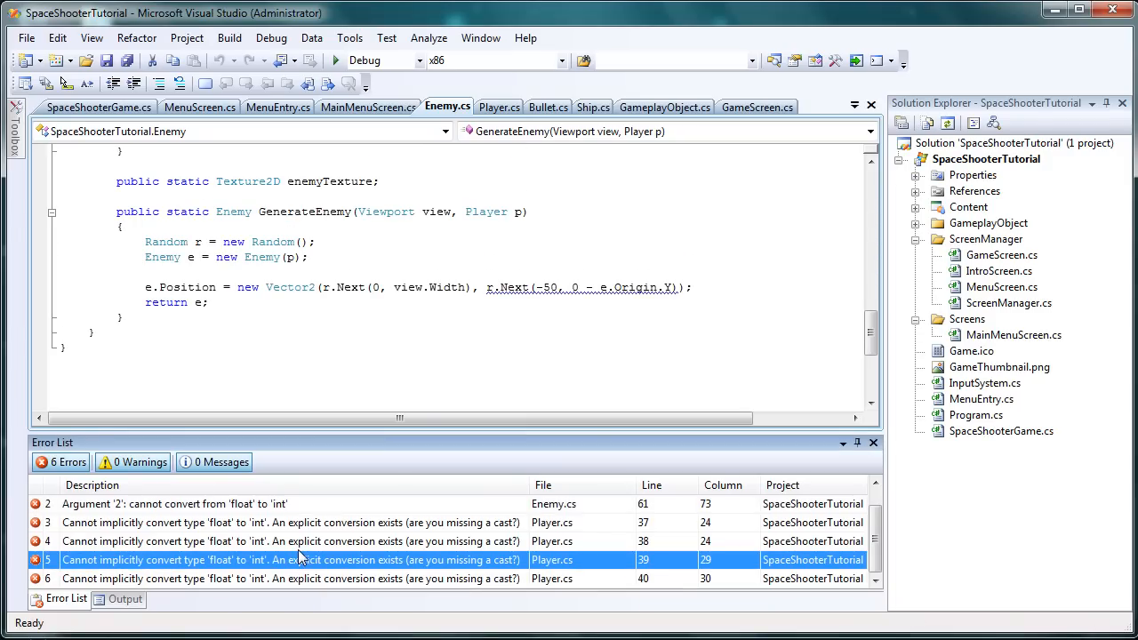
pyautogui.moveTo(591, 285)
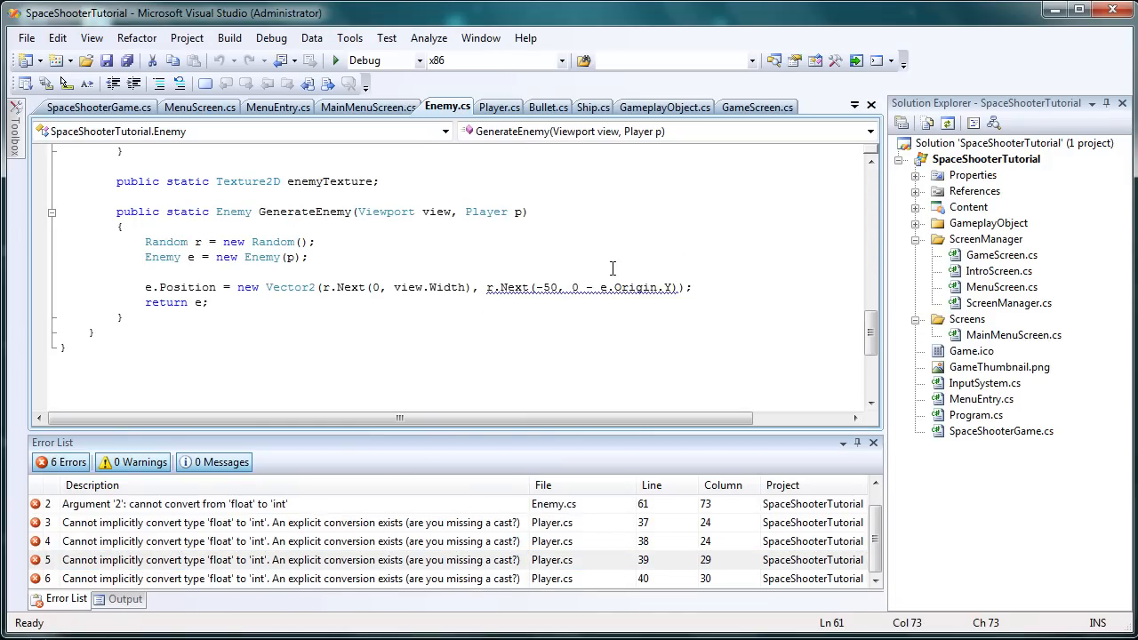
pyautogui.write('(int)(')
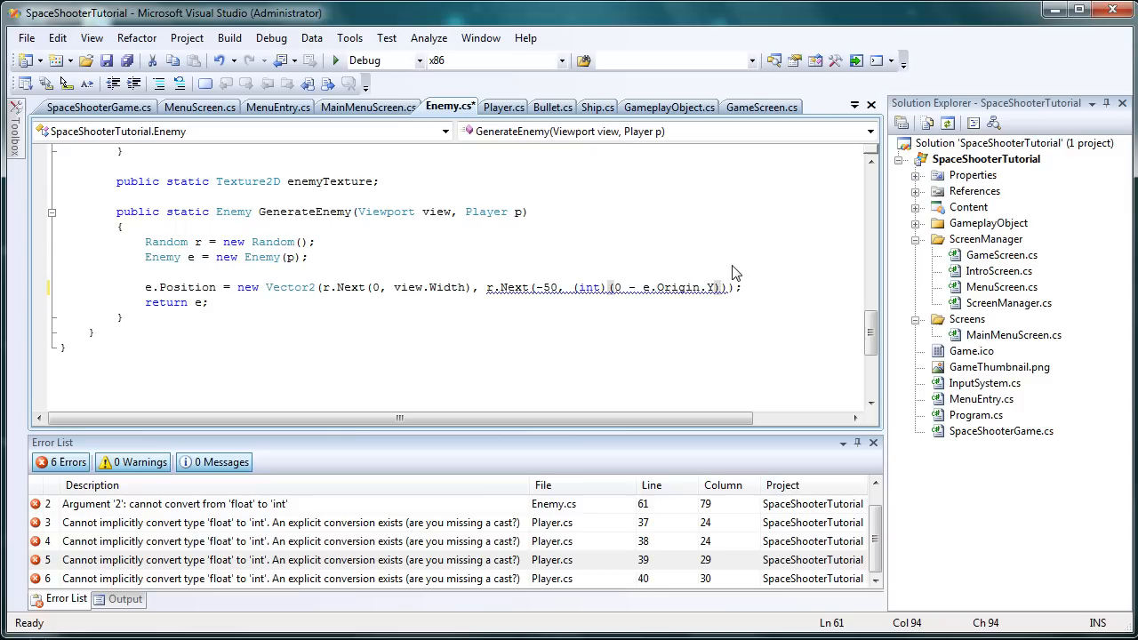
pyautogui.click(228, 37)
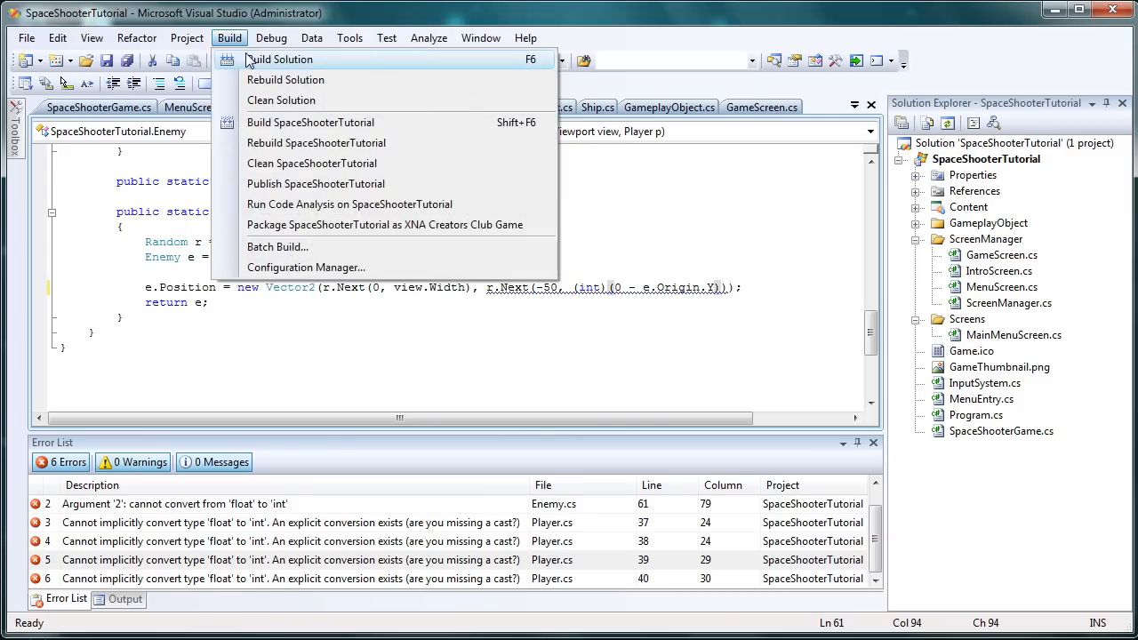
pyautogui.click(280, 59)
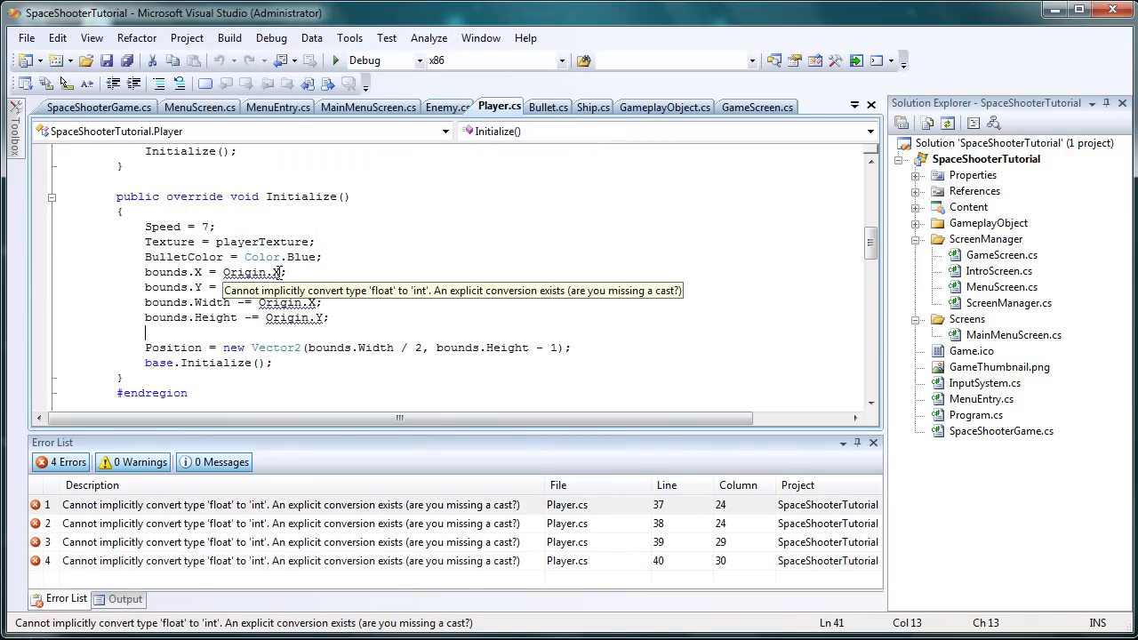
# Cast all four Origin.X/Origin.Y bounds assignments in Player.cs to int, then rebuild the solution.
pyautogui.write('(')
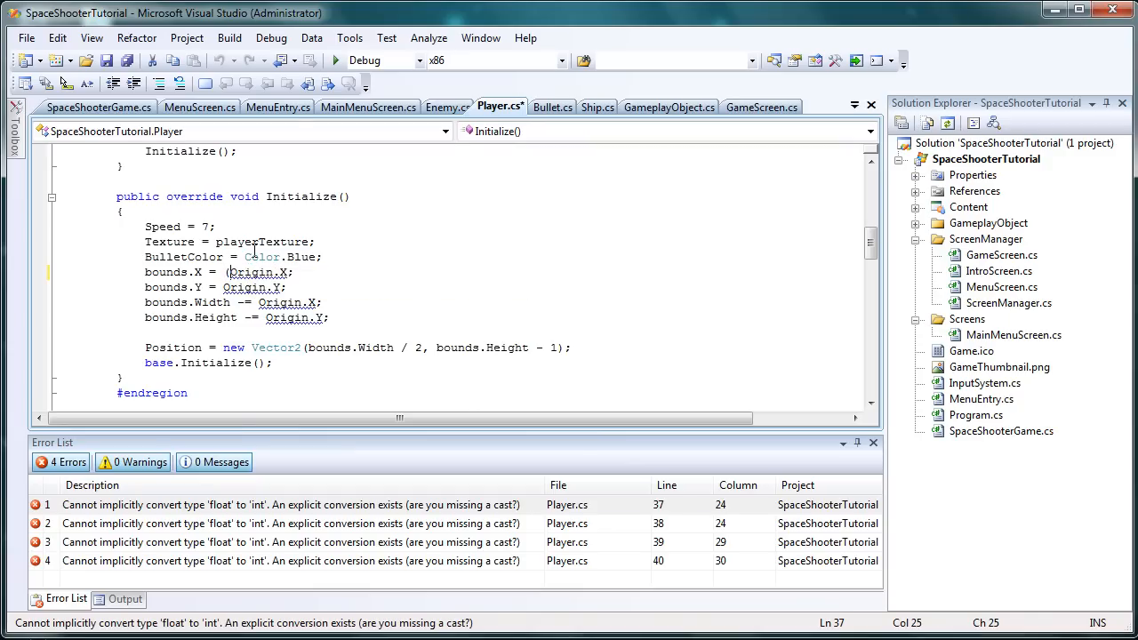
pyautogui.write('int)')
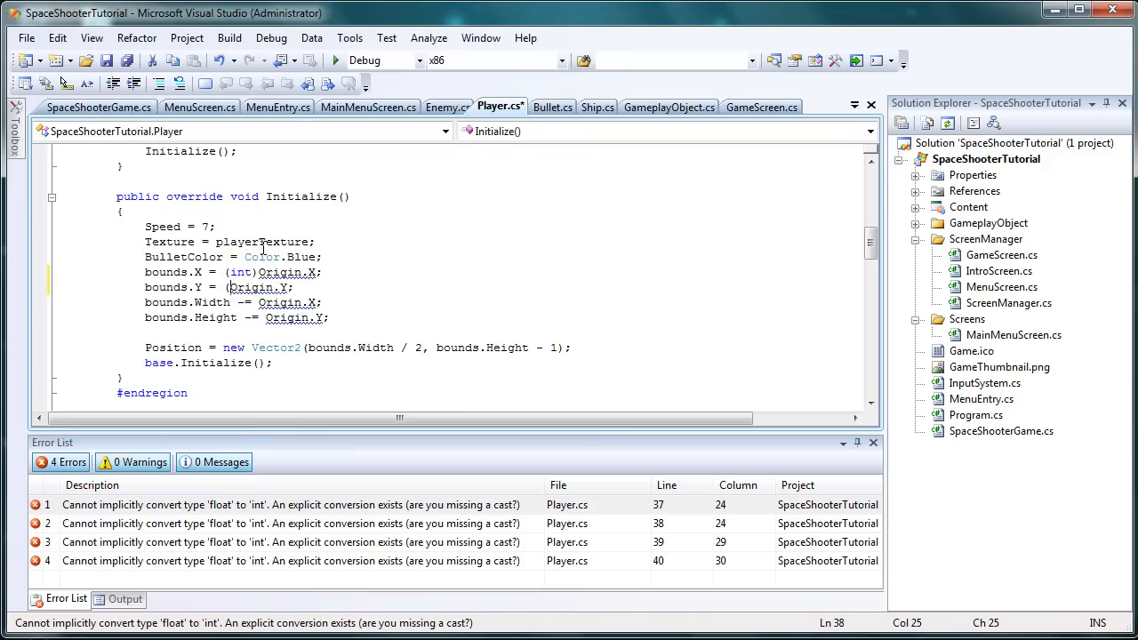
pyautogui.write('(int)')
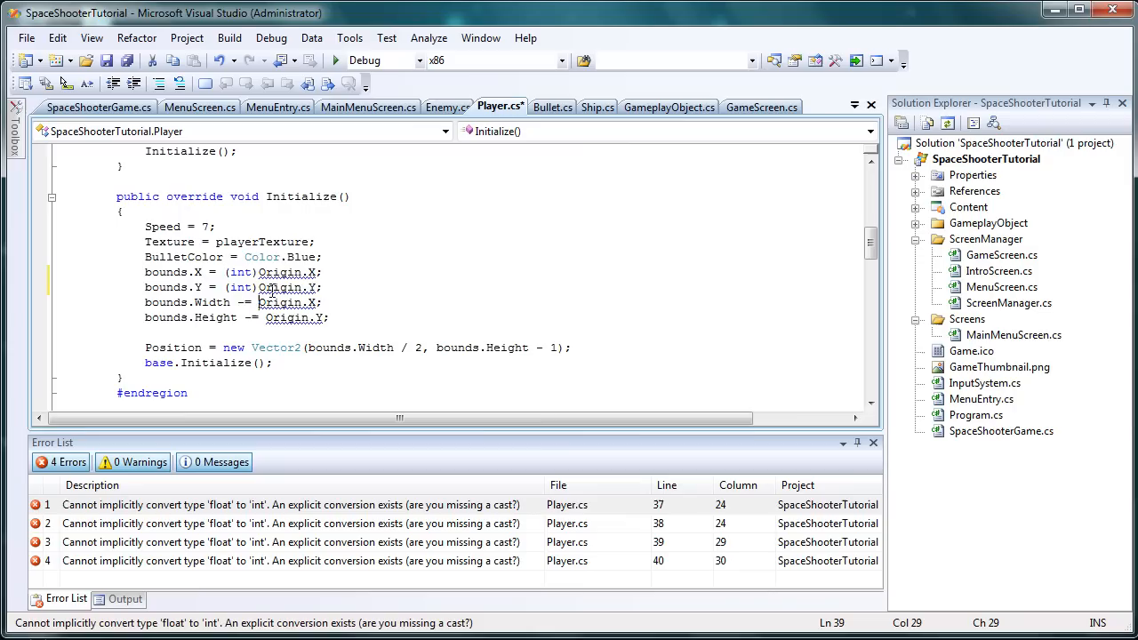
pyautogui.write('(int)')
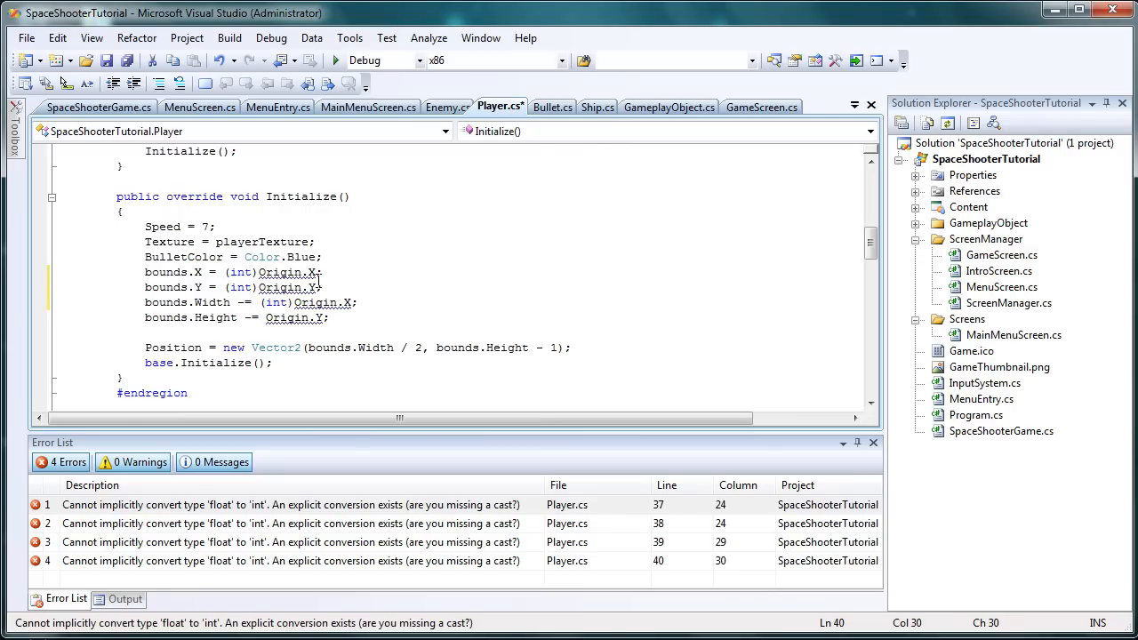
pyautogui.write('(int)')
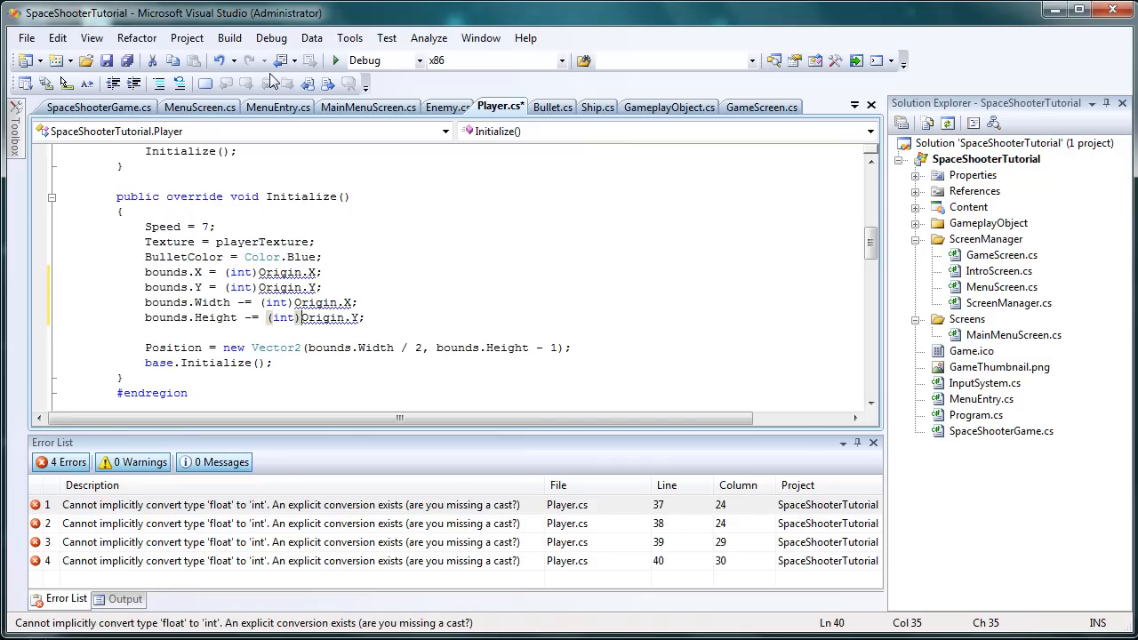
pyautogui.click(229, 38)
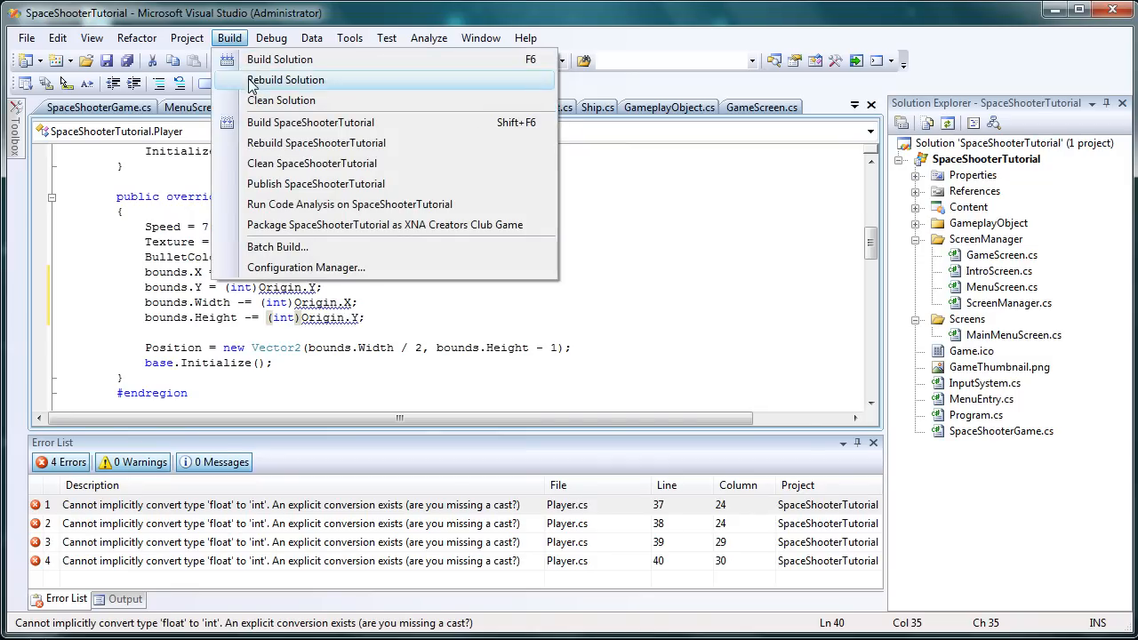
pyautogui.click(286, 80)
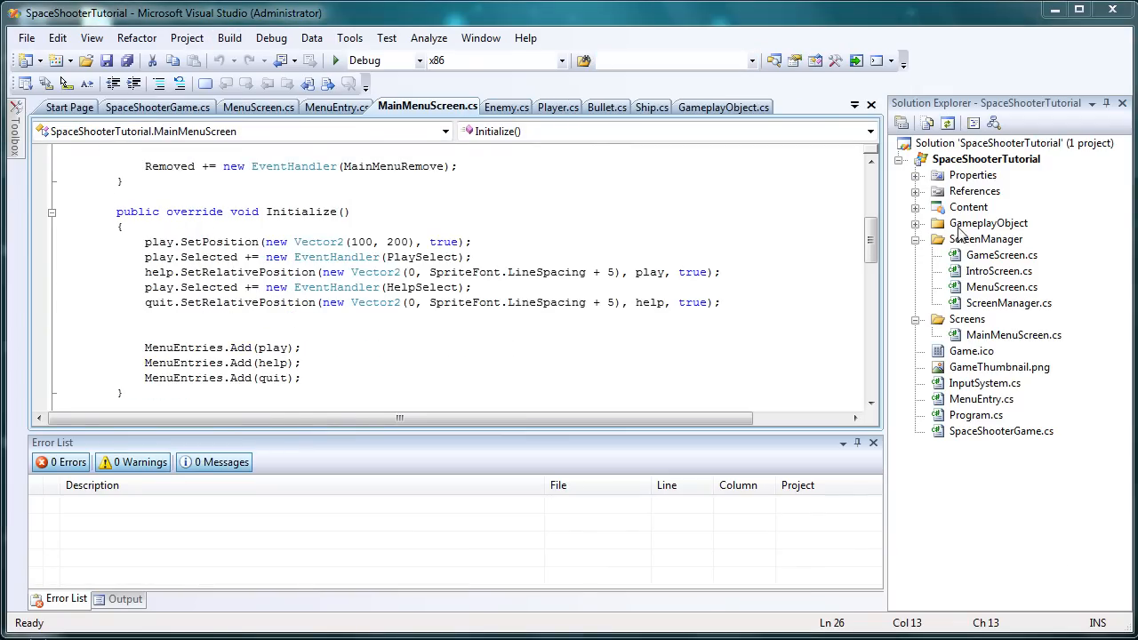
# Create a Fonts folder under Content and add a sprite font named menu.
pyautogui.click(916, 207)
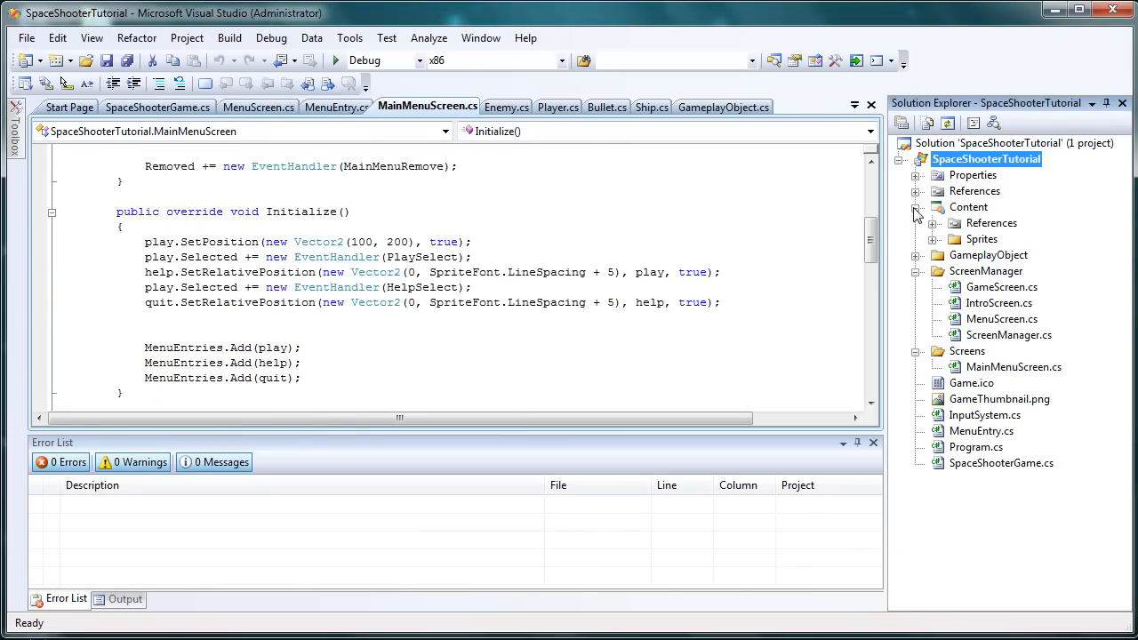
pyautogui.rightClick(968, 206)
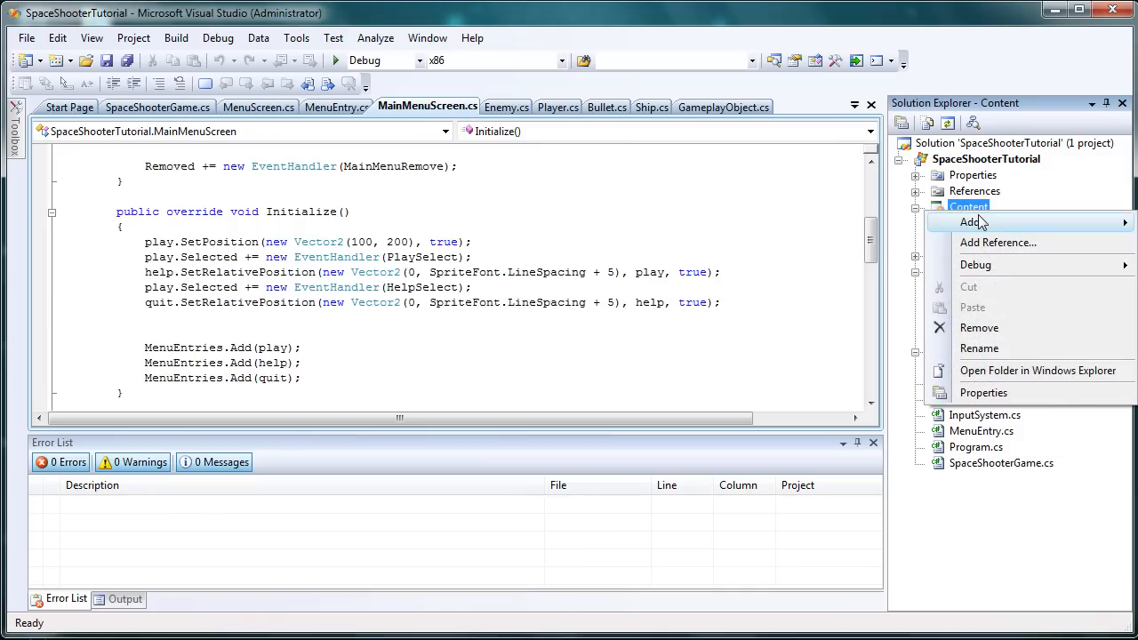
pyautogui.click(987, 222)
pyautogui.write('Fonts')
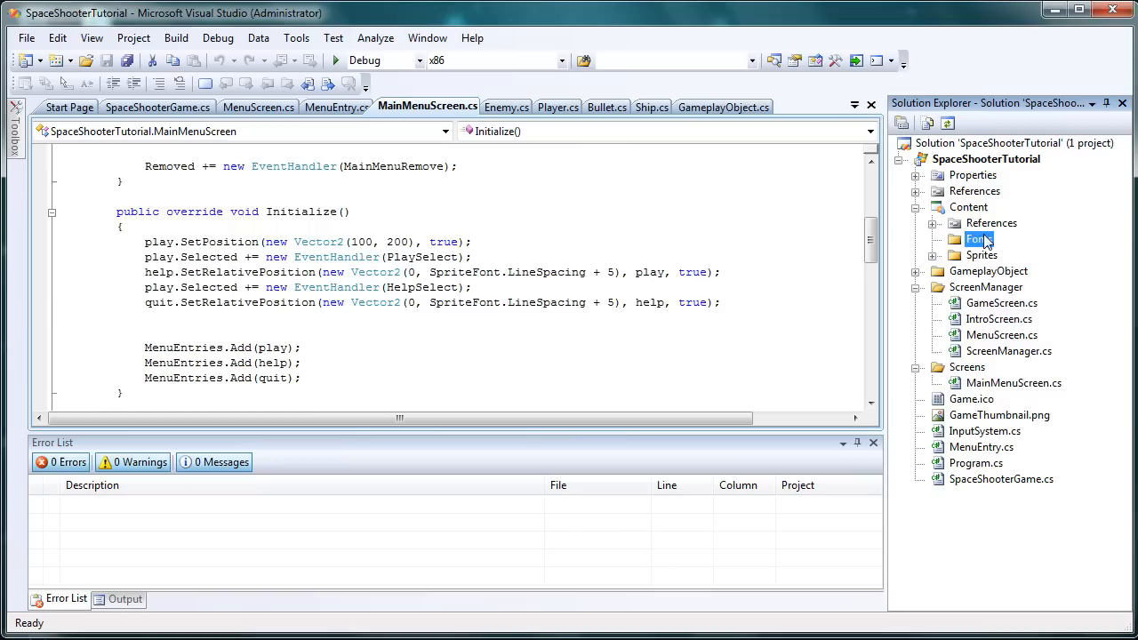
pyautogui.rightClick(976, 239)
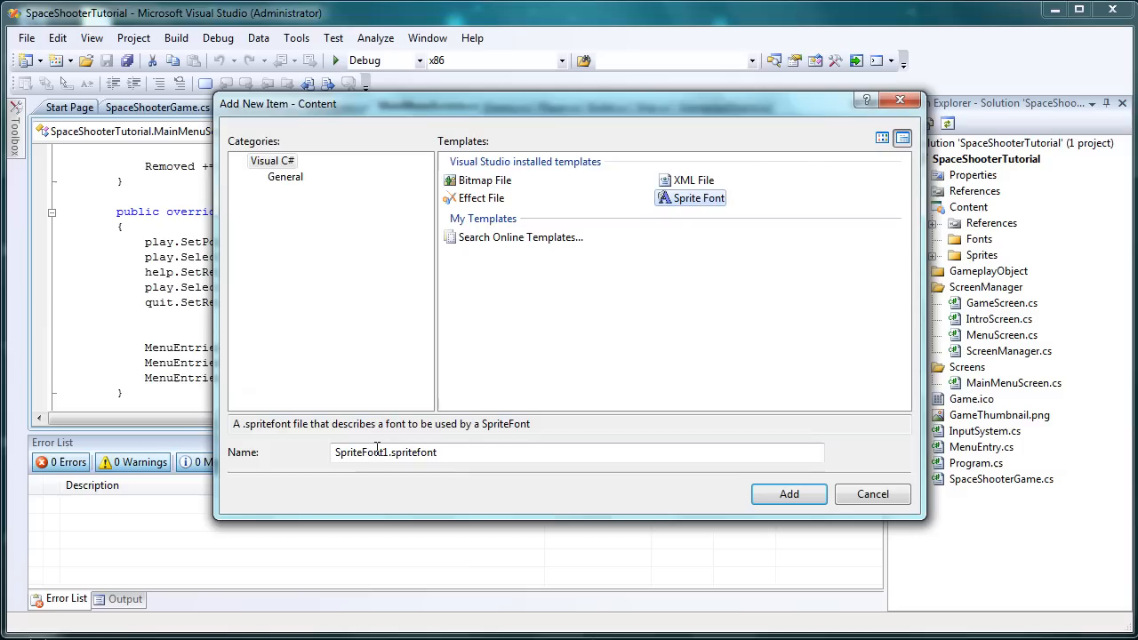
pyautogui.write('menu')
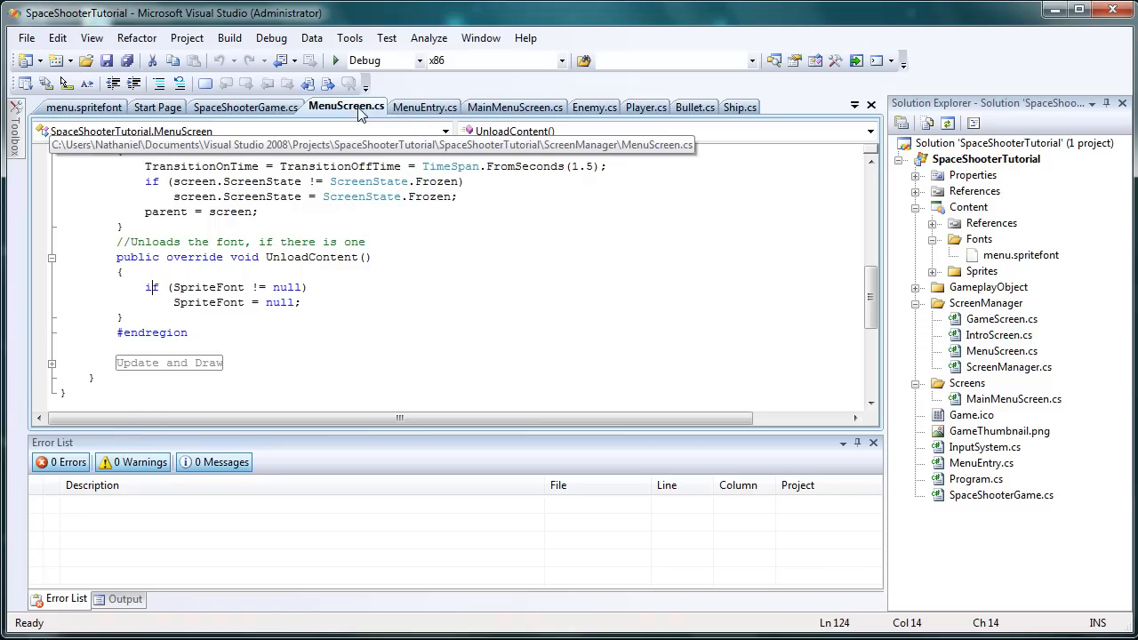
pyautogui.moveTo(943, 398)
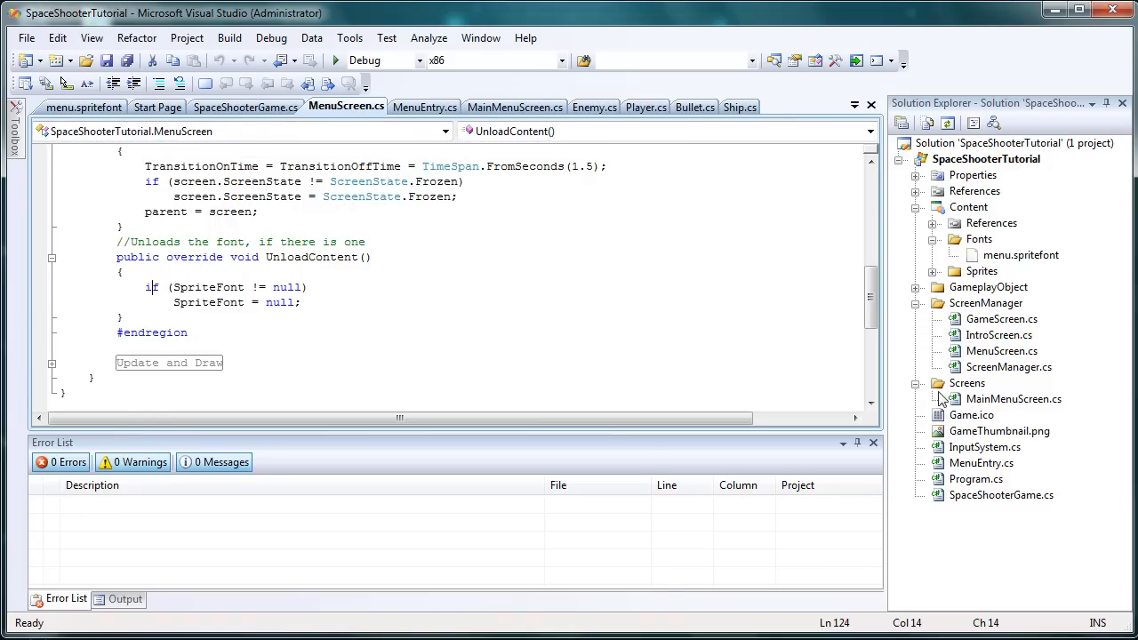
# Start an unfinished SpriteFont assignment in MainMenuScreen's LoadContent, then view SpaceShooterGame.cs.
pyautogui.click(514, 107)
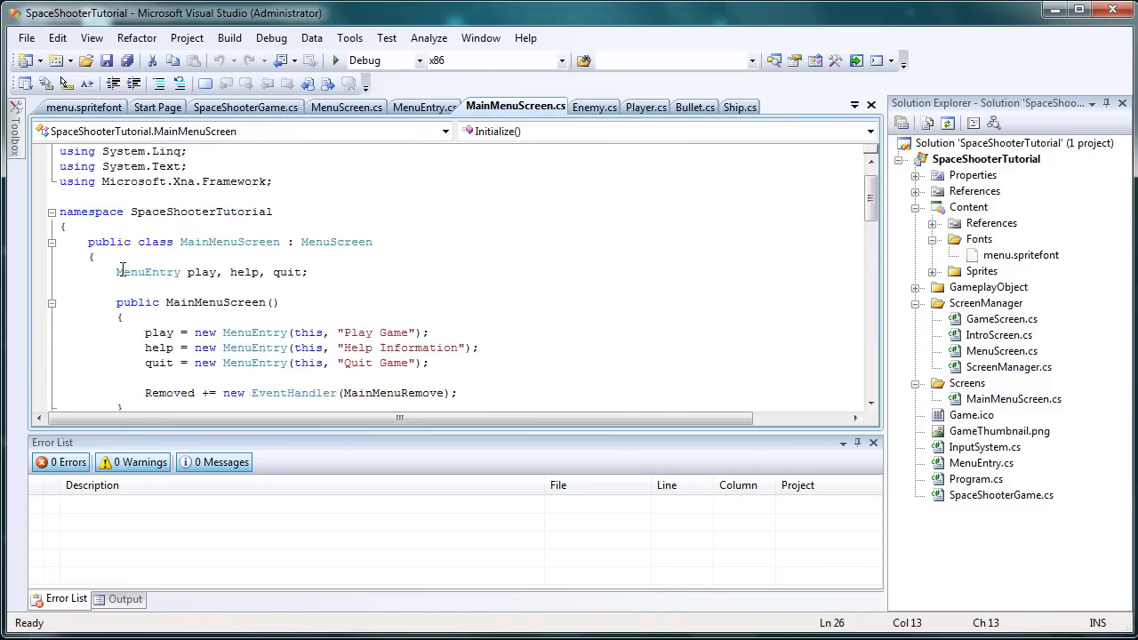
pyautogui.scroll(-3)
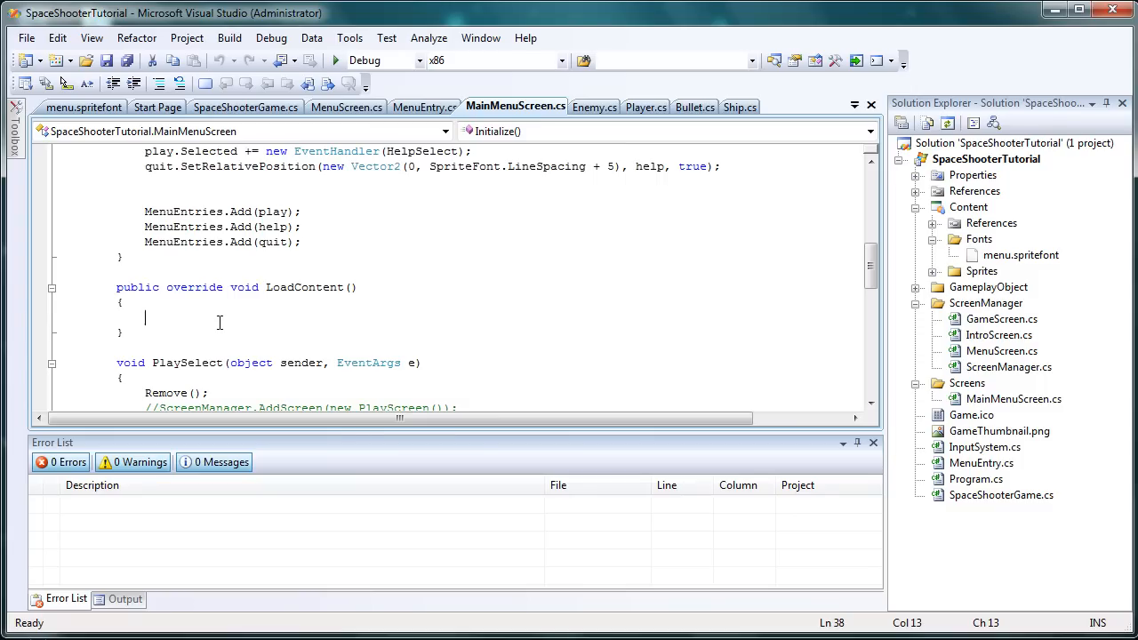
pyautogui.write('SpriteFont = C')
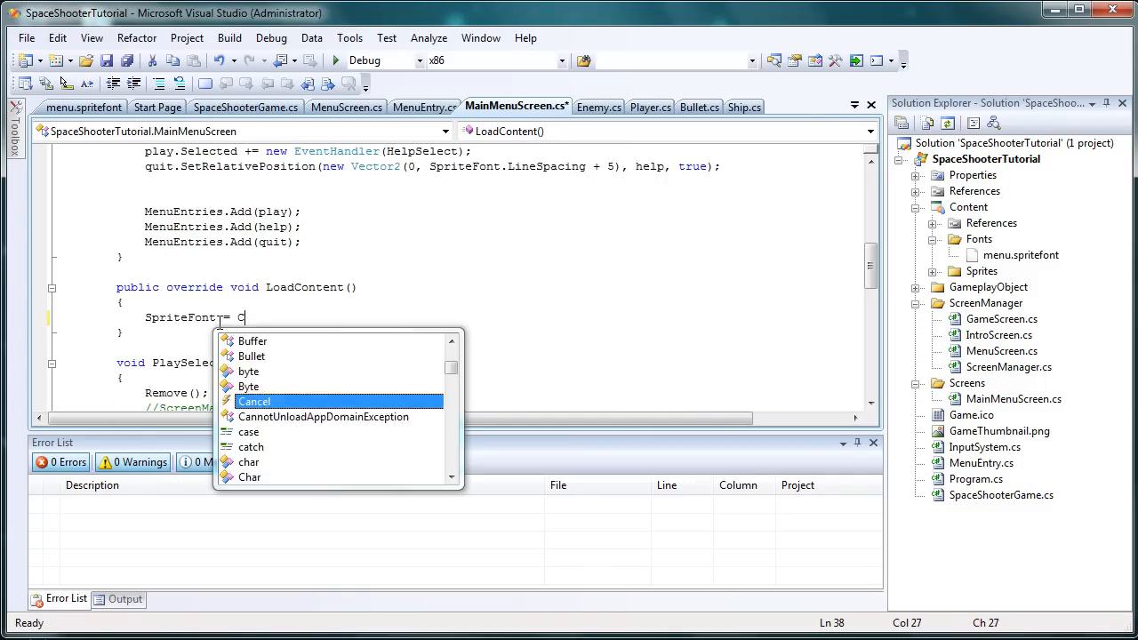
pyautogui.press('Backspace')
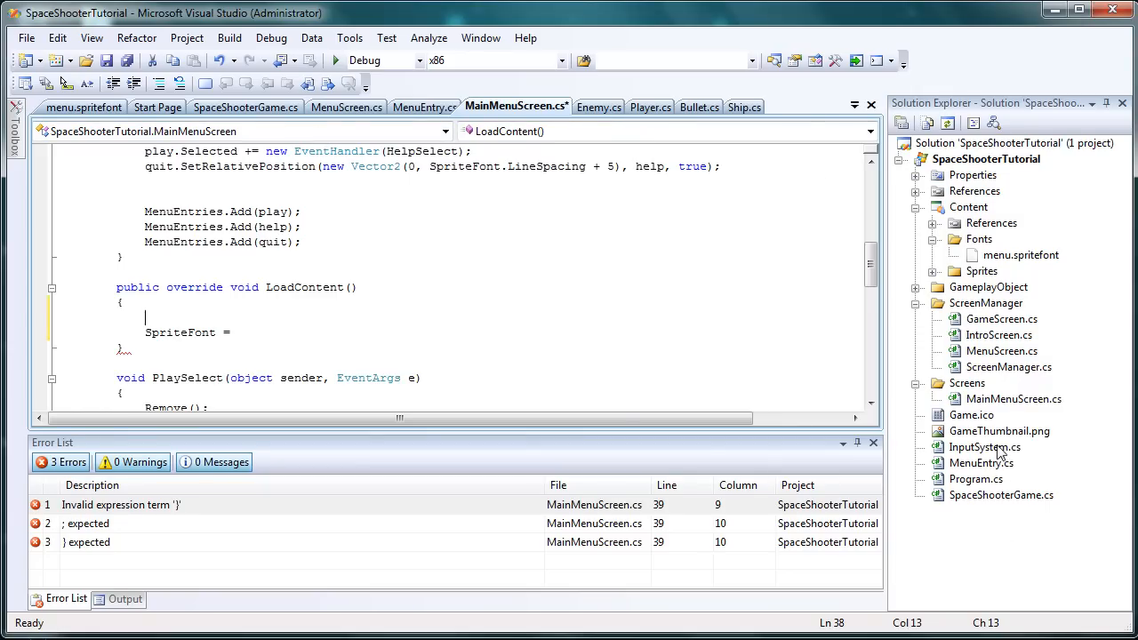
pyautogui.click(245, 107)
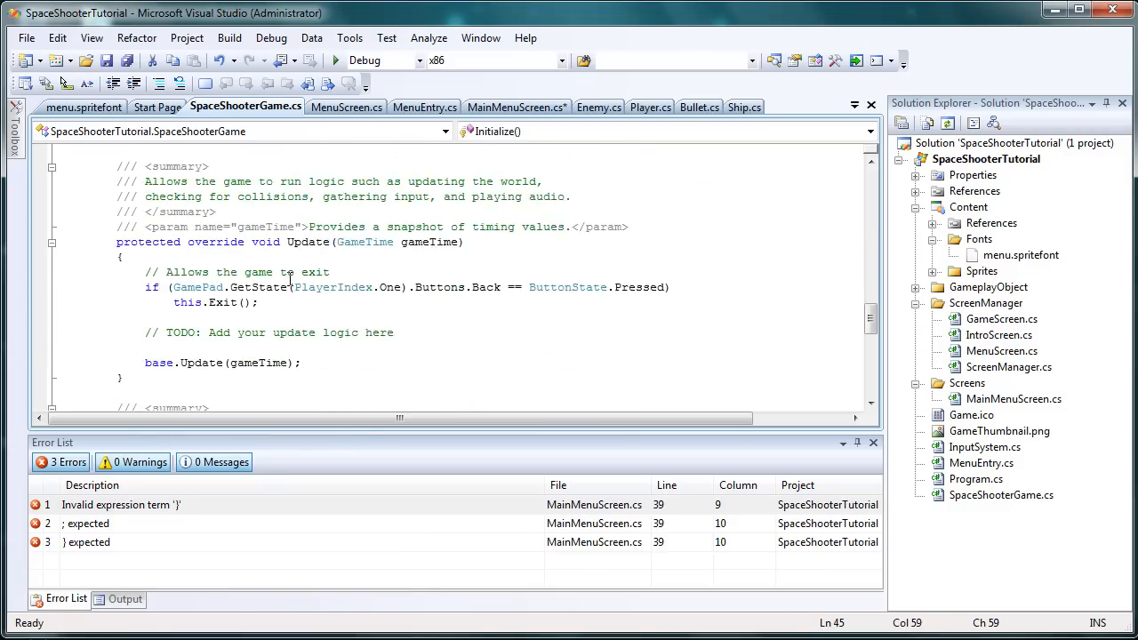
# Review Content.RootDirectory in SpaceShooterGame.cs, then open ScreenManager.cs from Solution Explorer.
pyautogui.scroll(3)
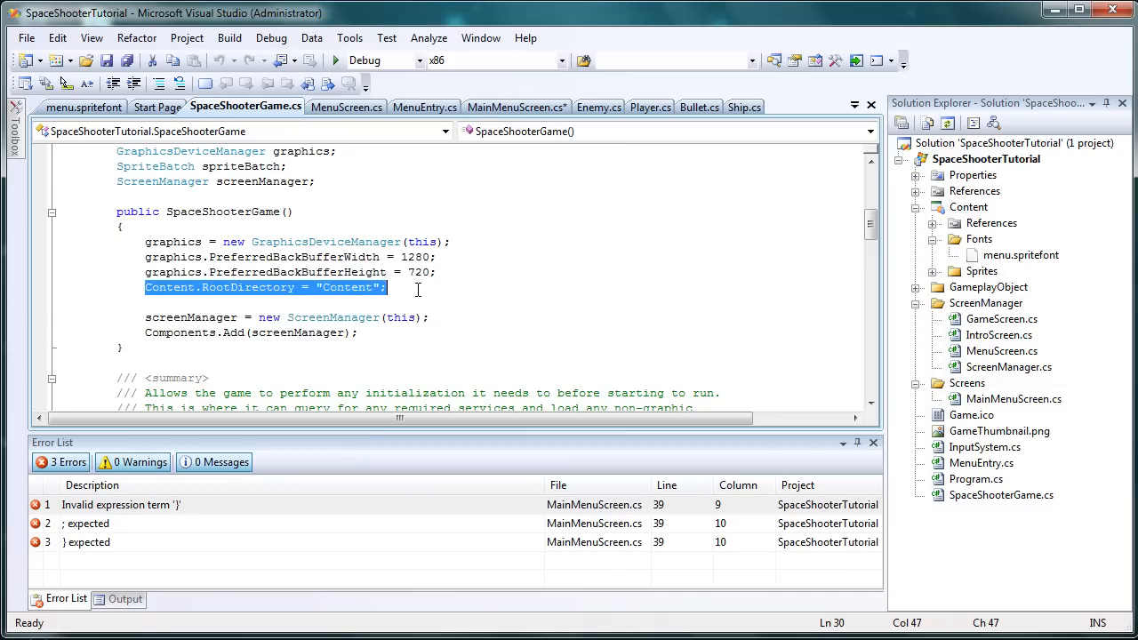
pyautogui.moveTo(960, 207)
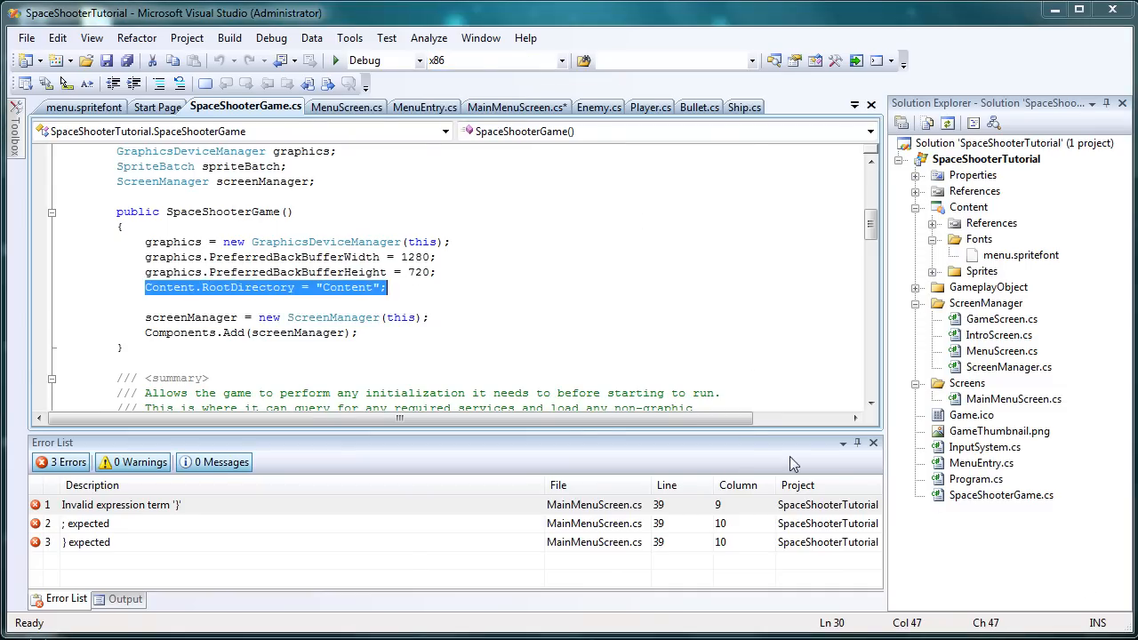
pyautogui.moveTo(517, 107)
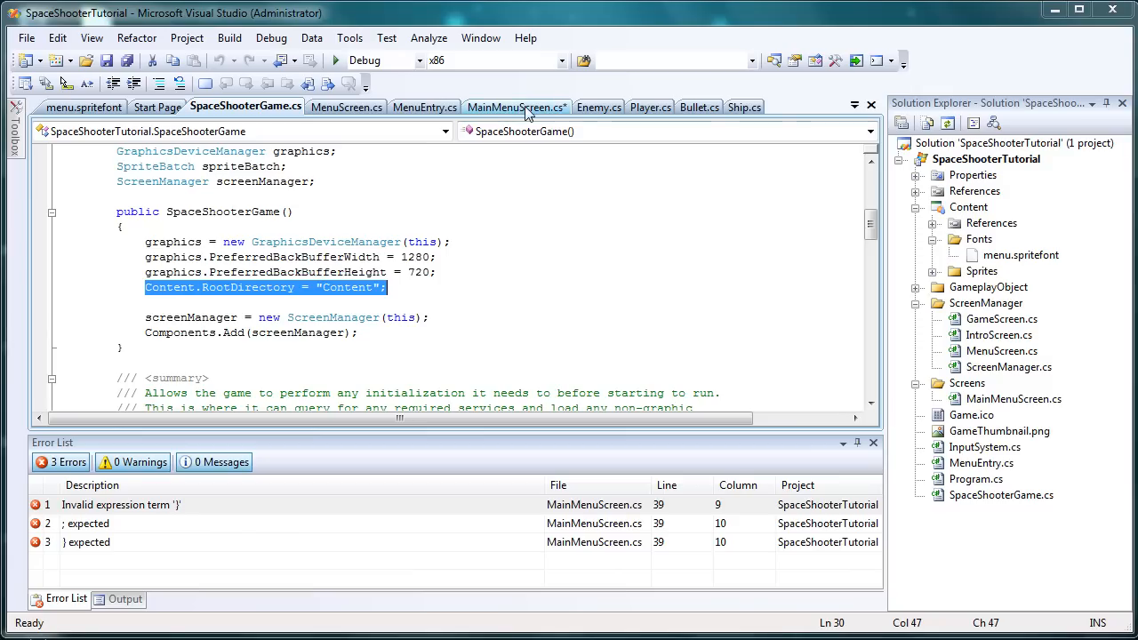
pyautogui.click(517, 107)
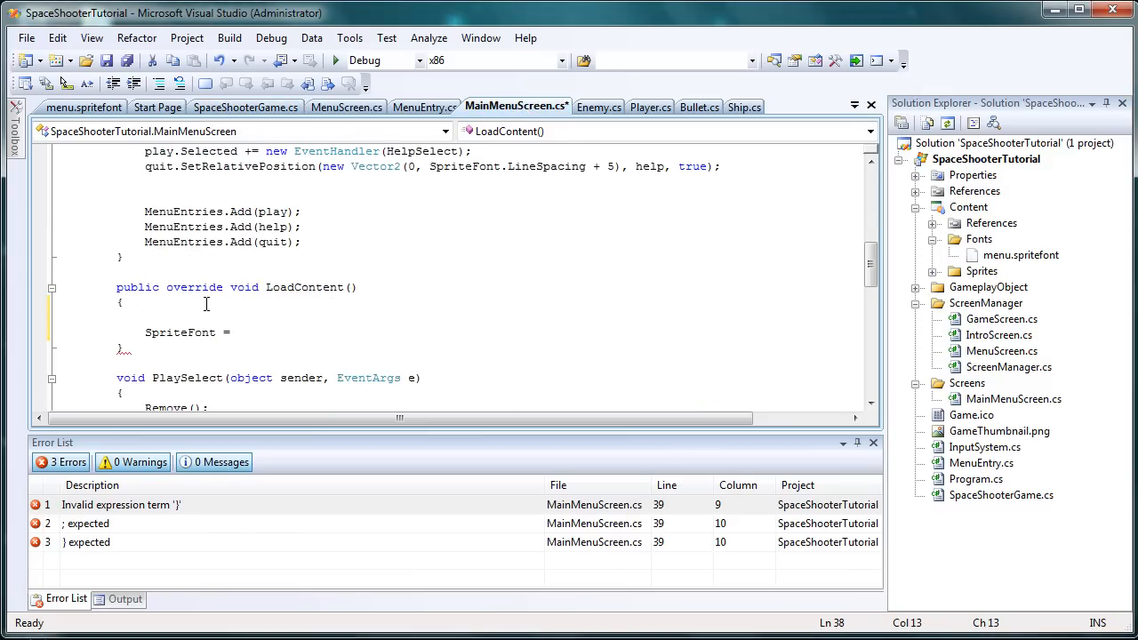
pyautogui.moveTo(923, 312)
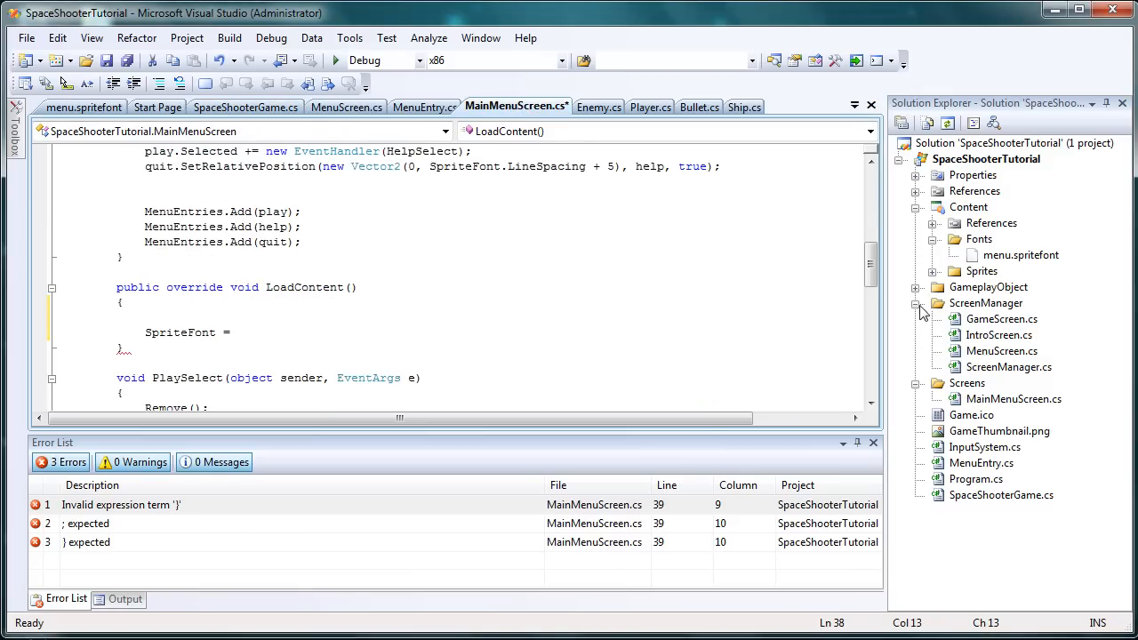
pyautogui.click(917, 287)
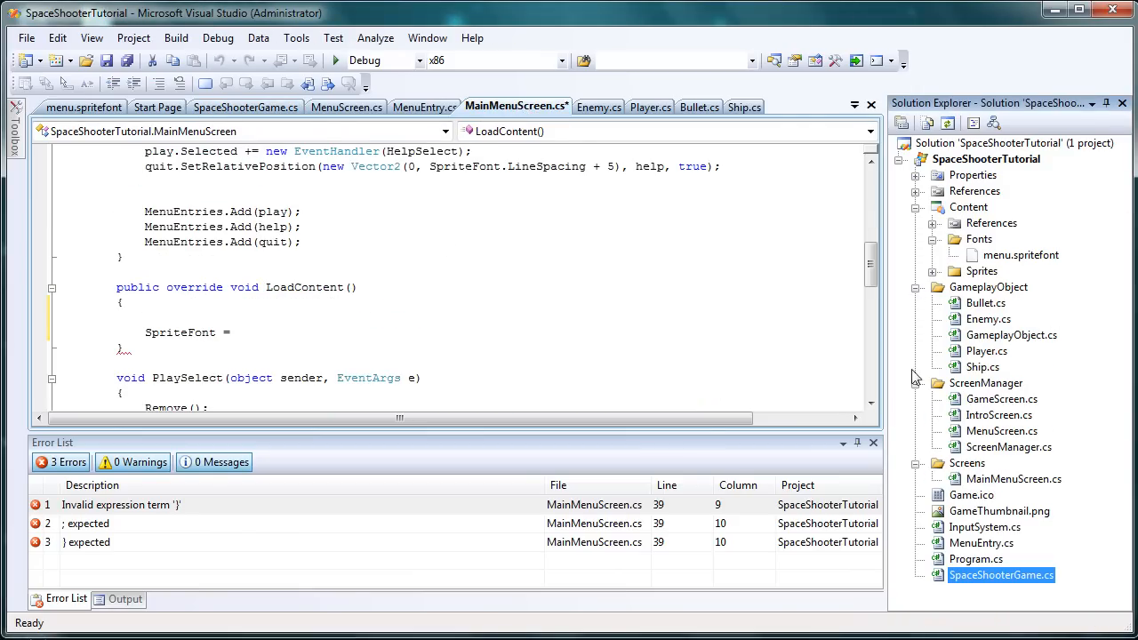
pyautogui.click(917, 288)
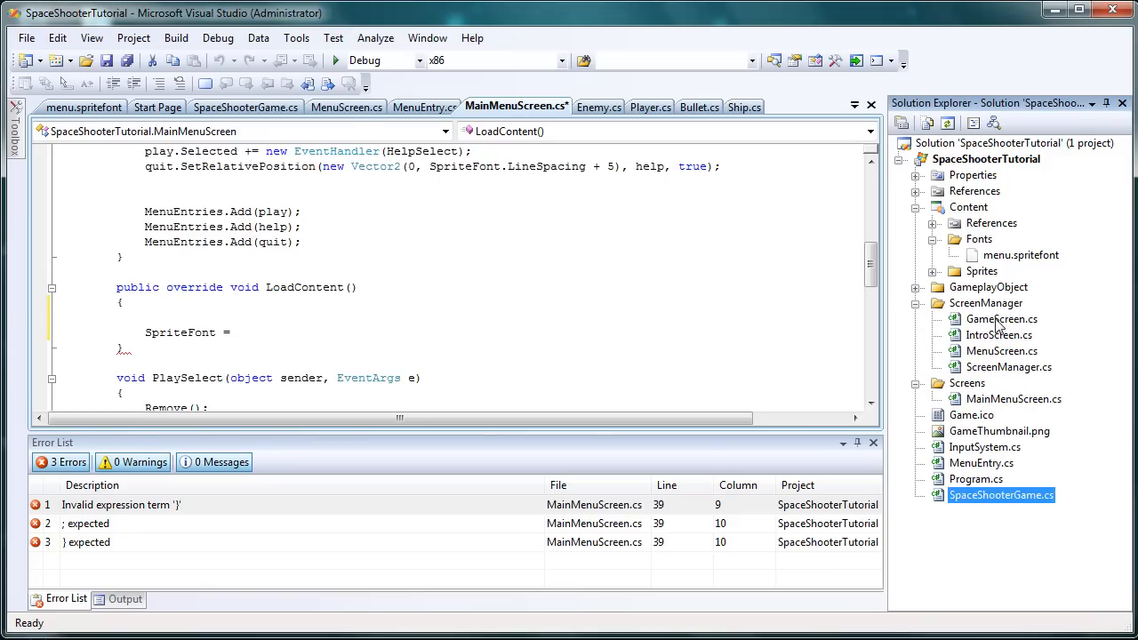
pyautogui.doubleClick(1009, 368)
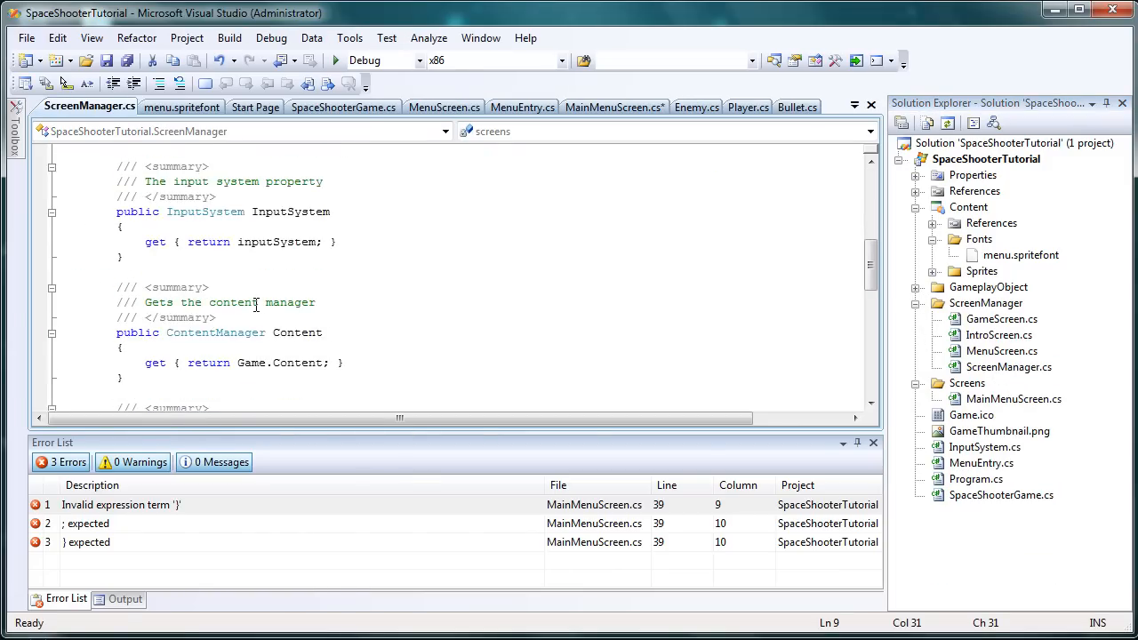
# Highlight Game.Content in ScreenManager's Content property, then return to MainMenuScreen.cs.
pyautogui.scroll(-3)
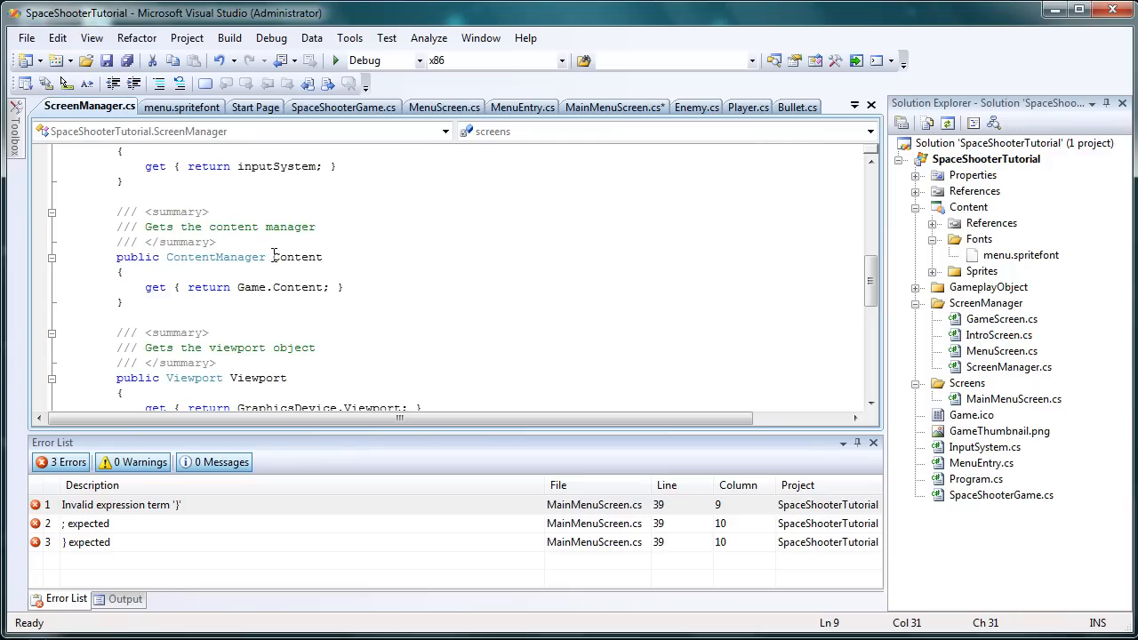
pyautogui.doubleClick(295, 257)
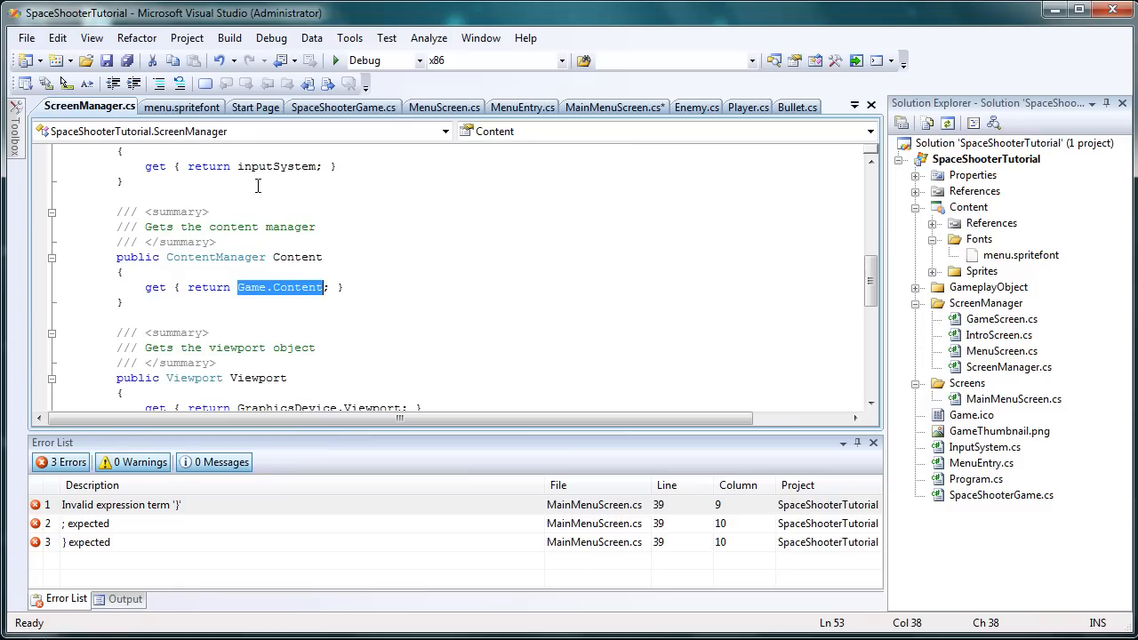
pyautogui.click(613, 107)
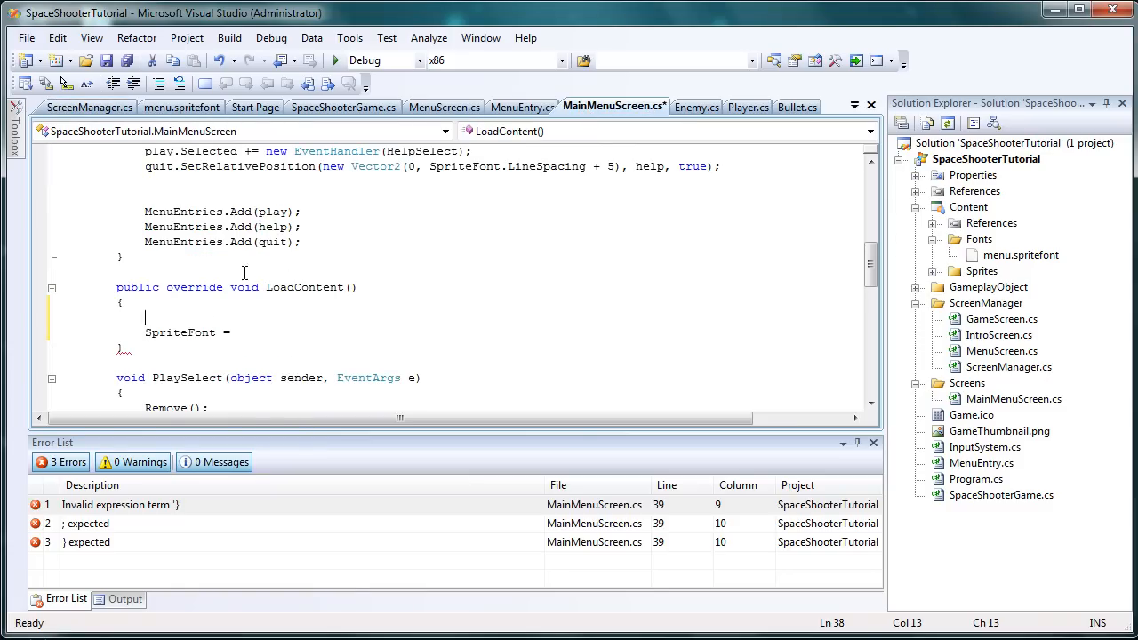
pyautogui.moveTo(175, 317)
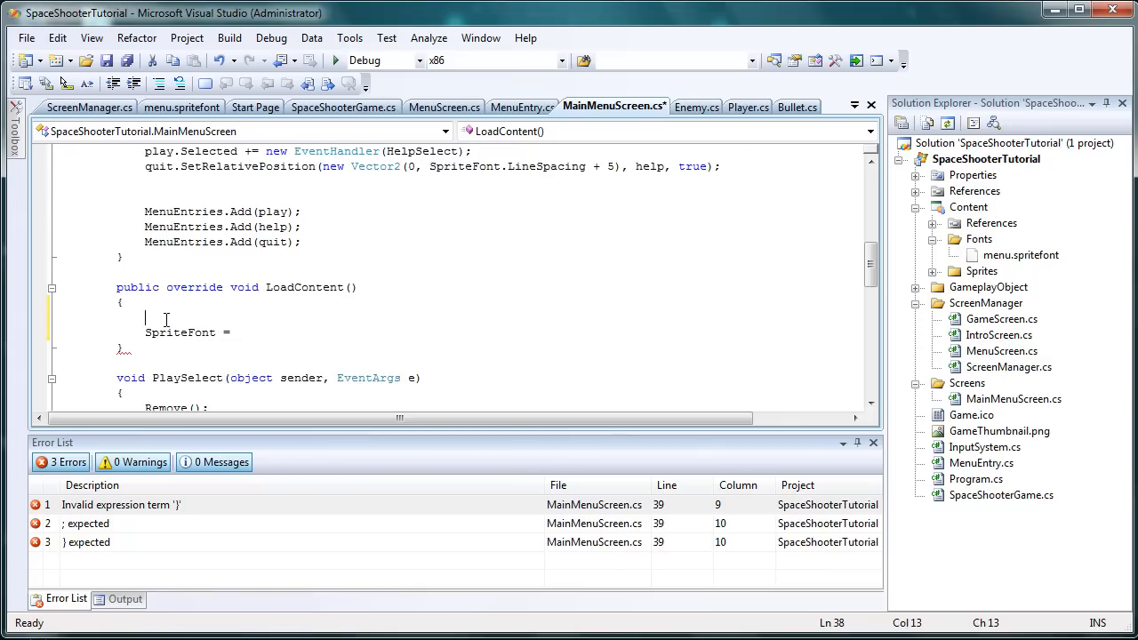
# Declare 'ContentManager content = ScreenManager.Content;' at the top of LoadContent.
pyautogui.write('Con')
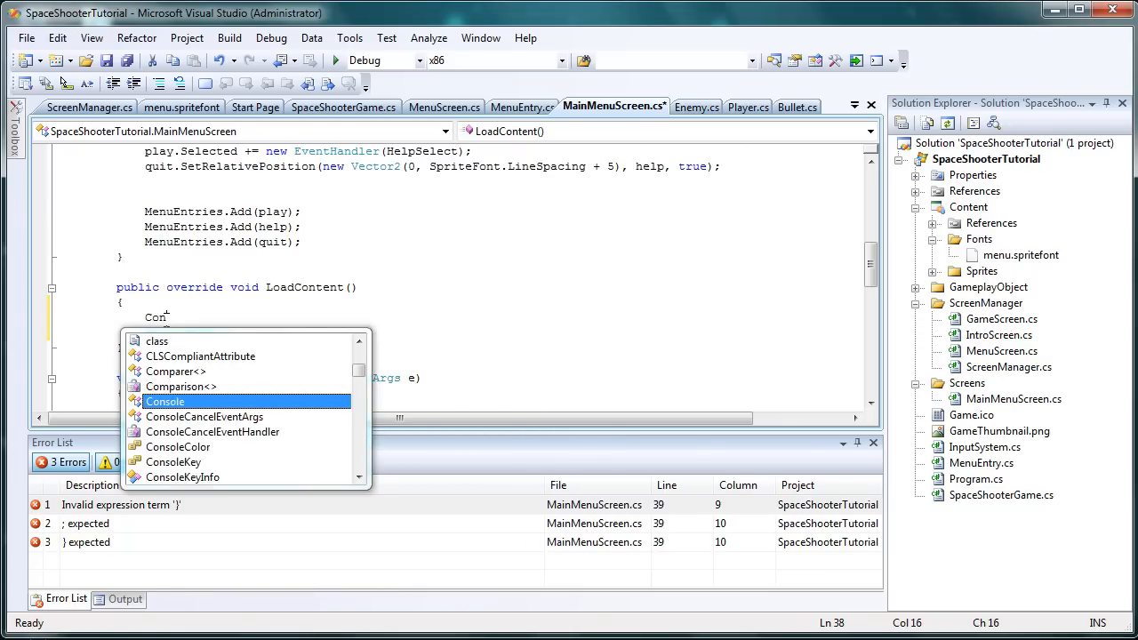
pyautogui.write('tentManager')
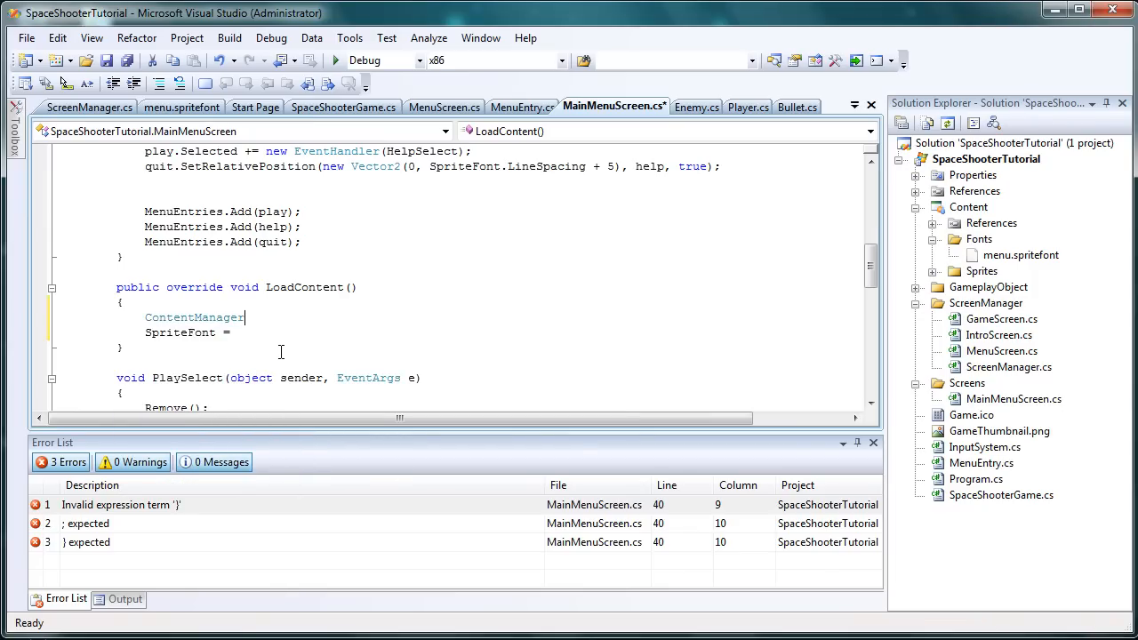
pyautogui.write('content = S')
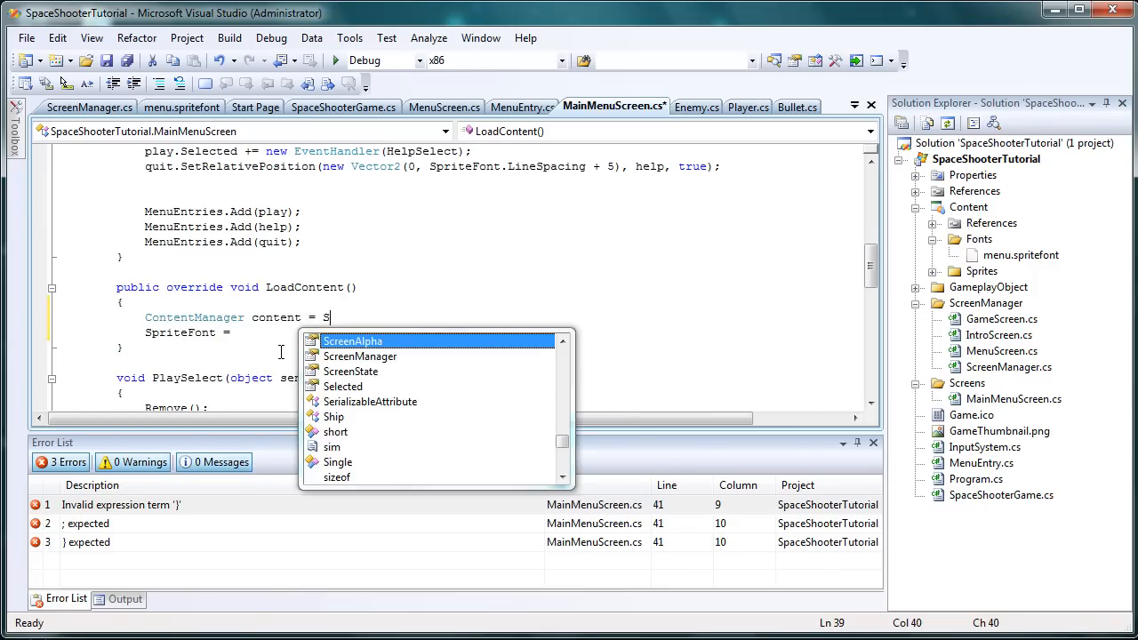
pyautogui.write('creenManager.Content;')
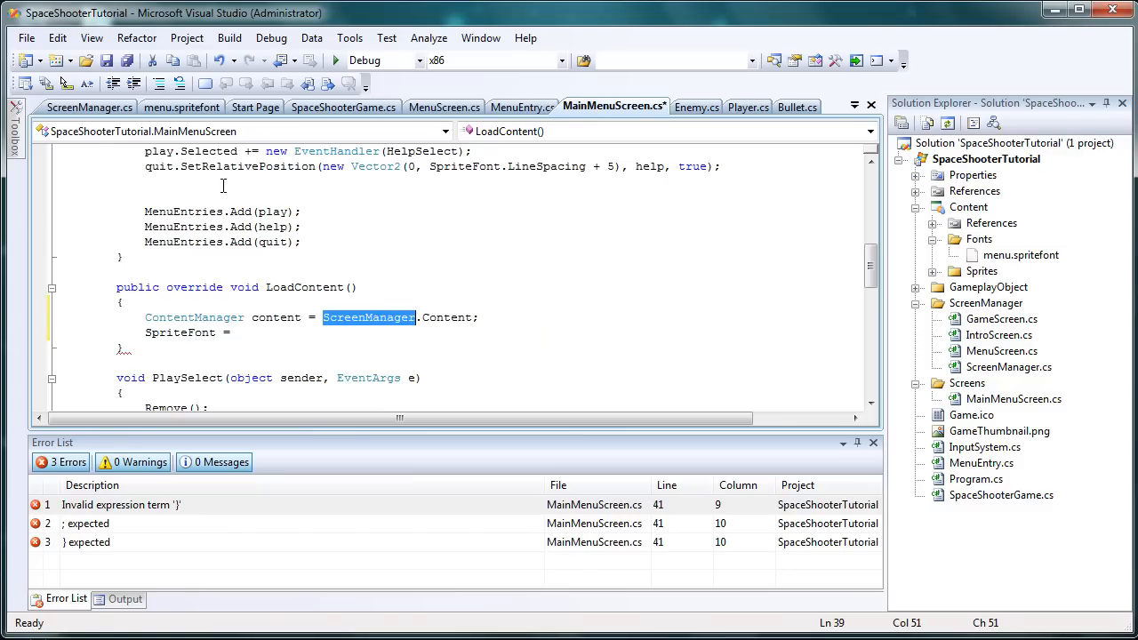
pyautogui.moveTo(89, 106)
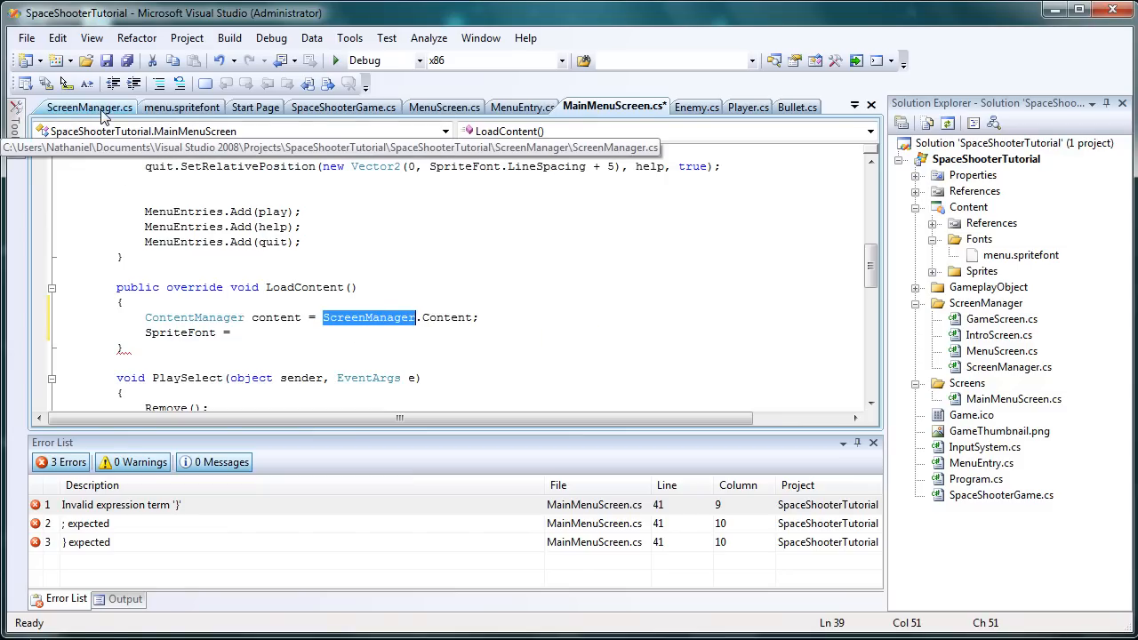
# Glance at SpaceShooterGame.cs and ScreenManager.cs, then come back to MainMenuScreen.cs.
pyautogui.click(343, 107)
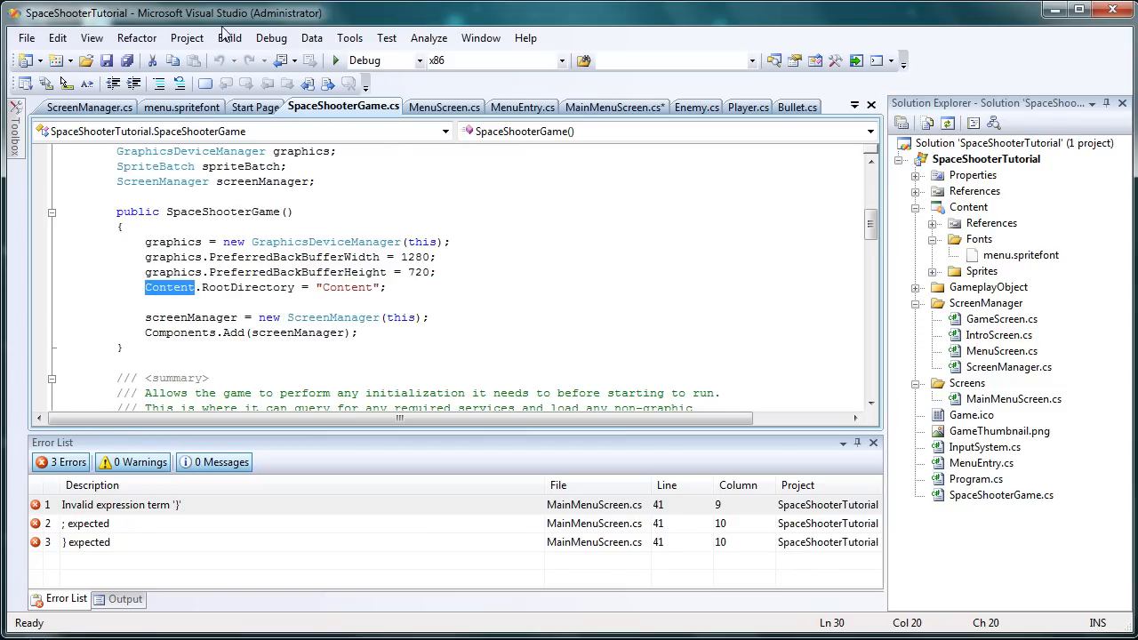
pyautogui.click(89, 106)
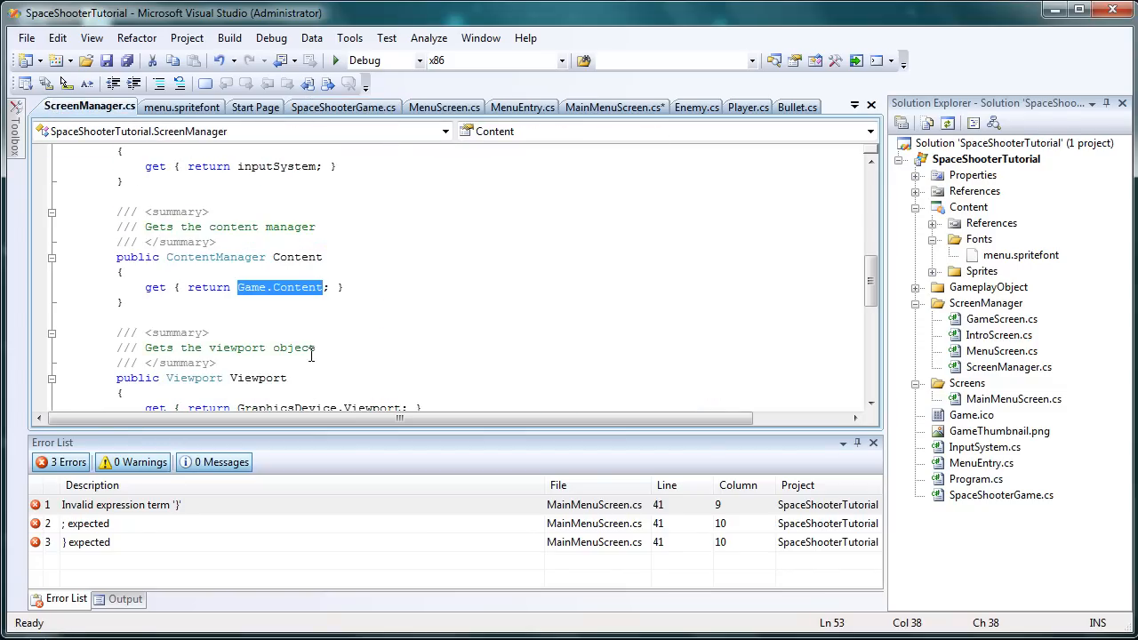
pyautogui.click(613, 107)
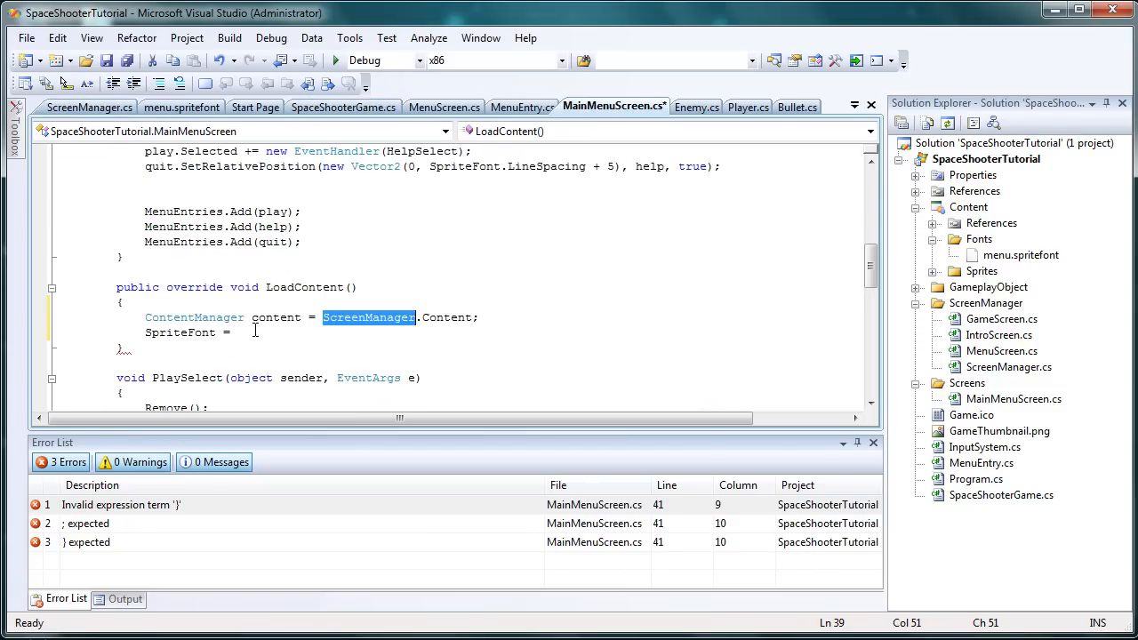
# Extend the SpriteFont line to content.Load<SpriteFont>(" with an open string argument.
pyautogui.click(418, 316)
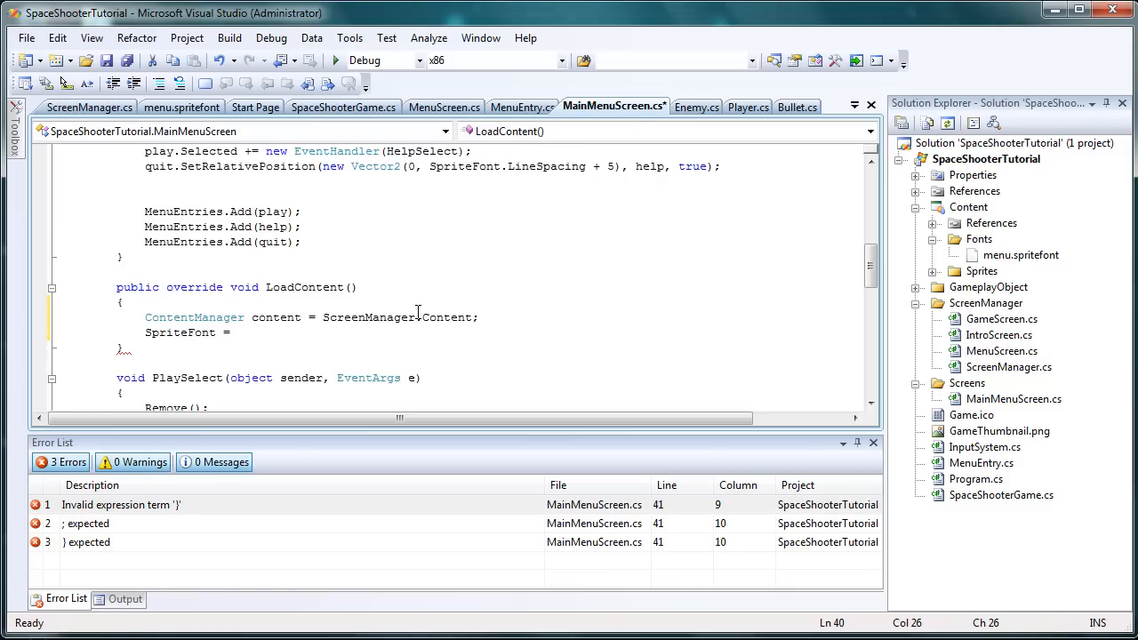
pyautogui.write('content')
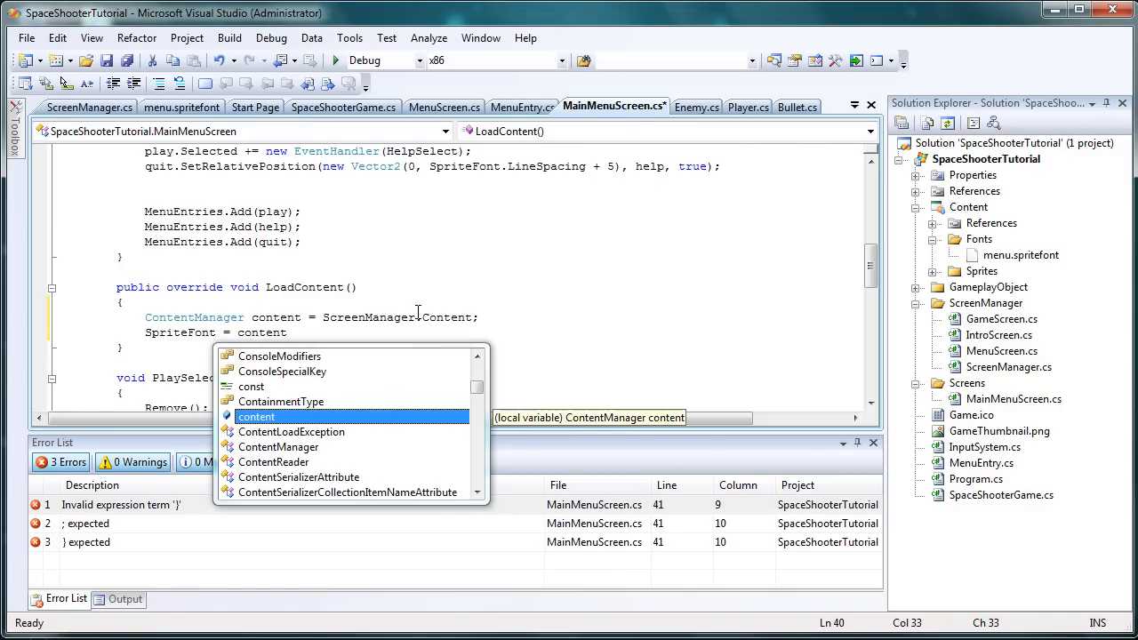
pyautogui.write('.load<')
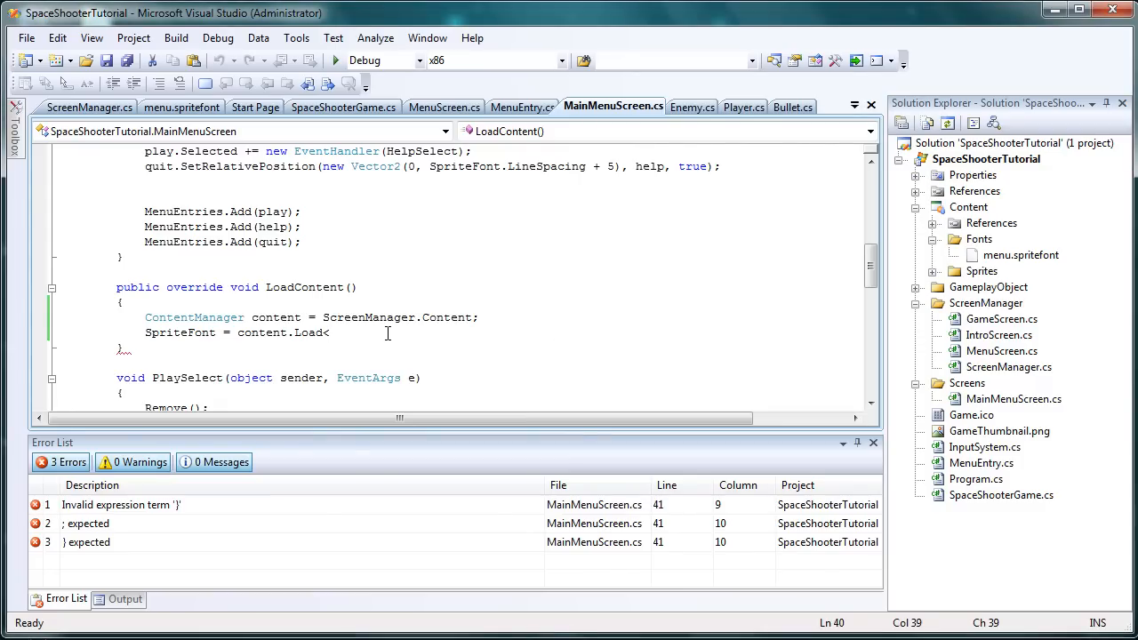
pyautogui.write('SpriteF')
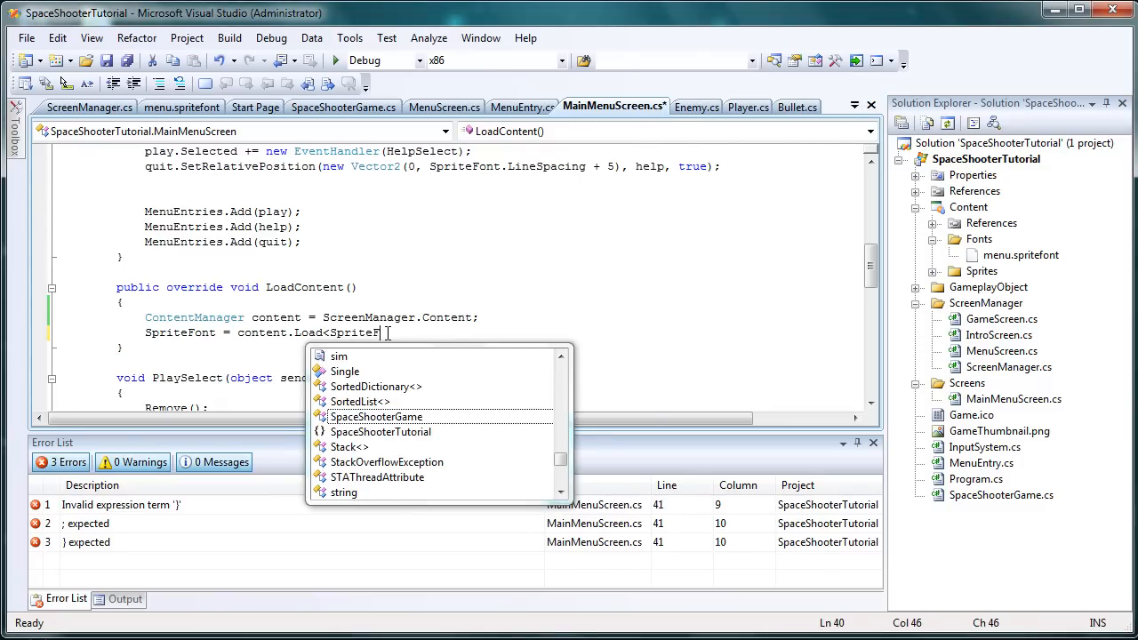
pyautogui.write('>(')
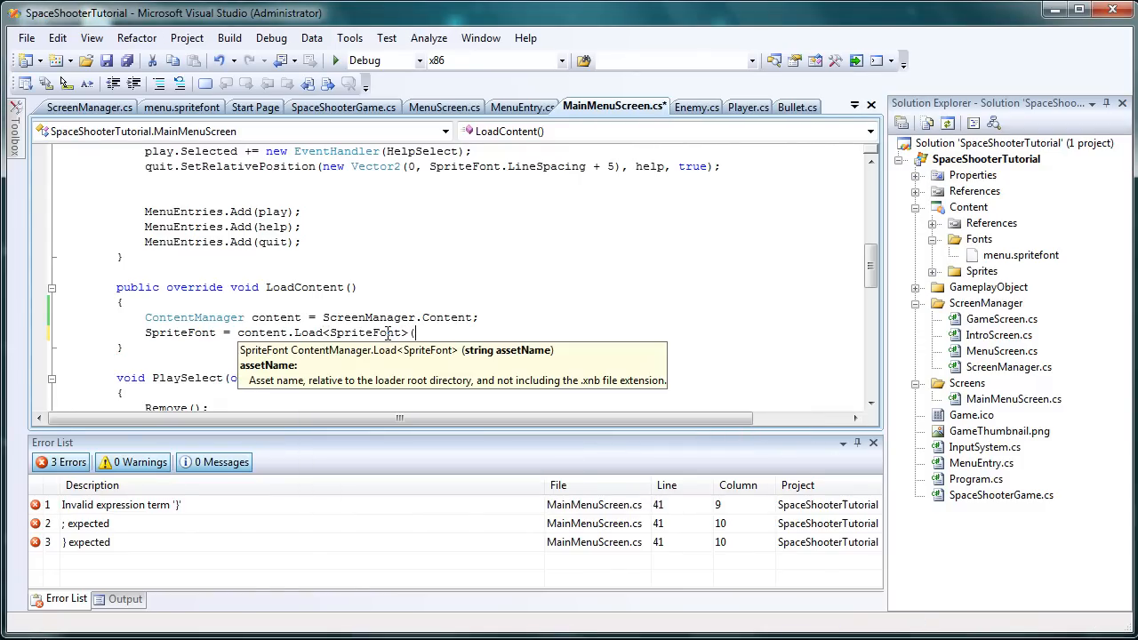
pyautogui.write('"')
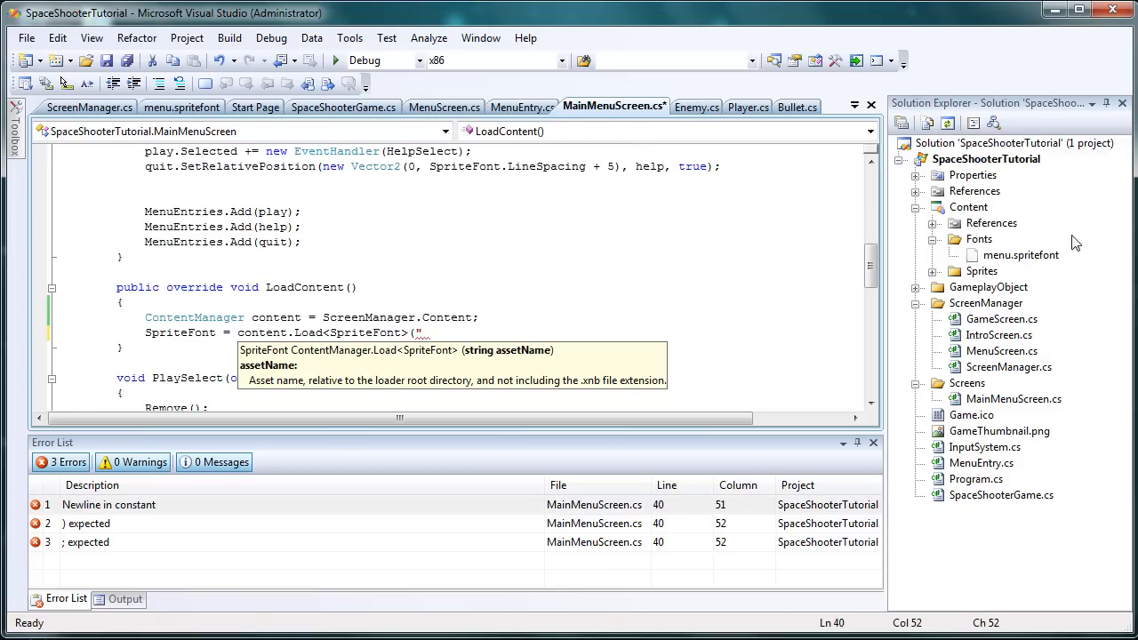
# Check menu.spritefont's Properties to confirm its Asset Name is 'menu'.
pyautogui.click(1019, 255)
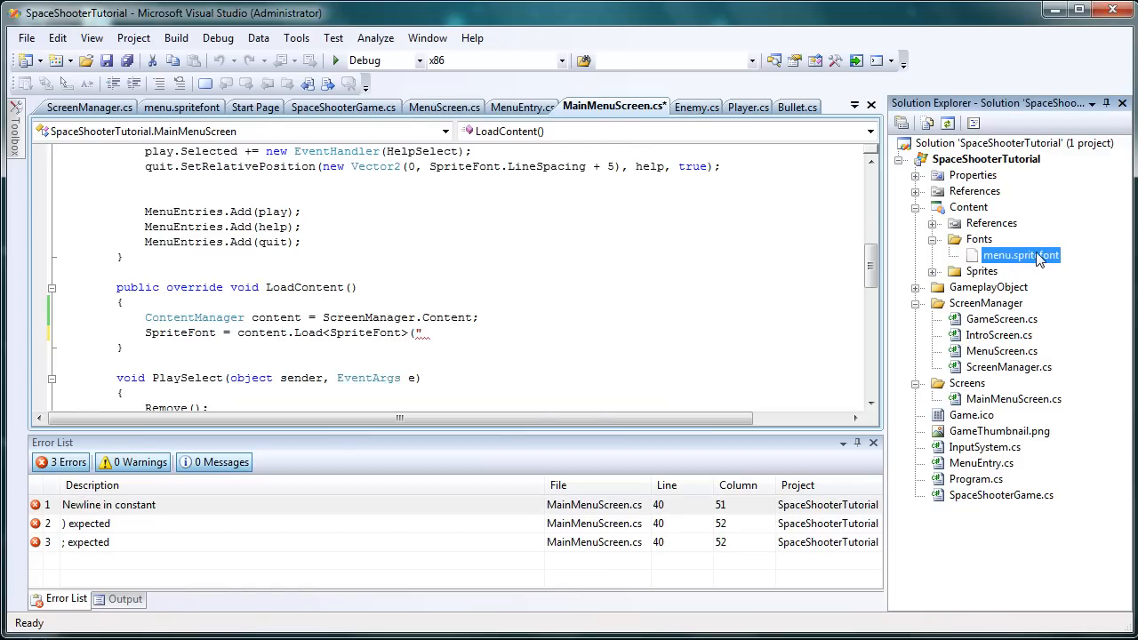
pyautogui.click(90, 37)
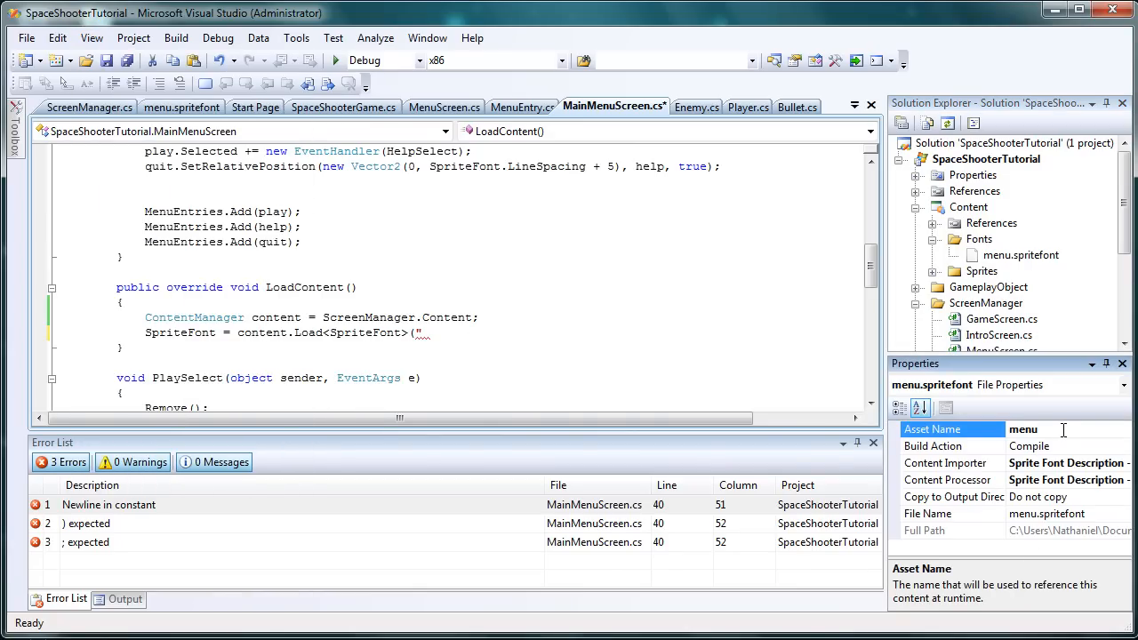
pyautogui.click(979, 238)
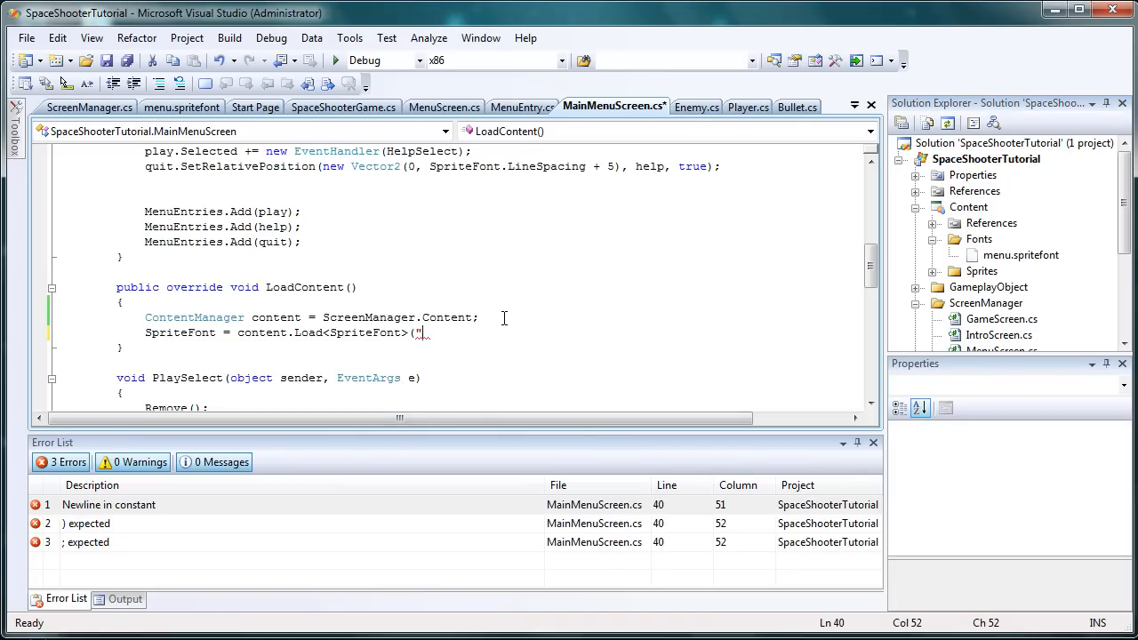
# Try '/Fonts/menu' with an @ prefix, then clear the Load argument, leaving 0 errors.
pyautogui.write('/Fonts')
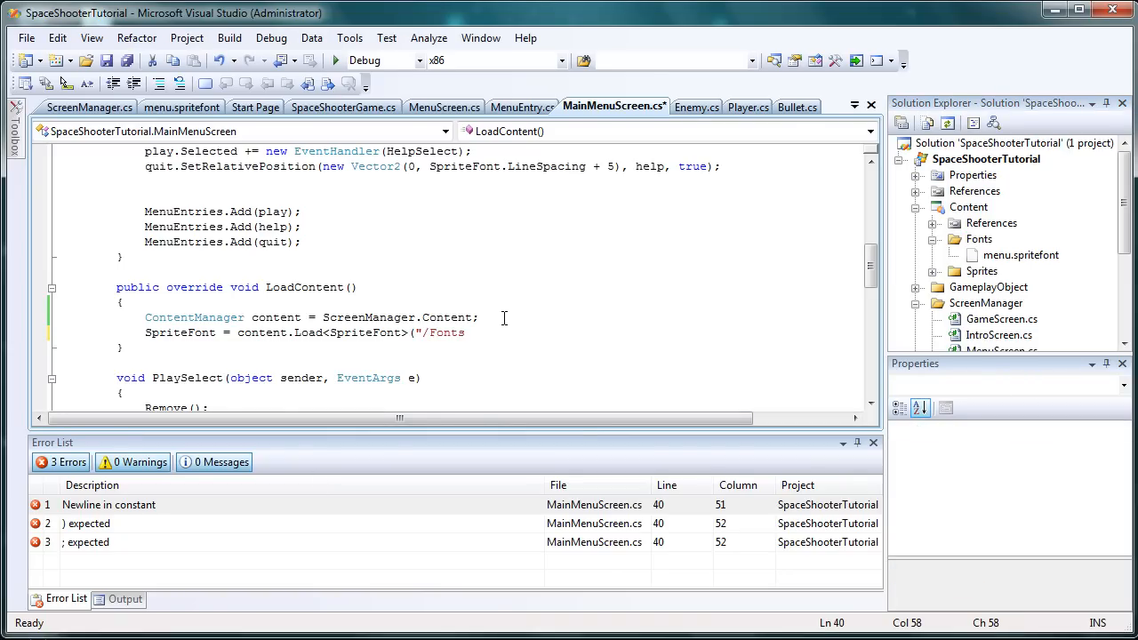
pyautogui.write('/menu')
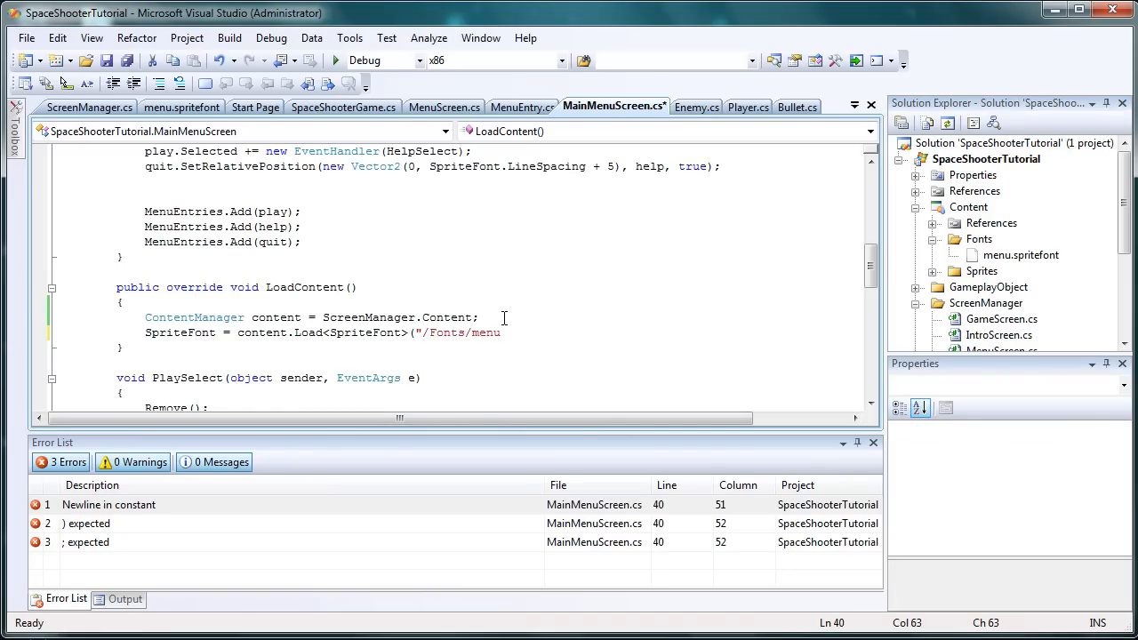
pyautogui.write('");')
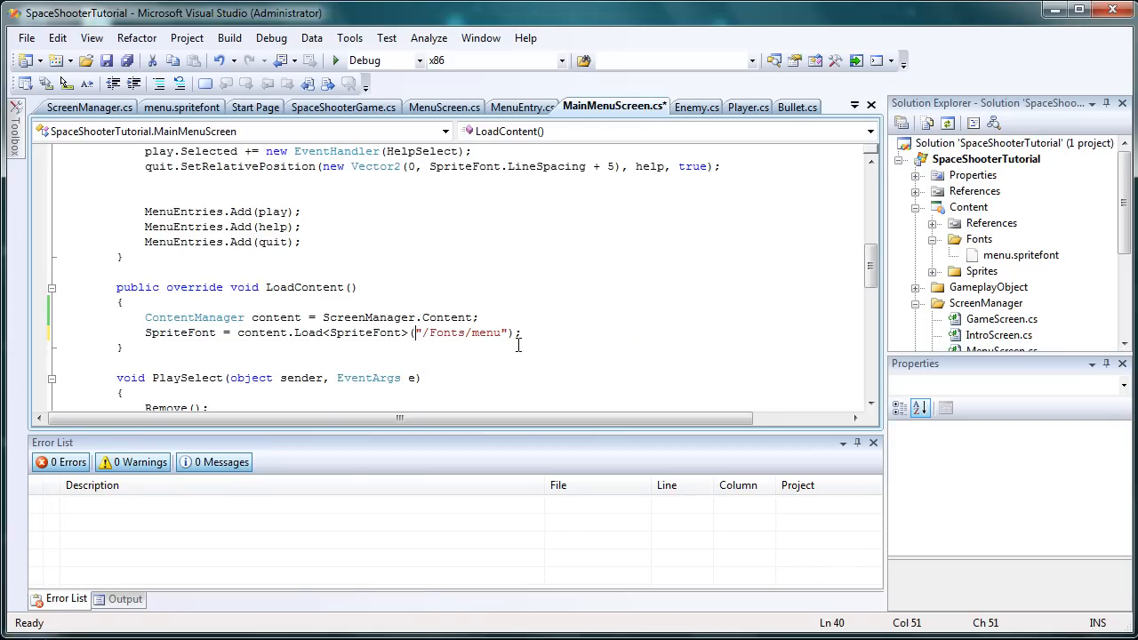
pyautogui.write('@')
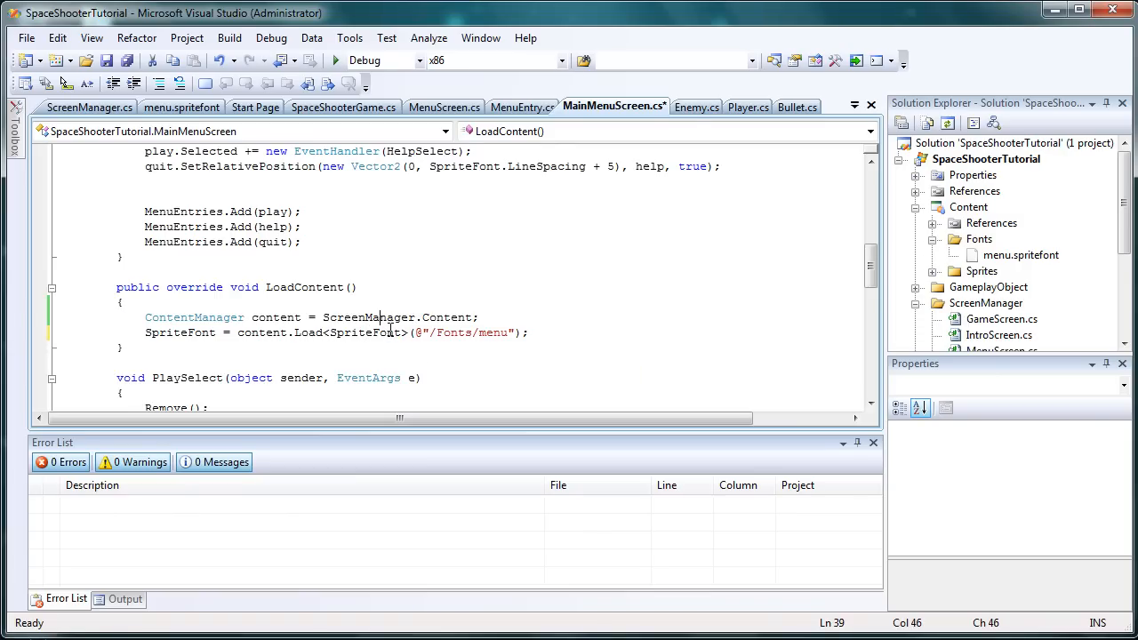
pyautogui.click(399, 346)
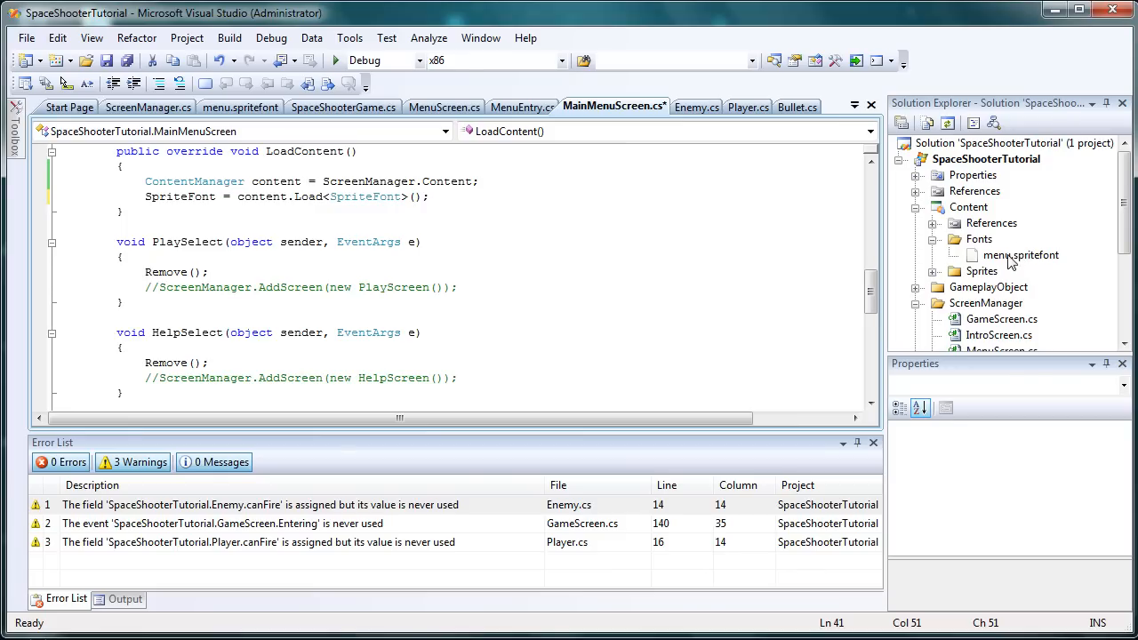
# Recheck menu.spritefont's Asset Name 'menu' and collapse the Fonts folder.
pyautogui.click(1020, 255)
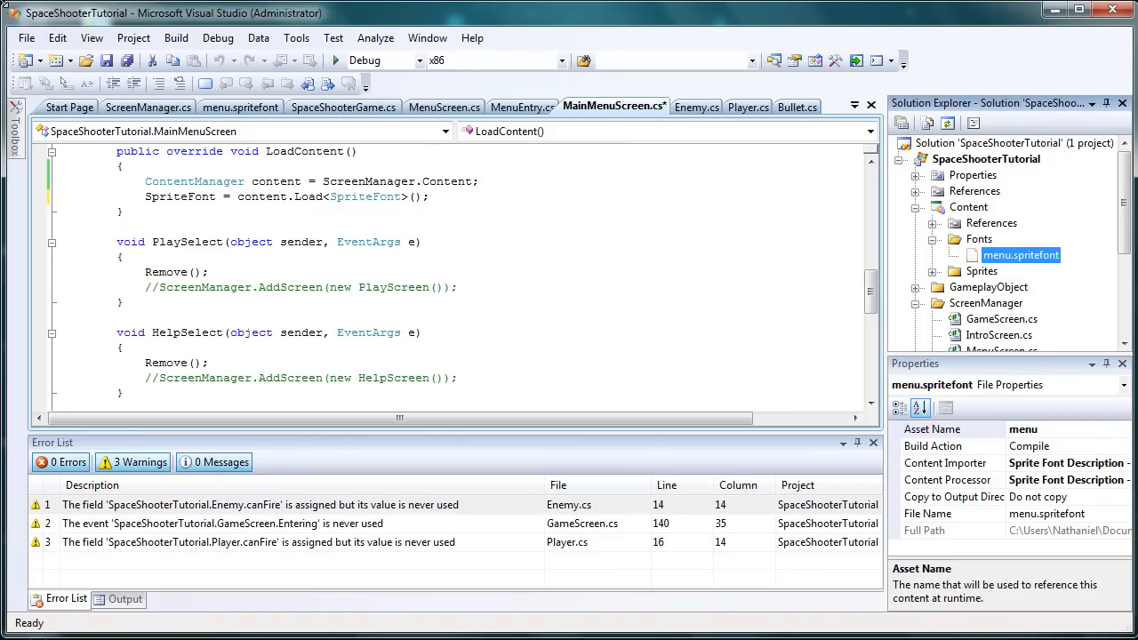
pyautogui.click(91, 37)
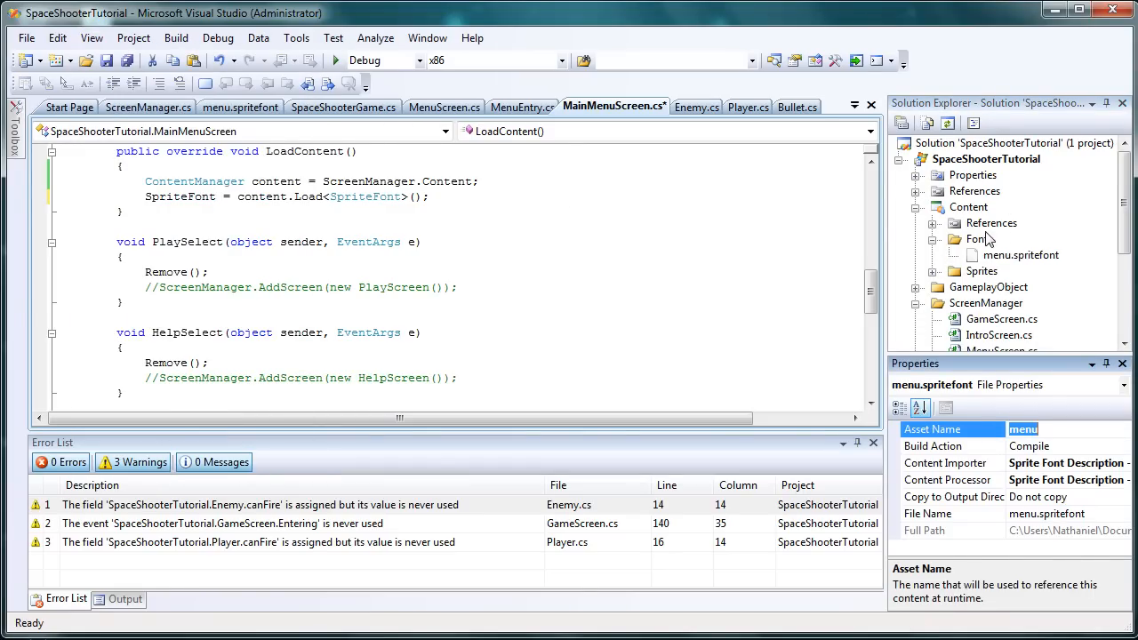
pyautogui.click(968, 207)
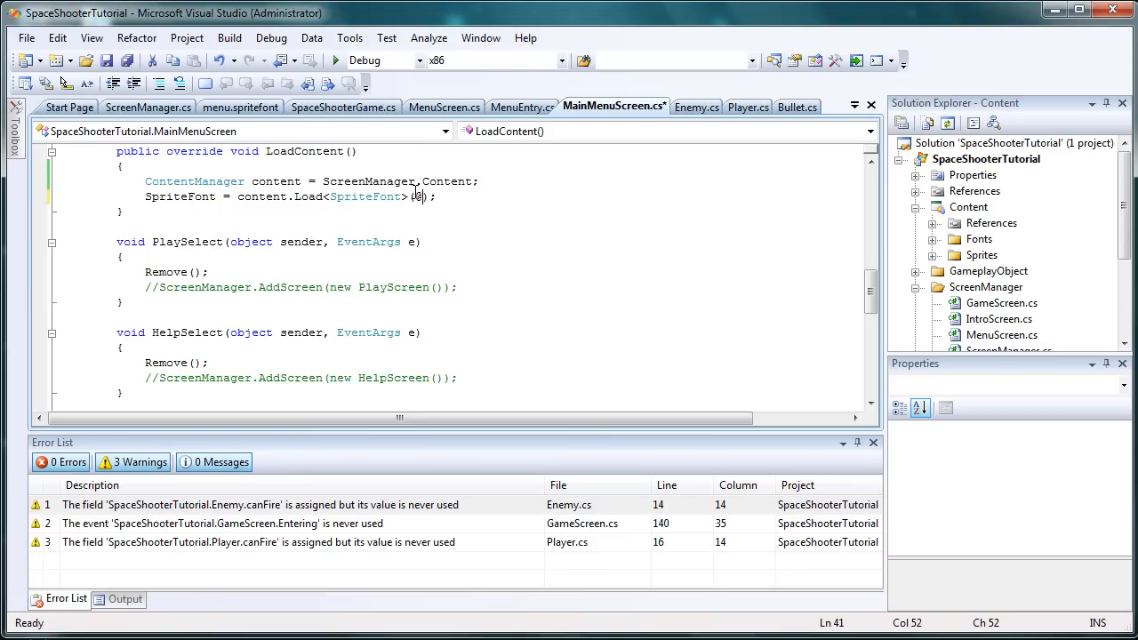
# Fill the Load argument with "Fonts\\menu" so the project reports 0 errors.
pyautogui.write('"')
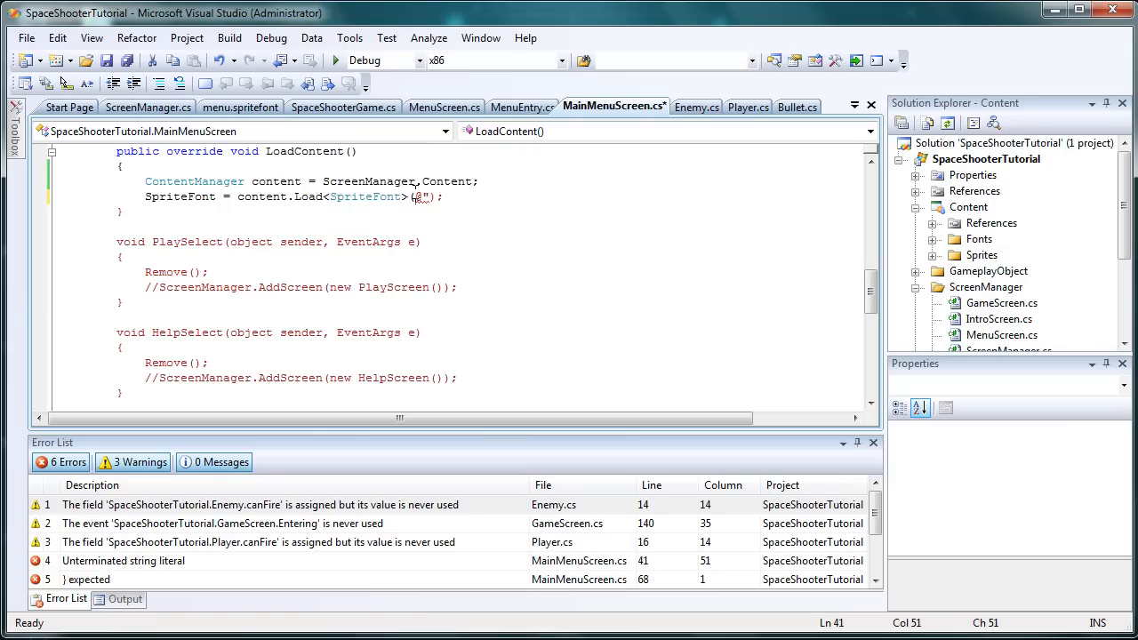
pyautogui.write('f')
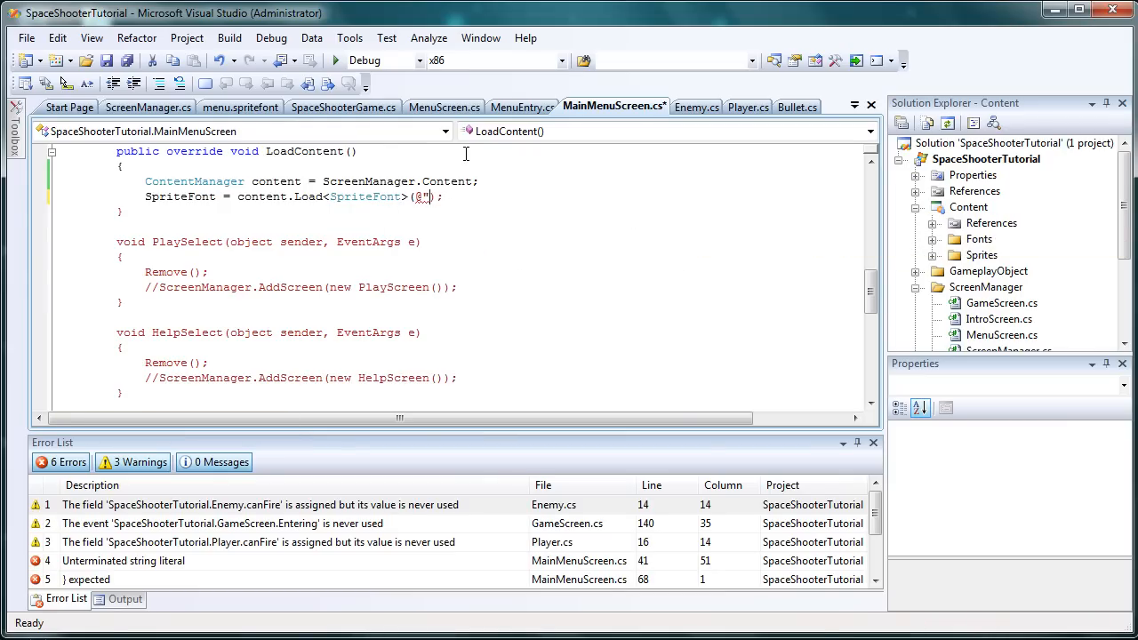
pyautogui.write('Fonts')
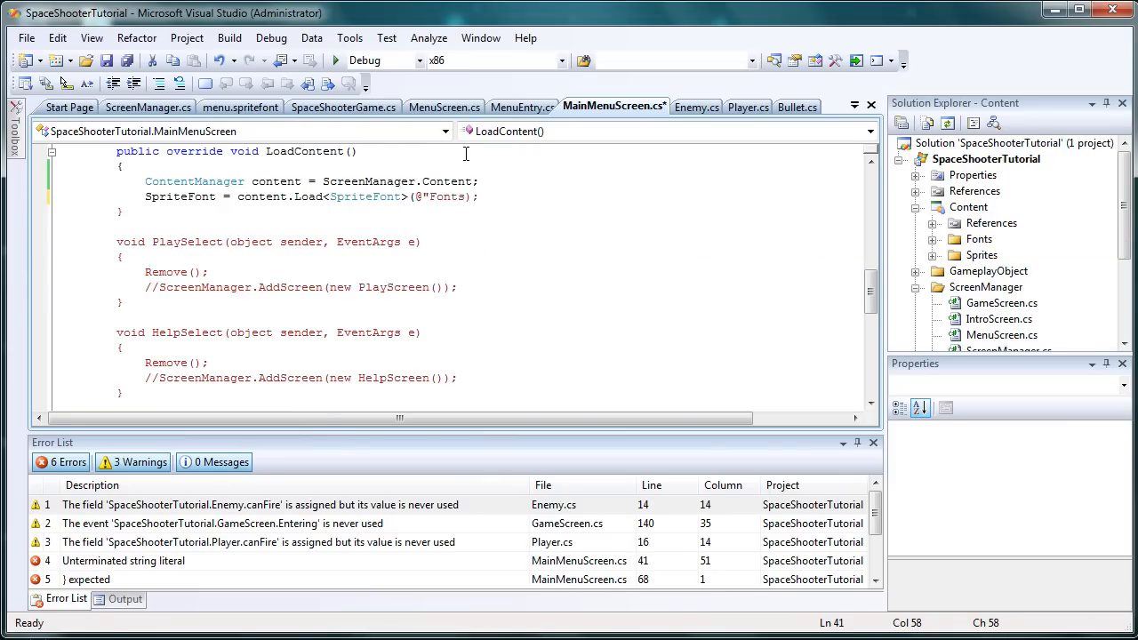
pyautogui.write('\\\\')
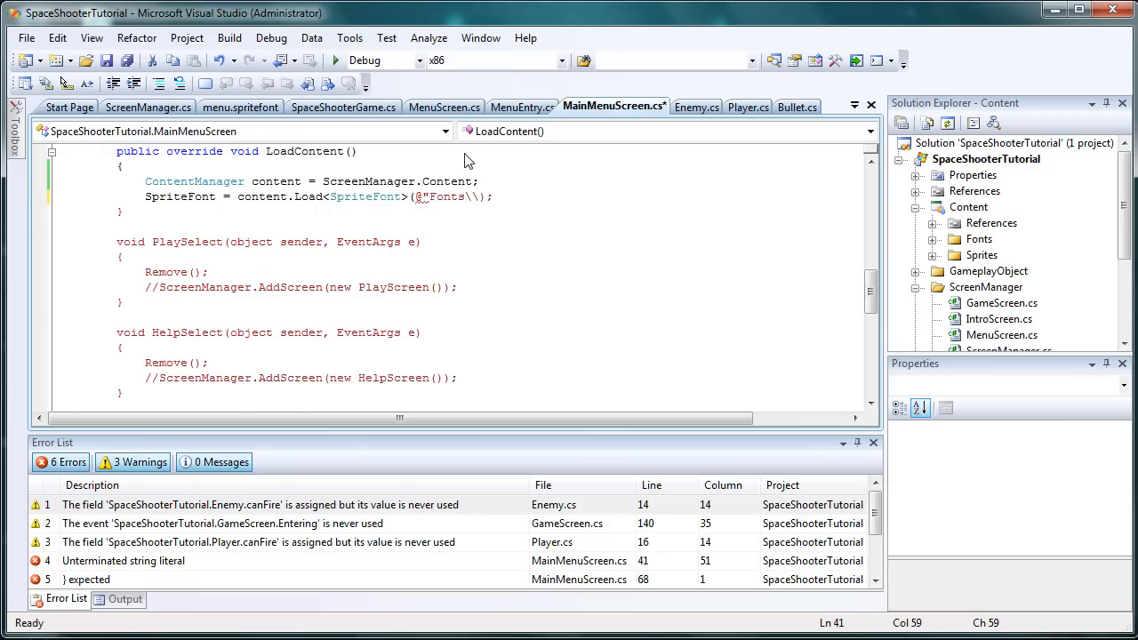
pyautogui.press('Backspace')
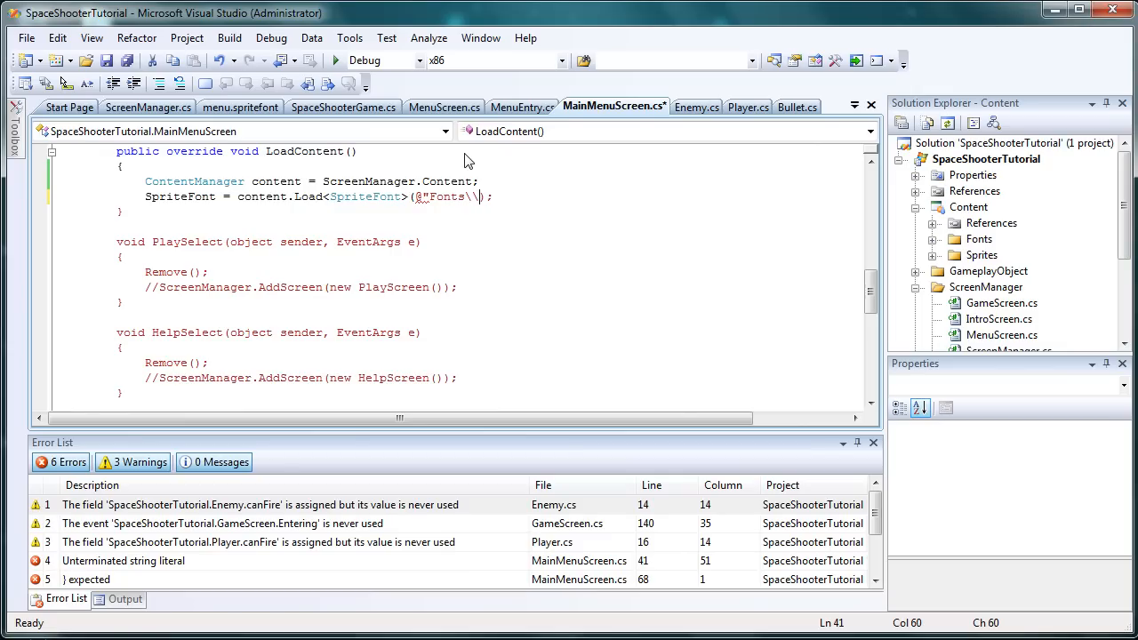
pyautogui.write('menu')
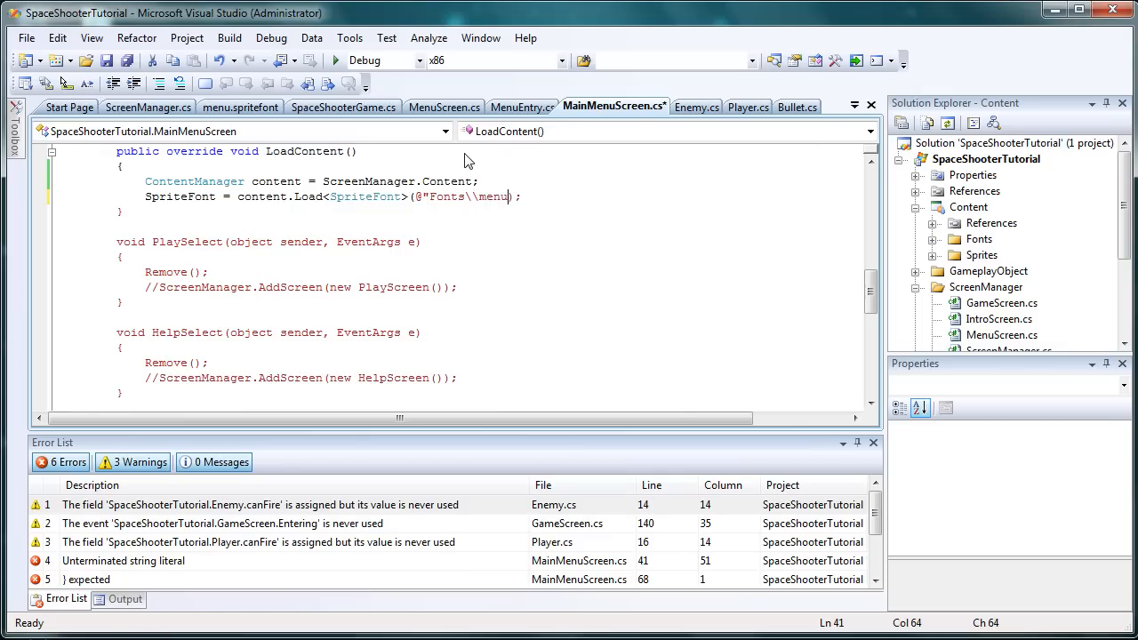
pyautogui.write('"')
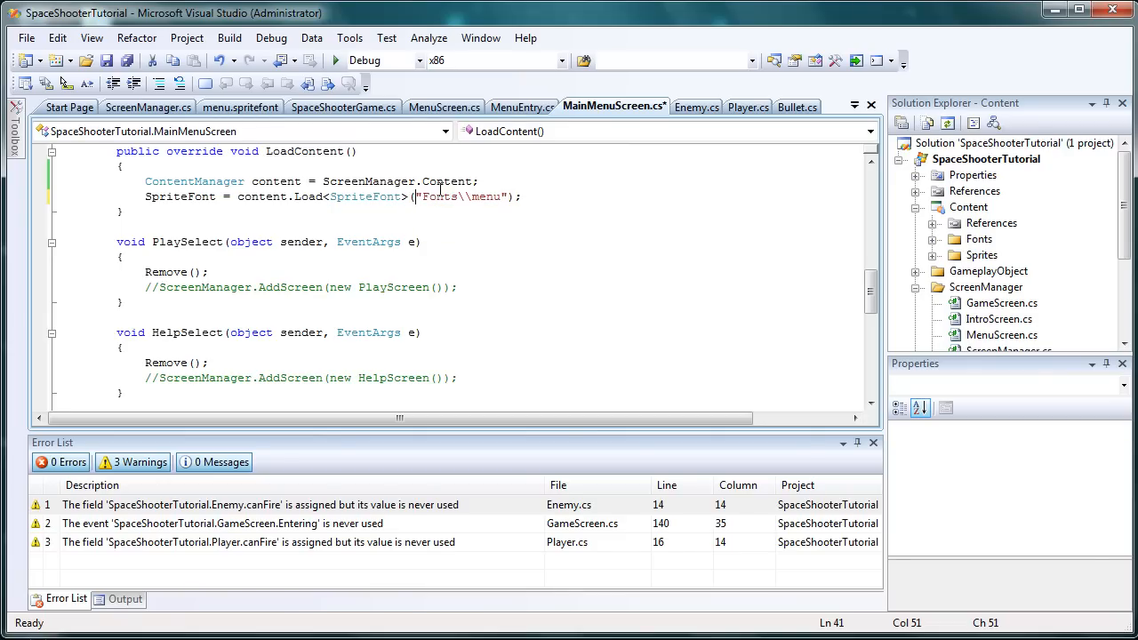
# Run the game without debugging, saving MainMenuScreen.cs, then check the build commands.
pyautogui.click(271, 37)
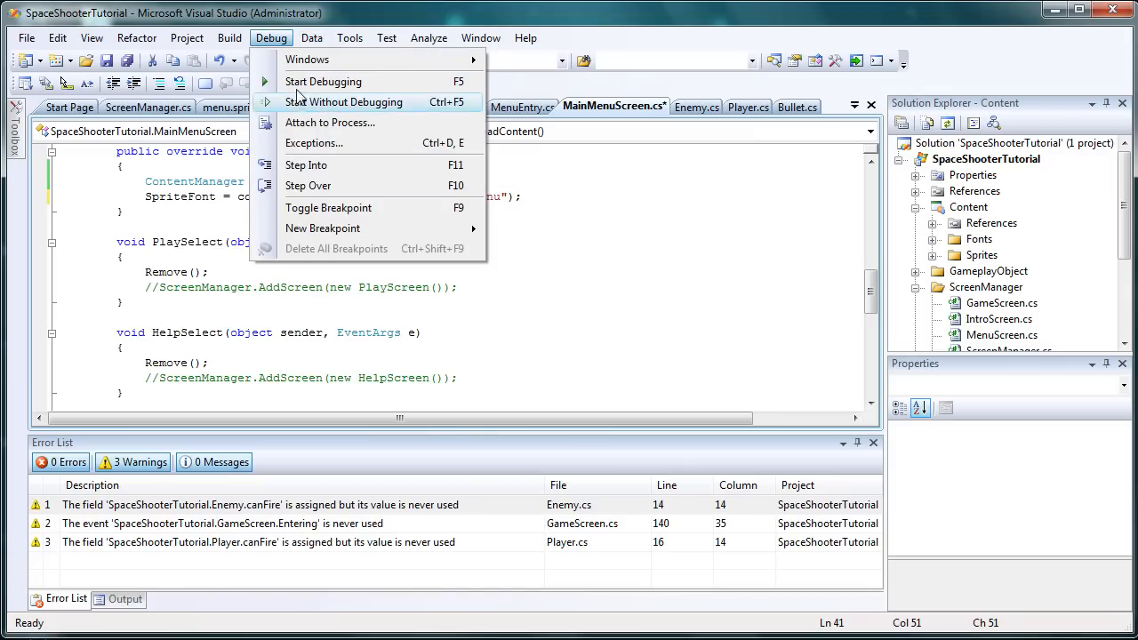
pyautogui.click(323, 80)
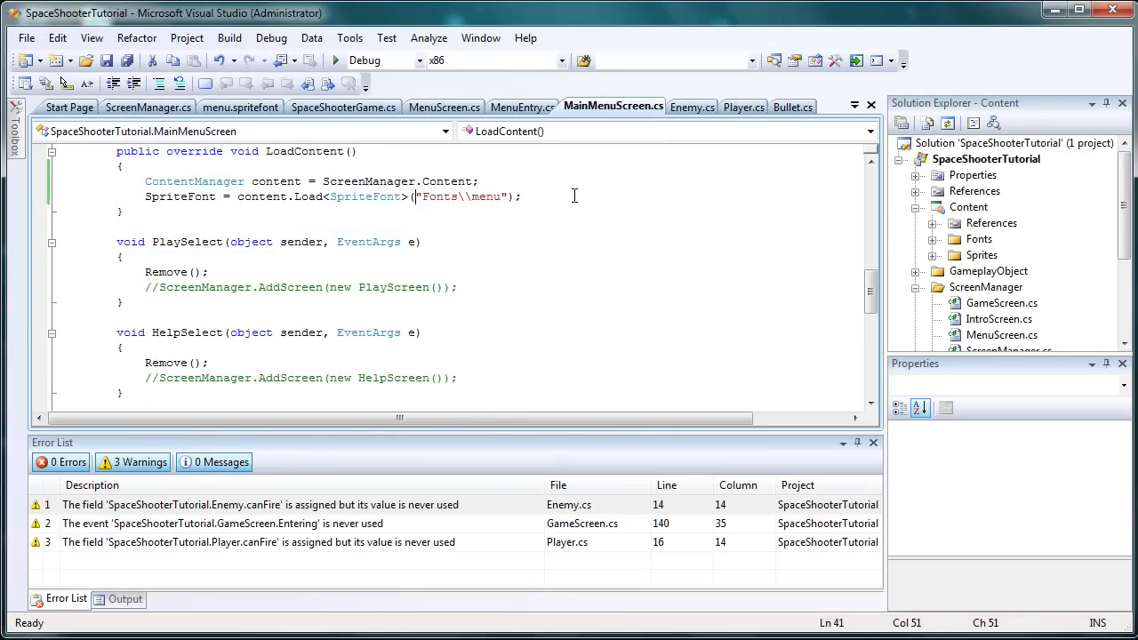
pyautogui.click(229, 37)
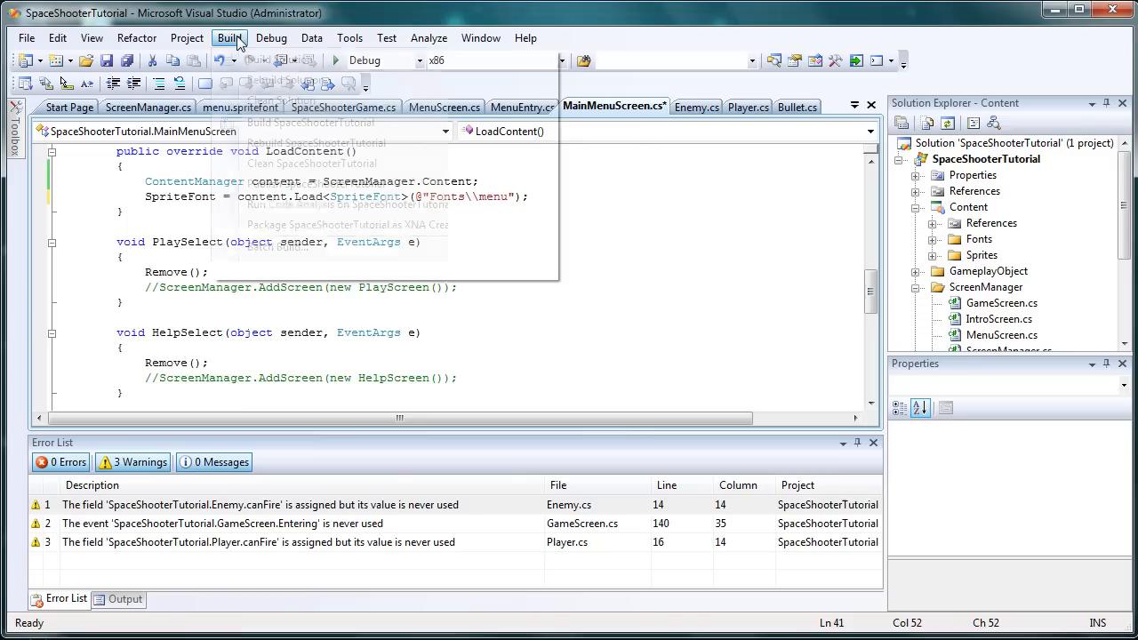